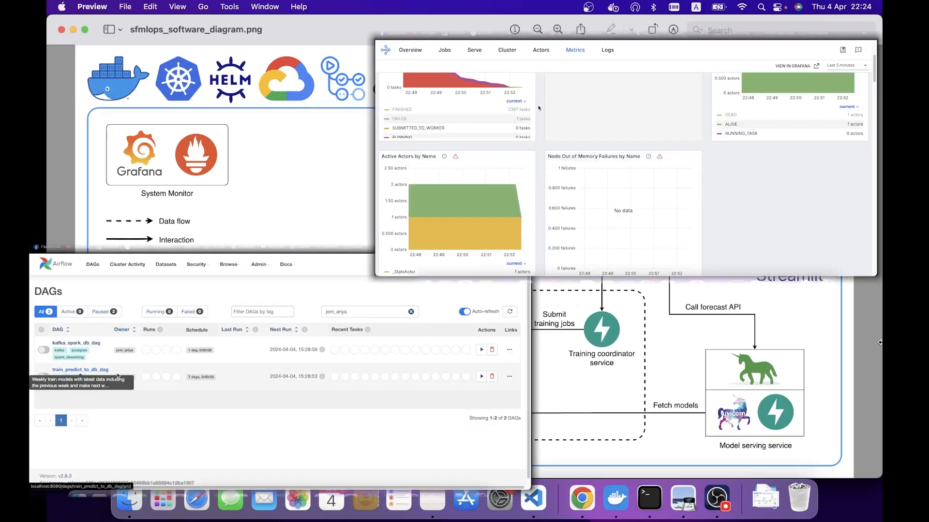
Review the sfmlops_software_diagram.png architecture diagram, then bring up pgAdmin 4 at localhost:16543.
{"action": "left_click", "coordinate": [78, 369]}
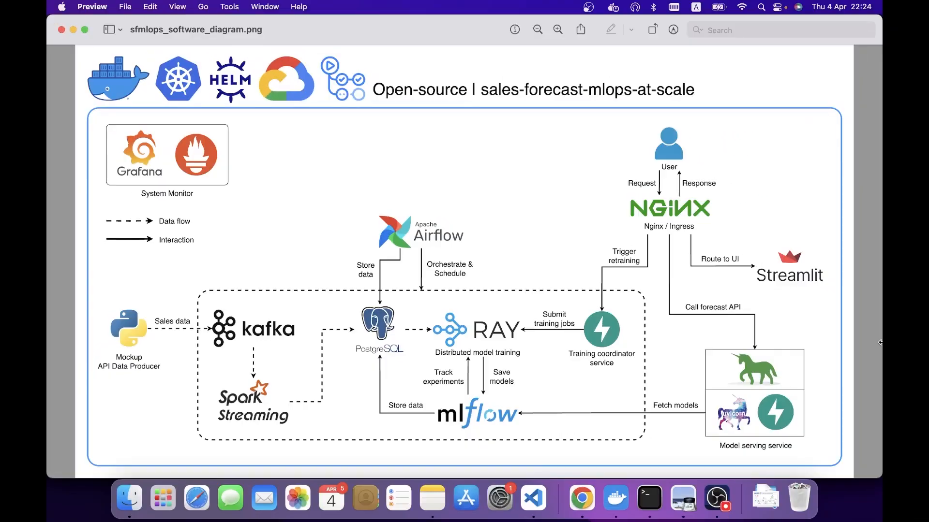
{"action": "left_click", "coordinate": [581, 497]}
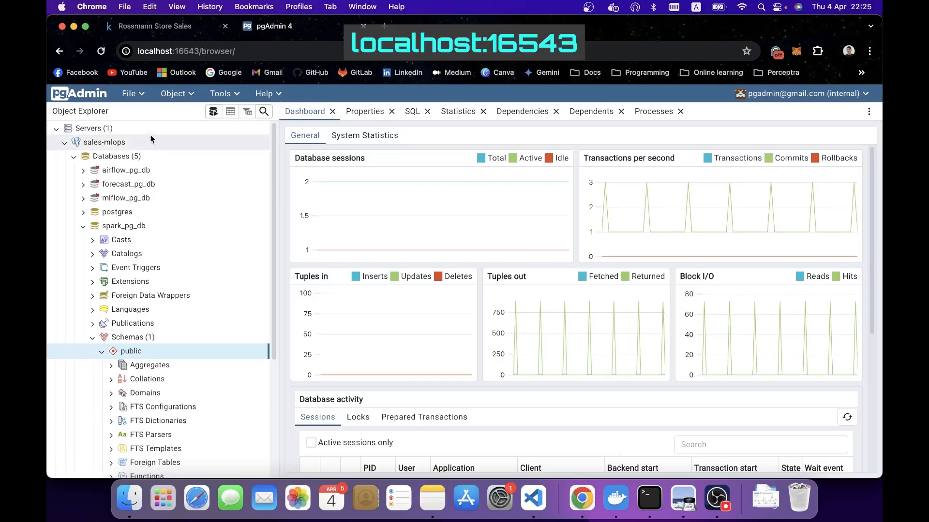
Query rossman_sales in spark_pg_db ordered by date descending, showing 2024-04-03 rows, then go to the Kafka UI.
{"action": "left_click", "coordinate": [123, 226]}
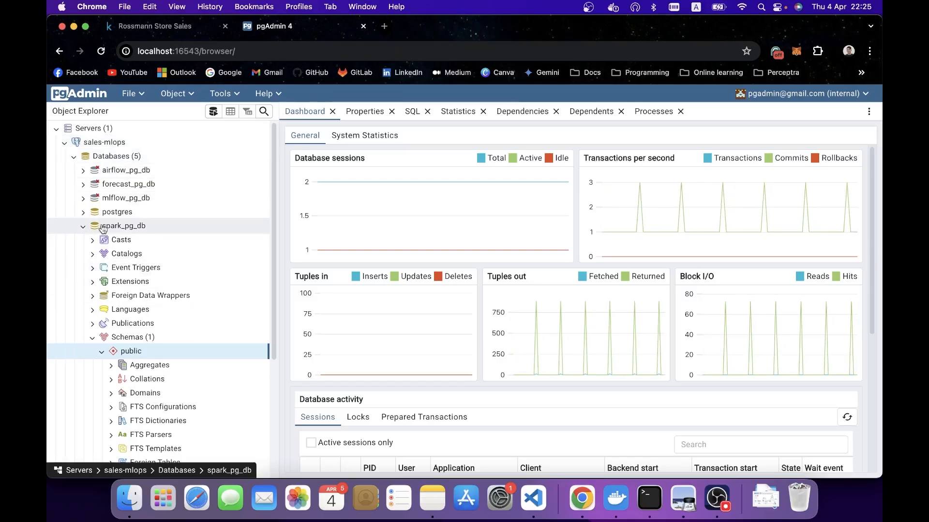
{"action": "left_click", "coordinate": [220, 92]}
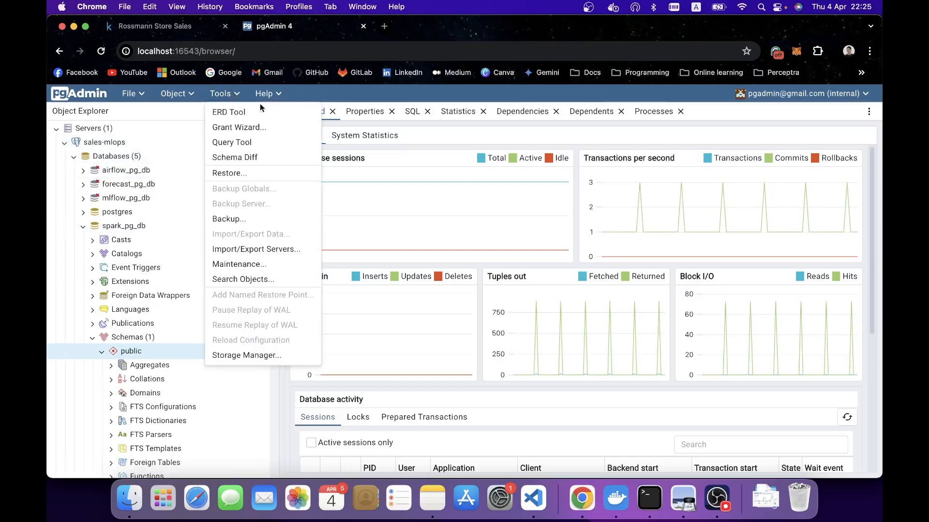
{"action": "left_click", "coordinate": [232, 142]}
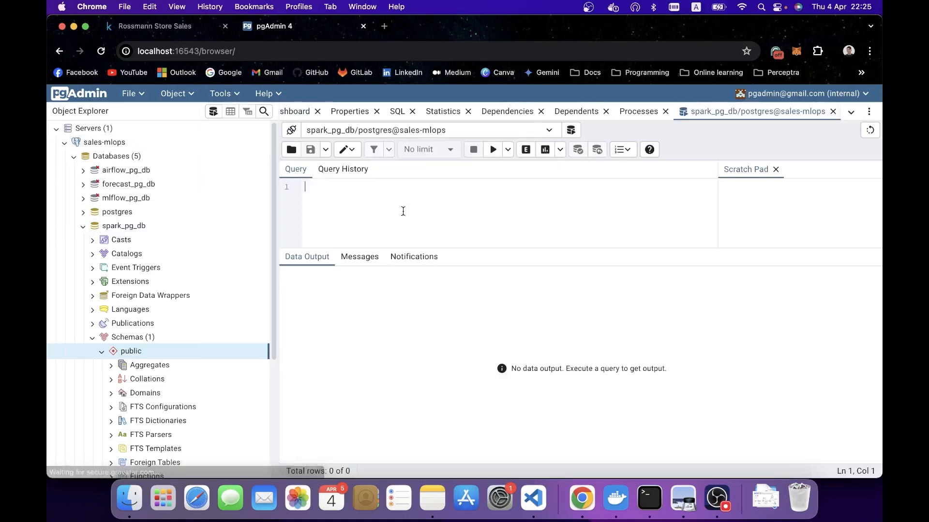
{"action": "type", "text": "SELECT * FROM rossman_sales"}
{"action": "type", "text": "ORDER BY date DESC"}
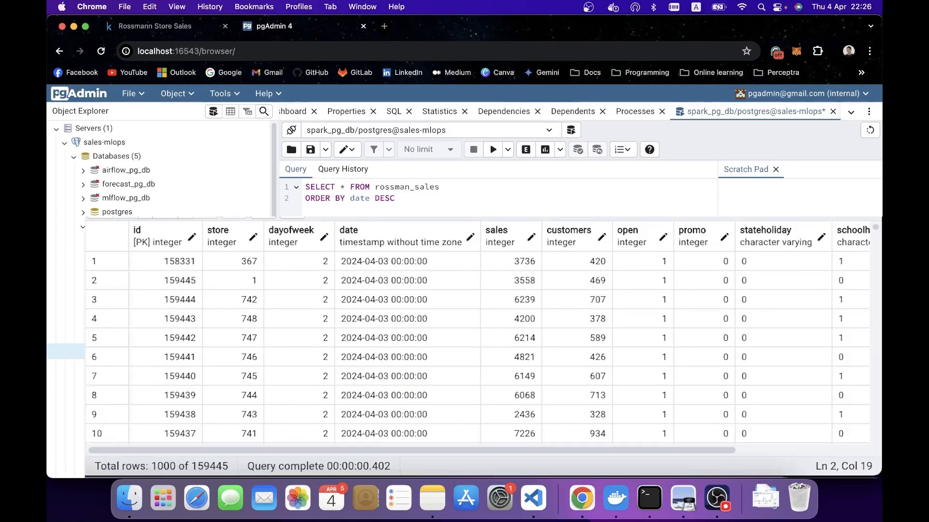
{"action": "mouse_move", "coordinate": [439, 260]}
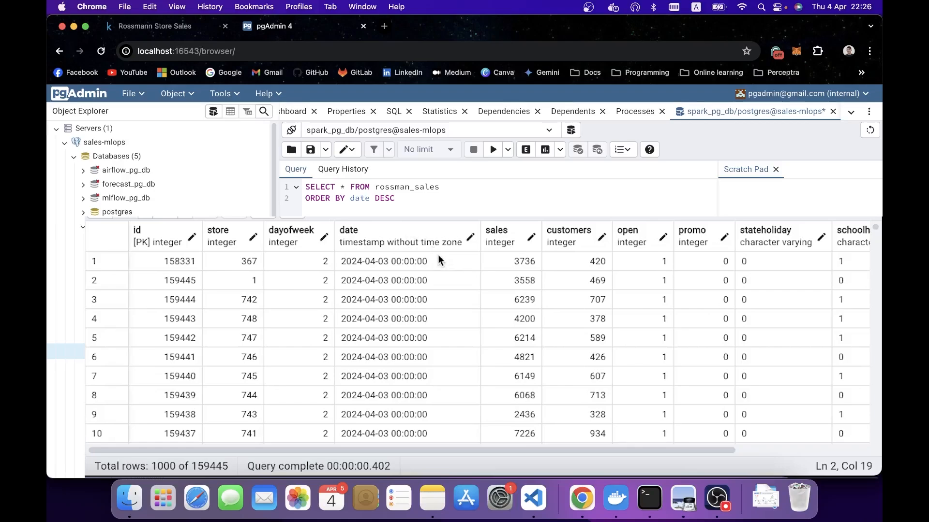
{"action": "left_click", "coordinate": [383, 261]}
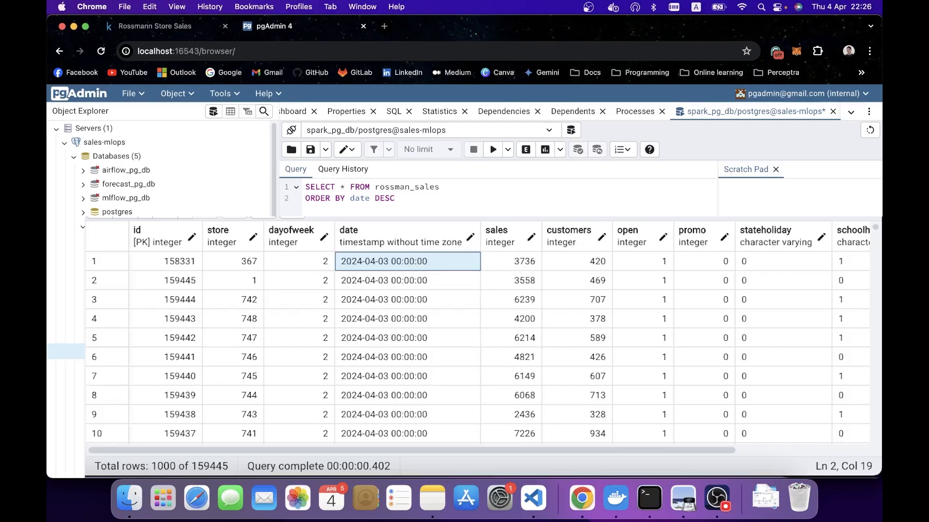
{"action": "mouse_move", "coordinate": [377, 270]}
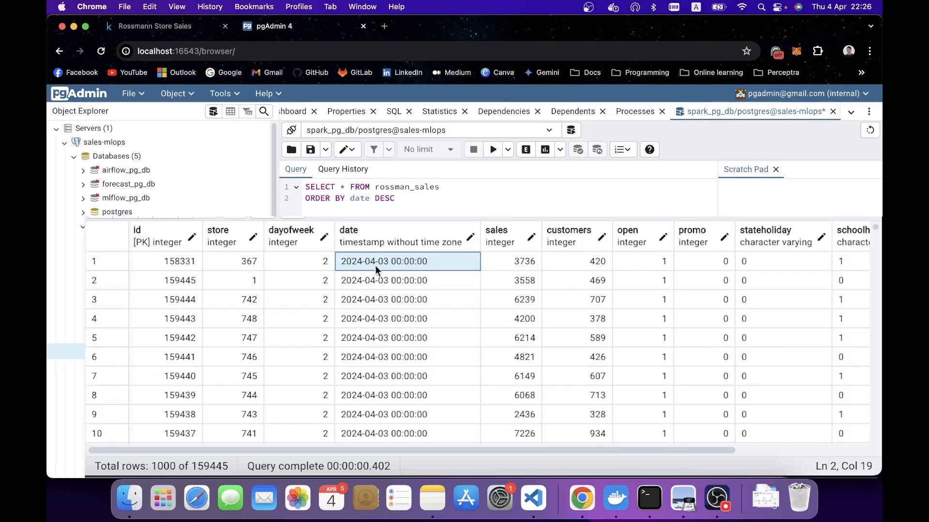
{"action": "mouse_move", "coordinate": [384, 262]}
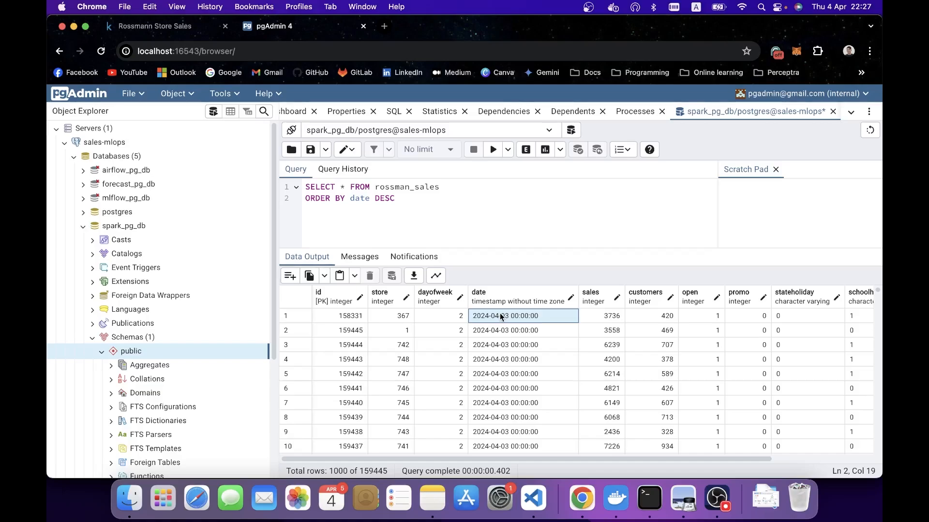
{"action": "left_click", "coordinate": [384, 26]}
{"action": "type", "text": "localhost:8800"}
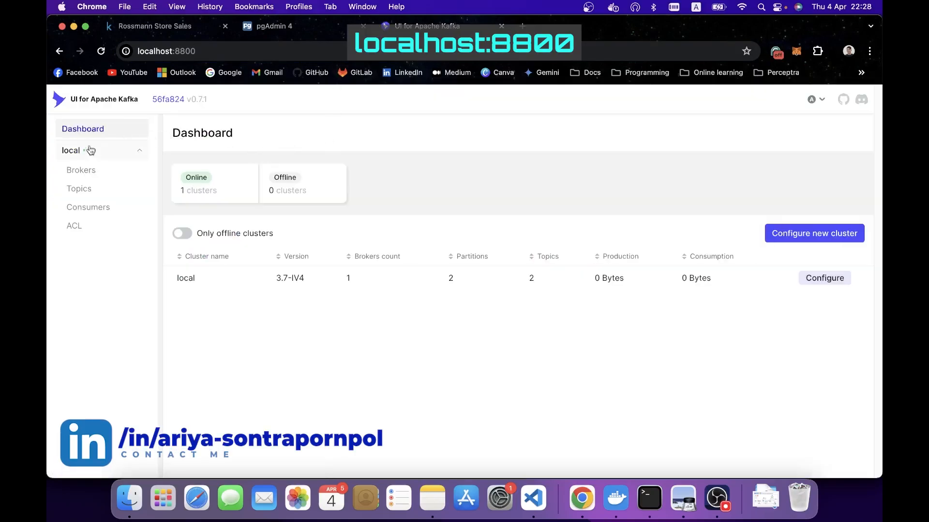
List the local cluster's topics and refresh to see sale_rossman_store grow from 1750 to 1752 messages.
{"action": "left_click", "coordinate": [78, 188]}
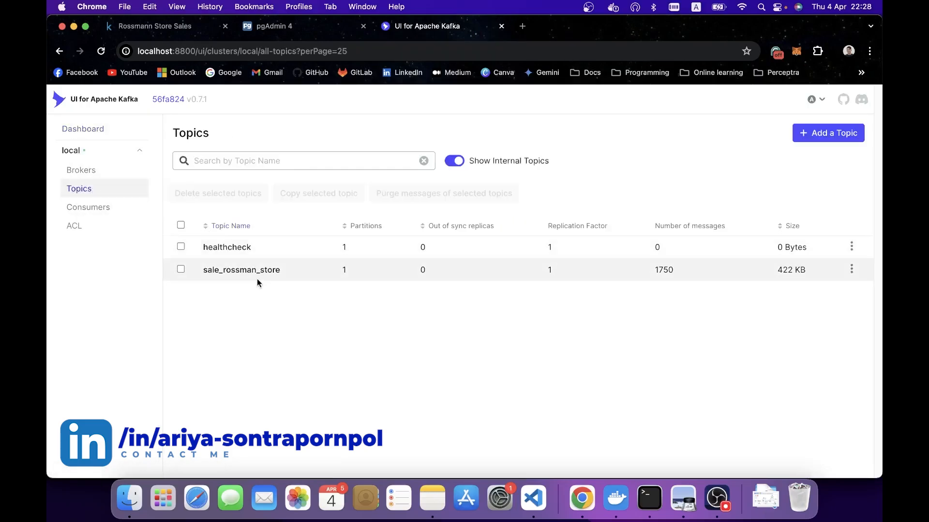
{"action": "mouse_move", "coordinate": [199, 279]}
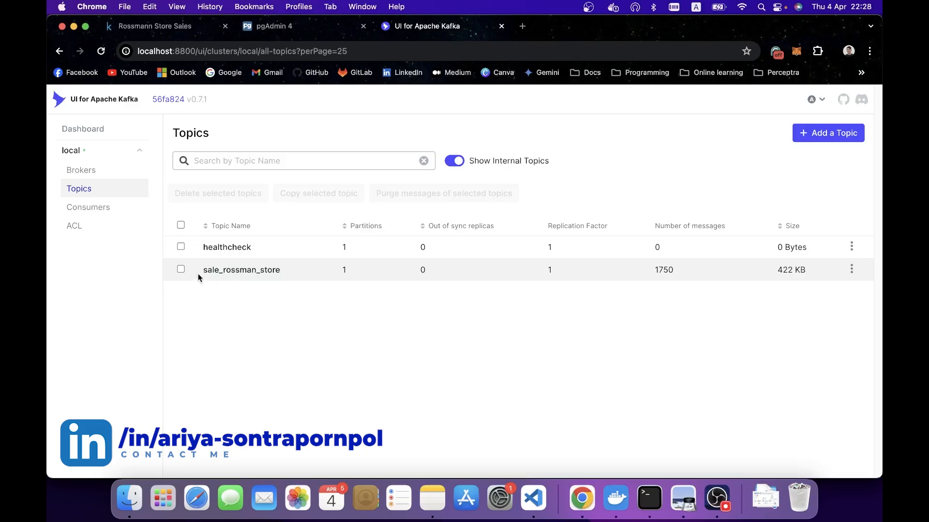
{"action": "mouse_move", "coordinate": [695, 278]}
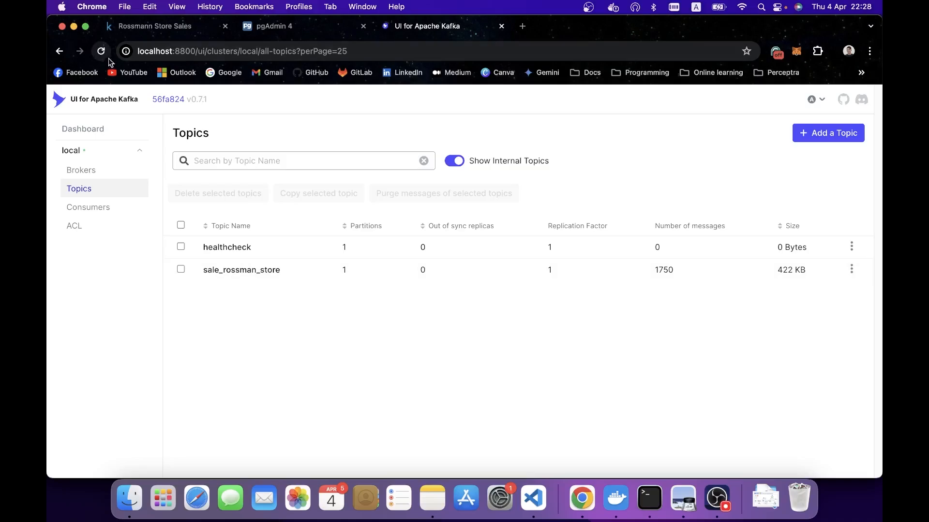
{"action": "left_click", "coordinate": [101, 52]}
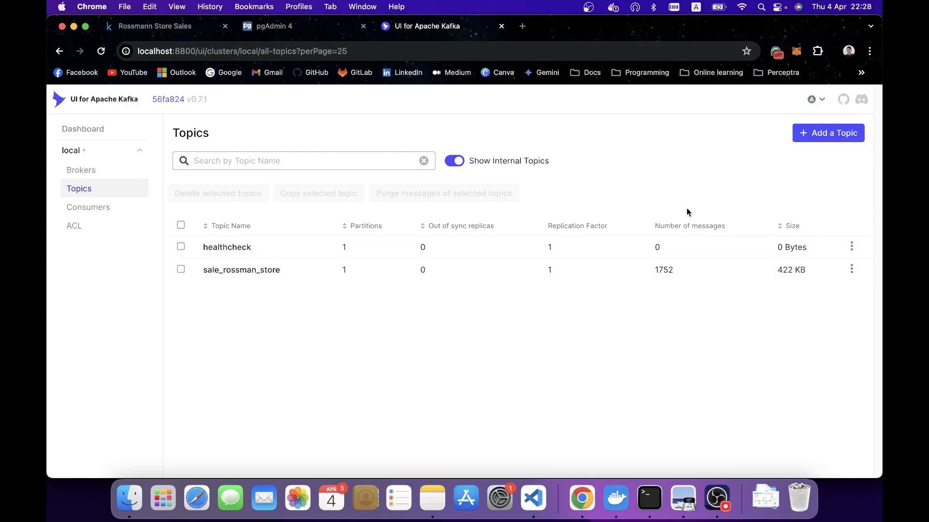
{"action": "mouse_move", "coordinate": [689, 275]}
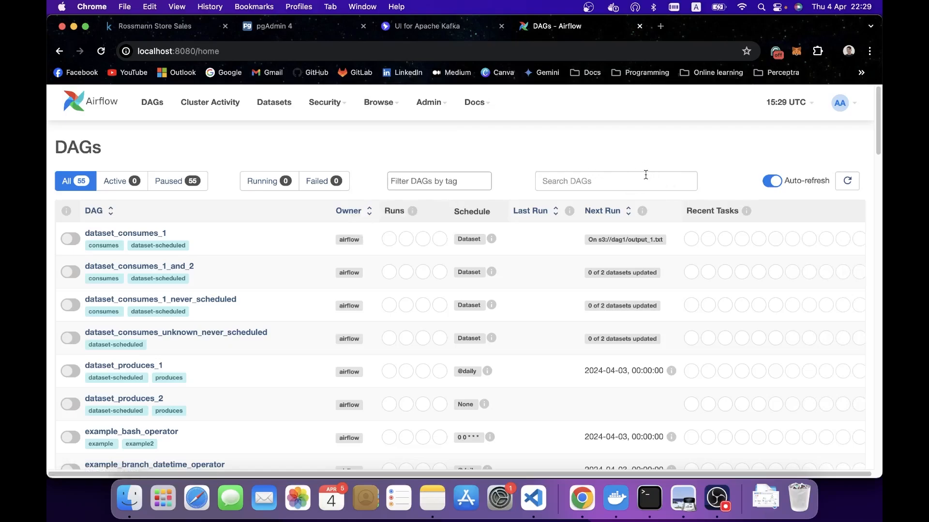
Filter the DAG list to owner jom_ariya via search 'jom' and open train_predict_to_db_dag.
{"action": "type", "text": "jom"}
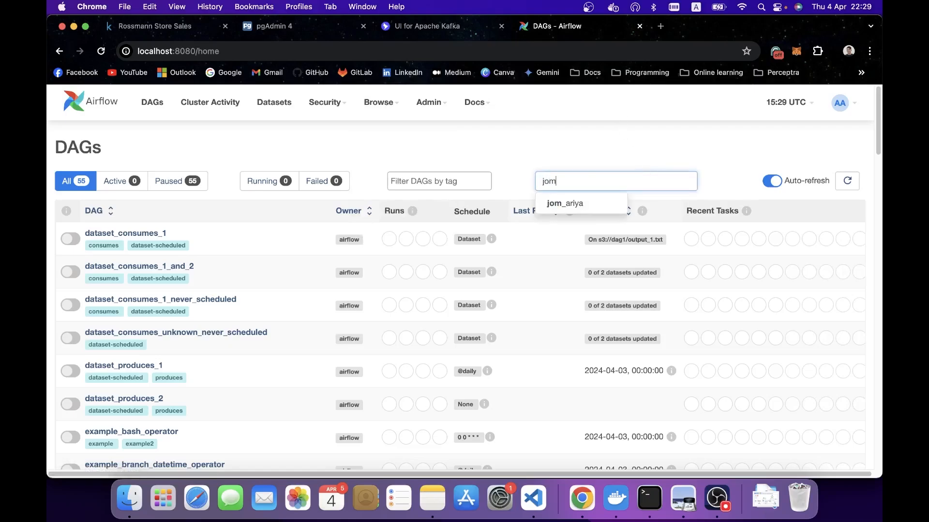
{"action": "left_click", "coordinate": [563, 203]}
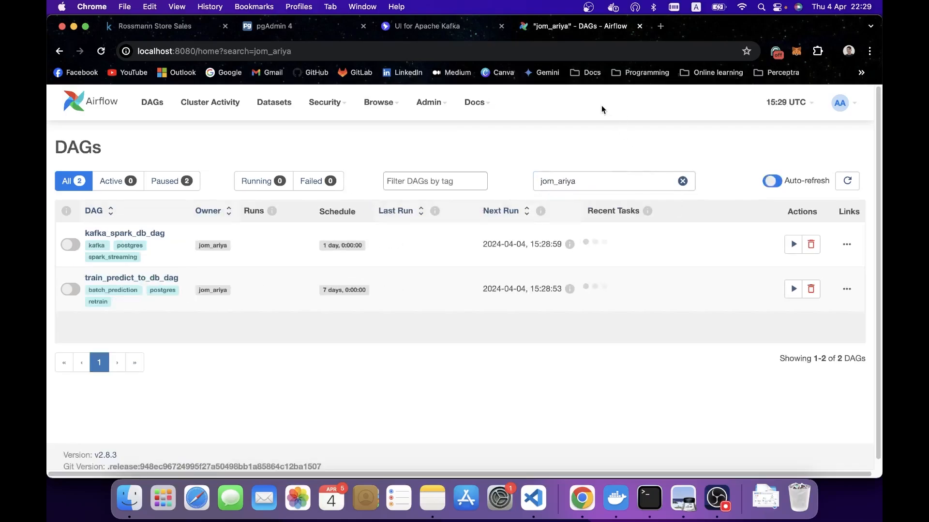
{"action": "mouse_move", "coordinate": [171, 181]}
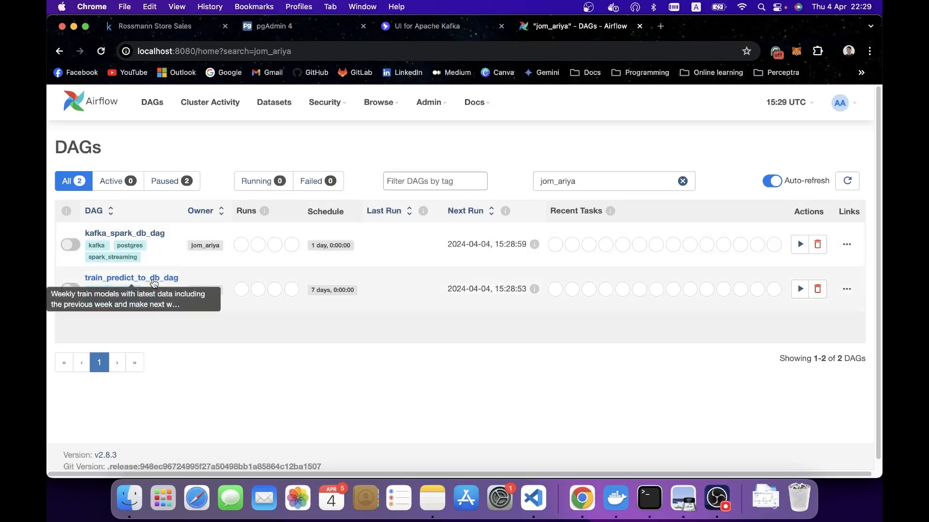
{"action": "left_click", "coordinate": [131, 277]}
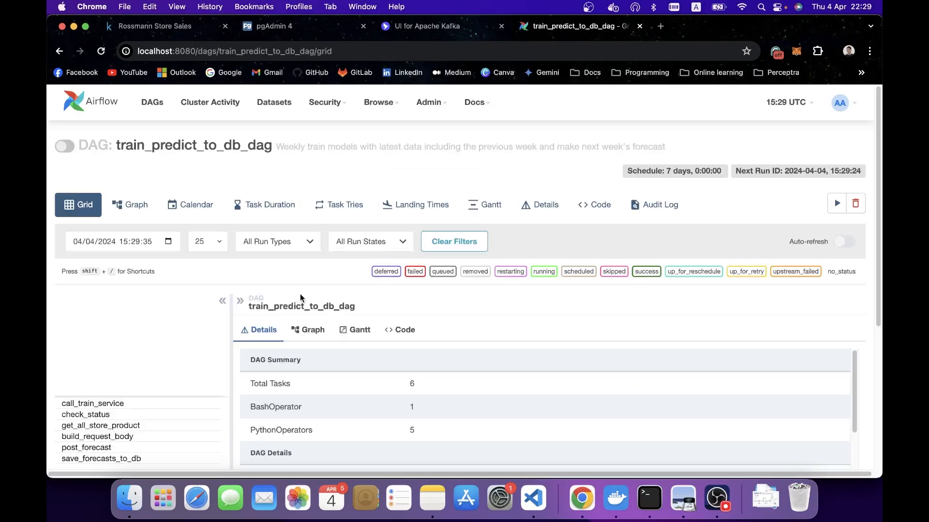
View the DAG's source code and highlight the task chain starting at trigger_train_task.
{"action": "left_click", "coordinate": [593, 205]}
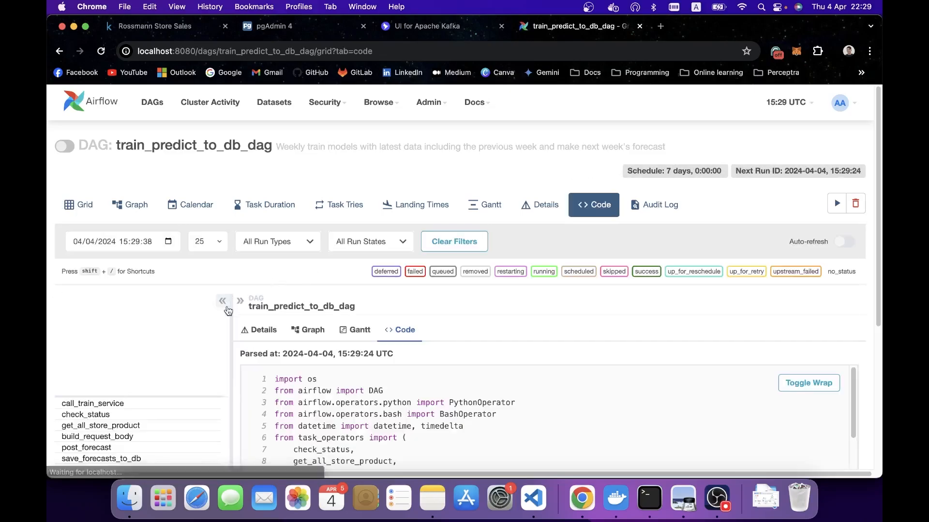
{"action": "scroll", "scroll_direction": "down", "scroll_amount": 3}
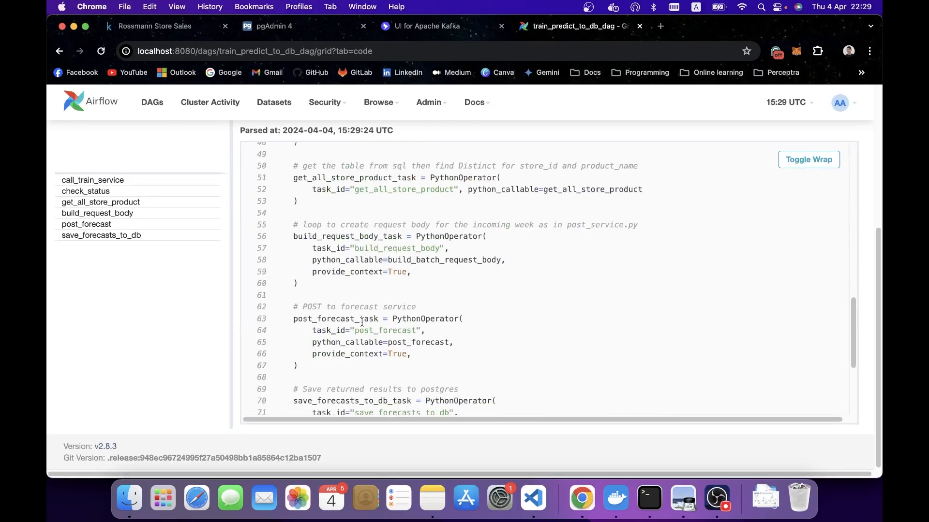
{"action": "scroll", "scroll_direction": "down", "scroll_amount": 3}
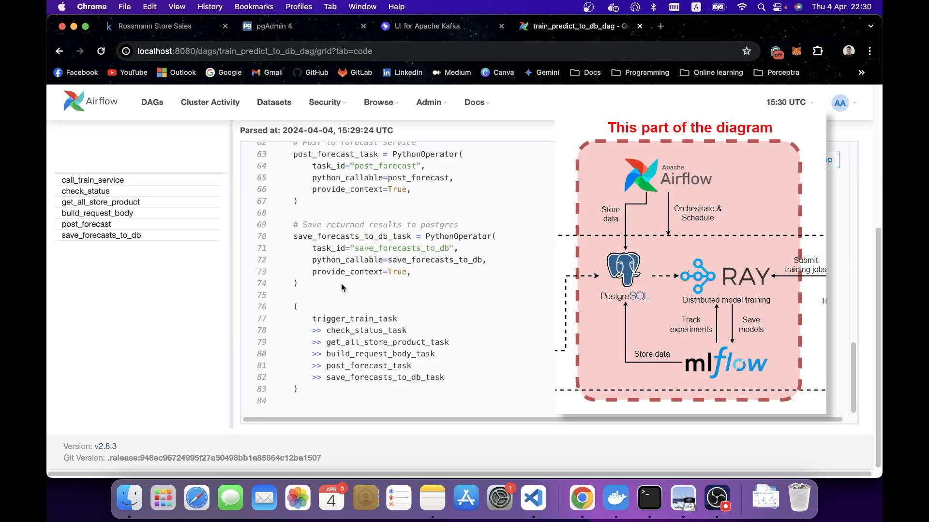
{"action": "double_click", "coordinate": [354, 318]}
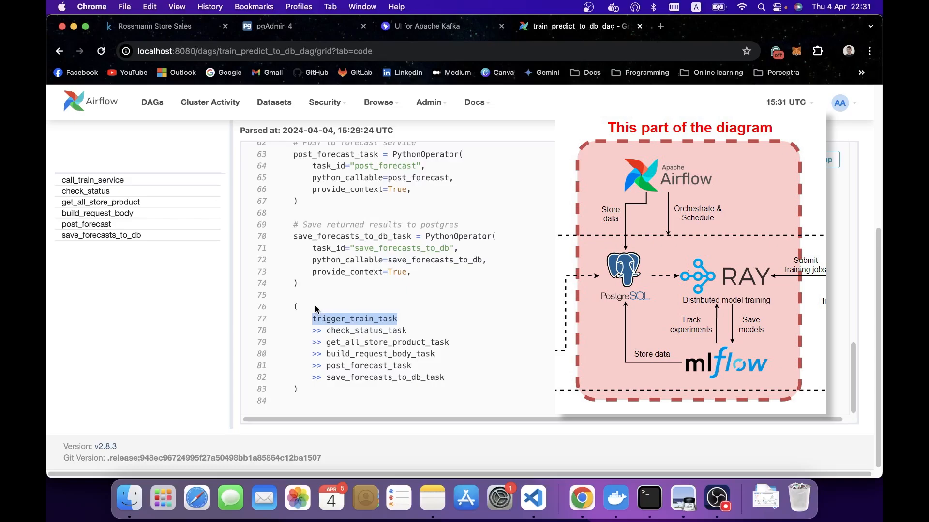
{"action": "mouse_move", "coordinate": [437, 365]}
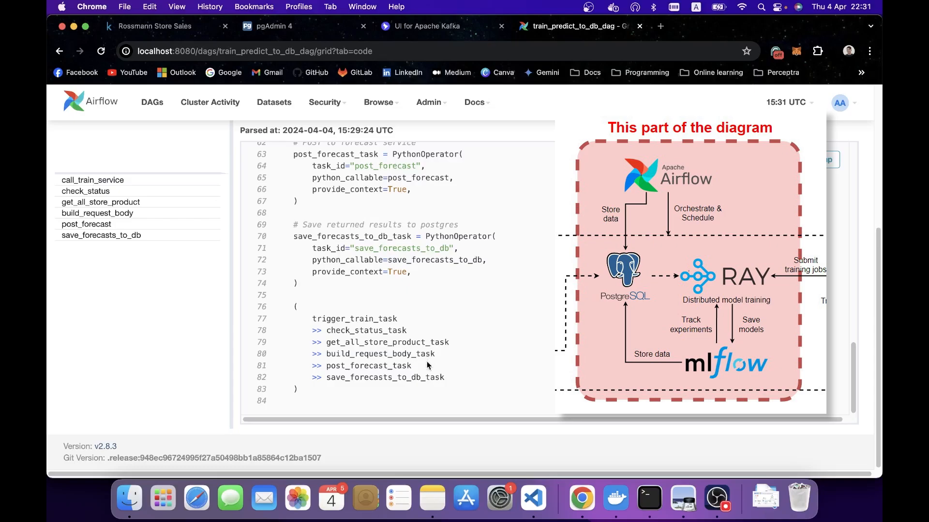
{"action": "double_click", "coordinate": [368, 366]}
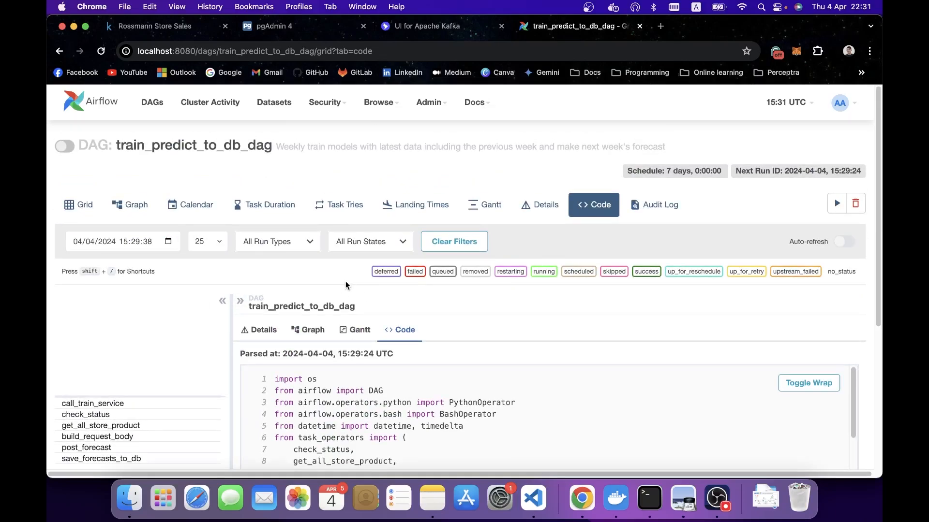
{"action": "mouse_move", "coordinate": [835, 203]}
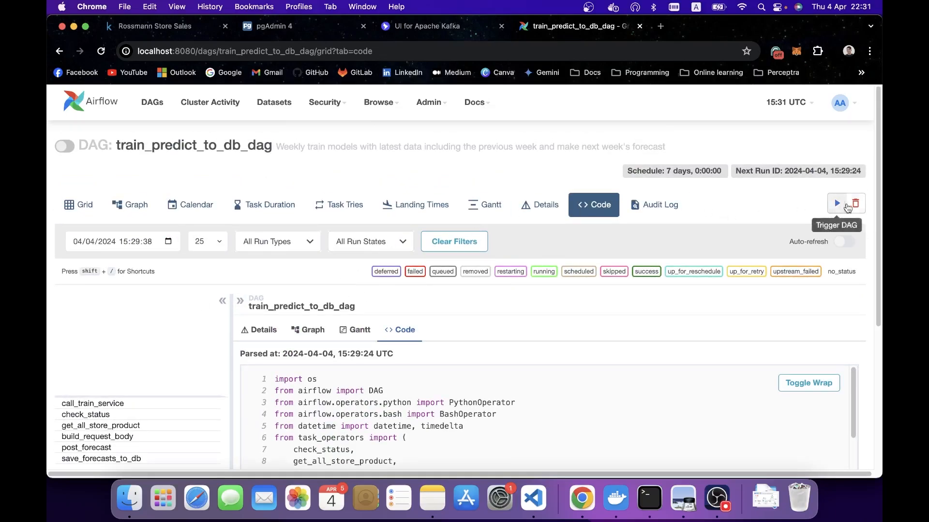
Show the DAG as a graph and select the newly triggered manual run.
{"action": "left_click", "coordinate": [836, 204]}
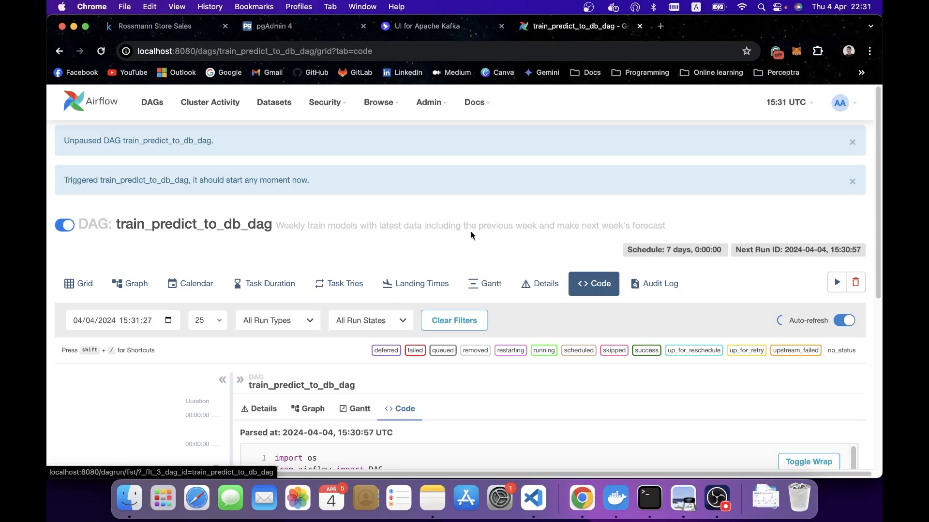
{"action": "scroll", "scroll_direction": "down", "scroll_amount": 3}
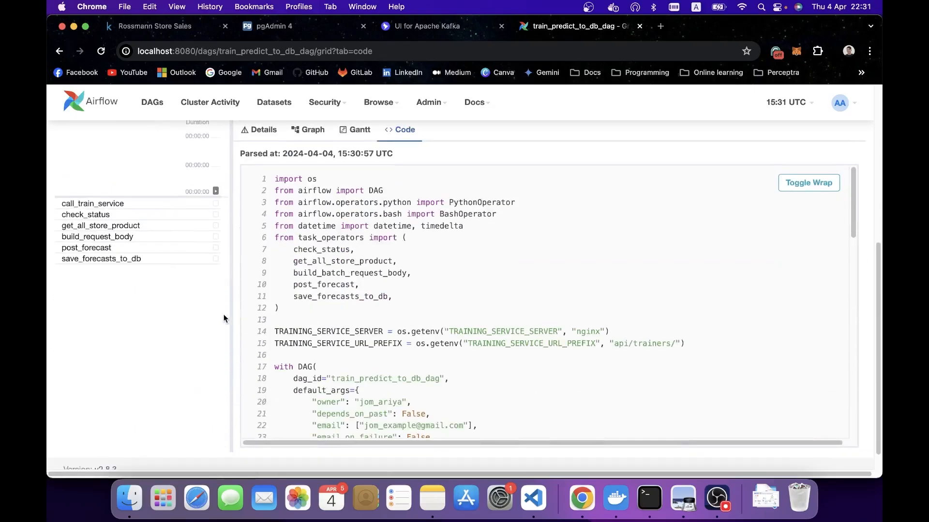
{"action": "left_click", "coordinate": [312, 129]}
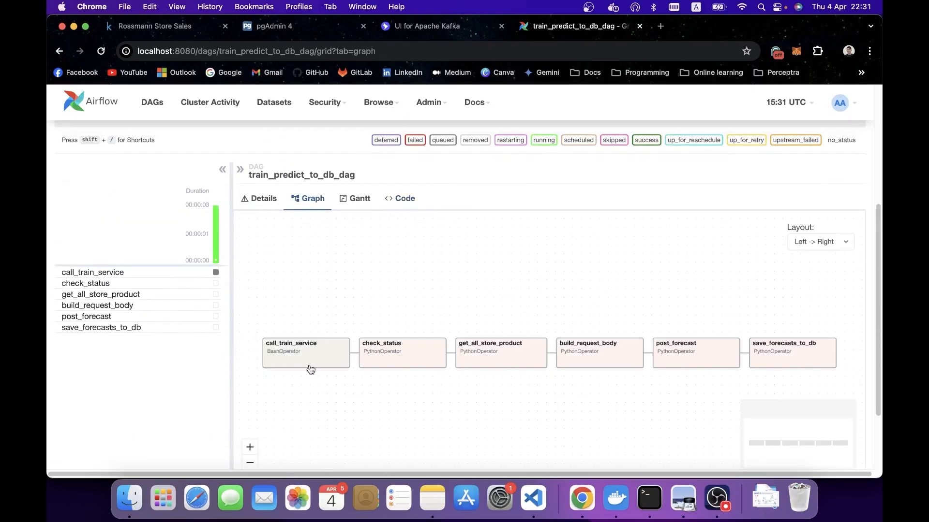
{"action": "left_click", "coordinate": [305, 353]}
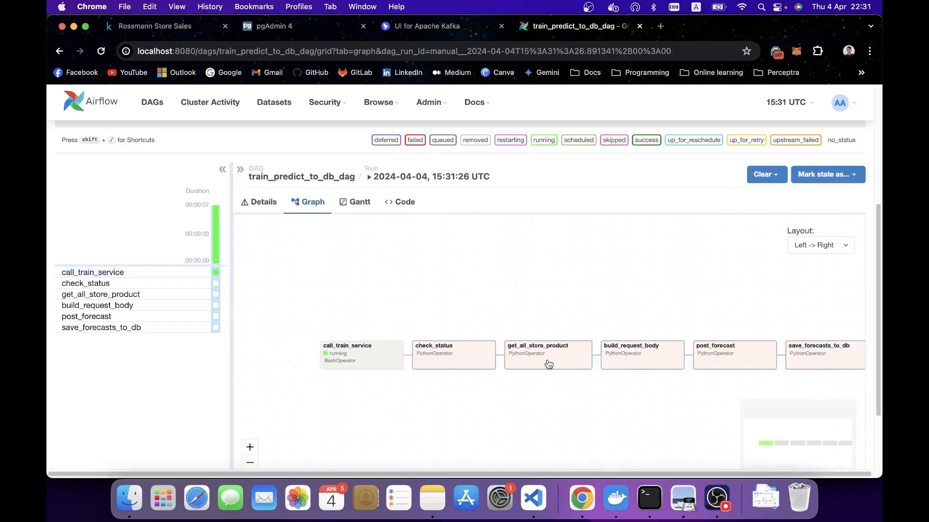
{"action": "mouse_move", "coordinate": [306, 355]}
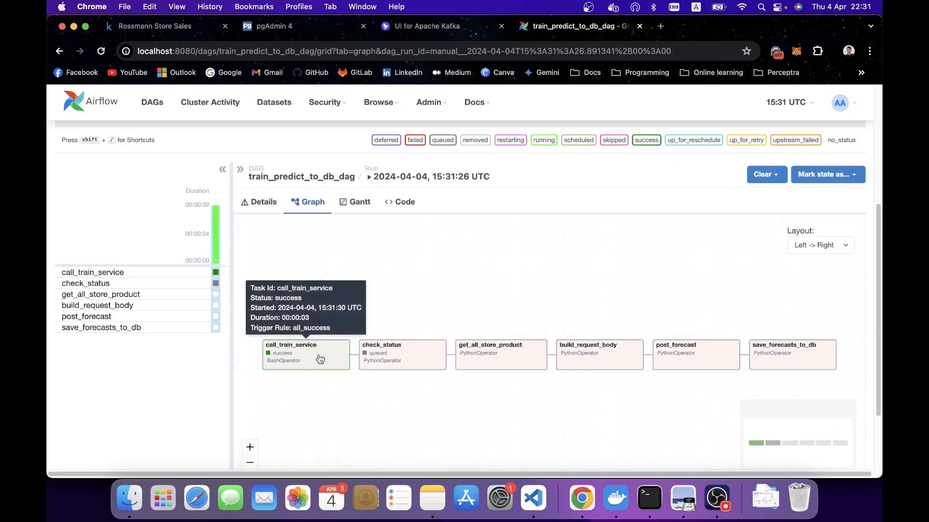
Inspect call_train_service and check_status, reading check_status logs with training status RUNNING.
{"action": "left_click", "coordinate": [306, 344]}
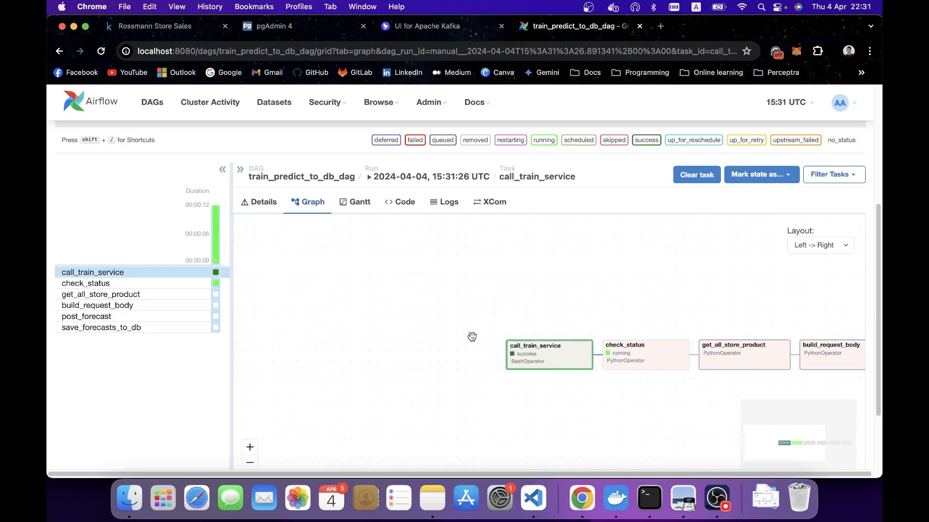
{"action": "left_click", "coordinate": [645, 350]}
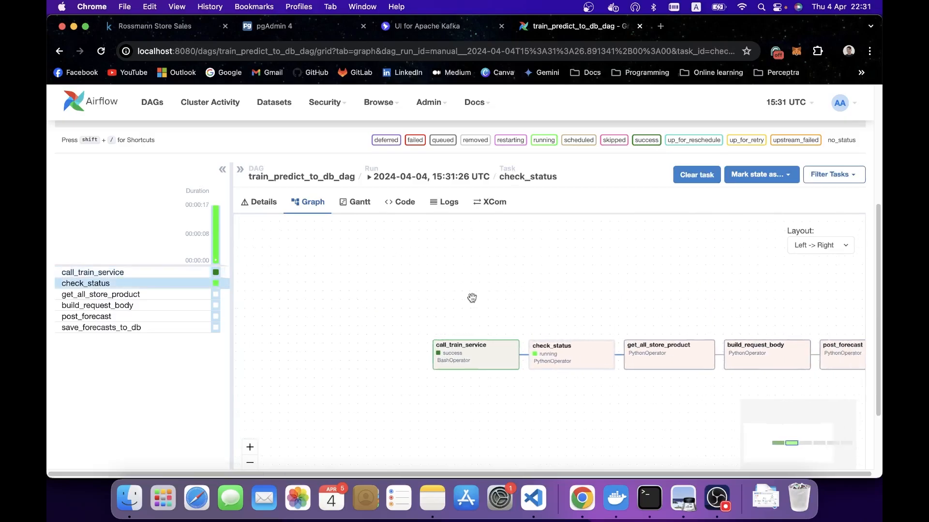
{"action": "left_click", "coordinate": [448, 201]}
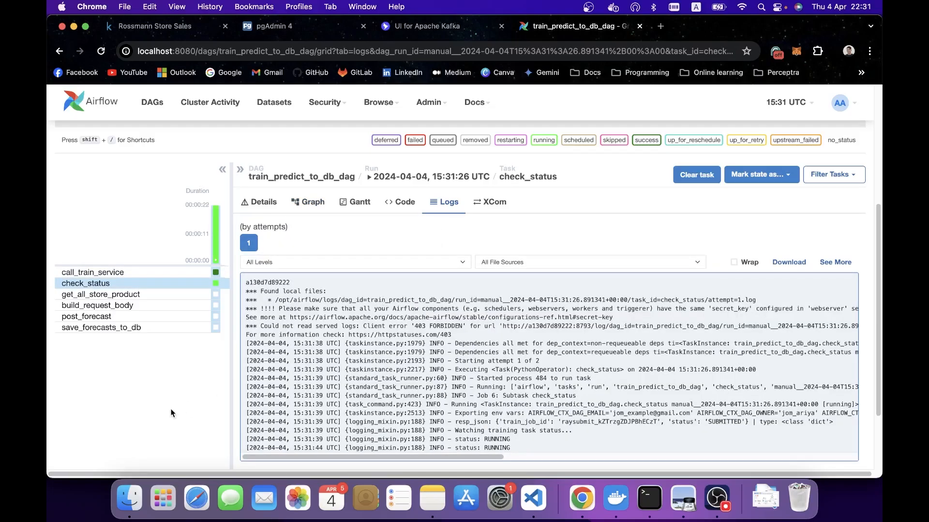
{"action": "scroll", "scroll_direction": "down", "scroll_amount": 3}
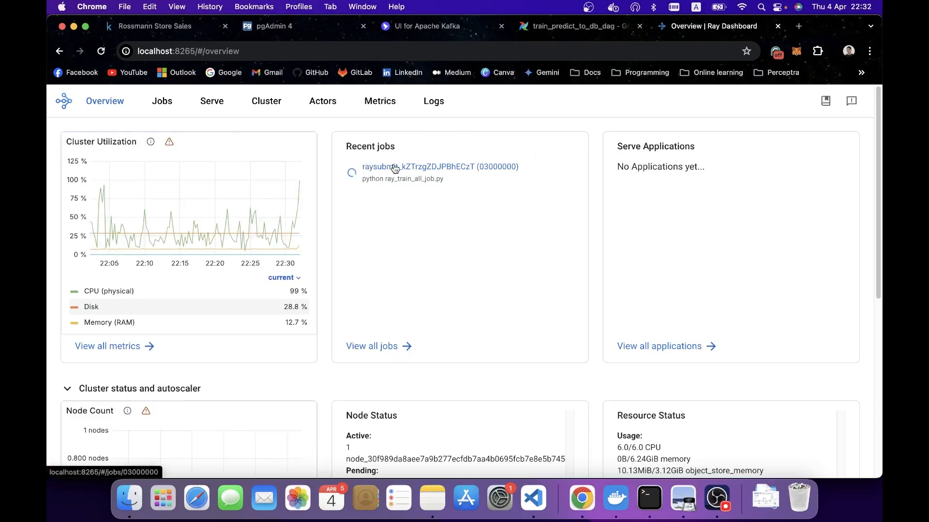
Open the running ray_train_all_job.py job and read its driver logs on registered prophet forecaster models.
{"action": "left_click", "coordinate": [439, 166]}
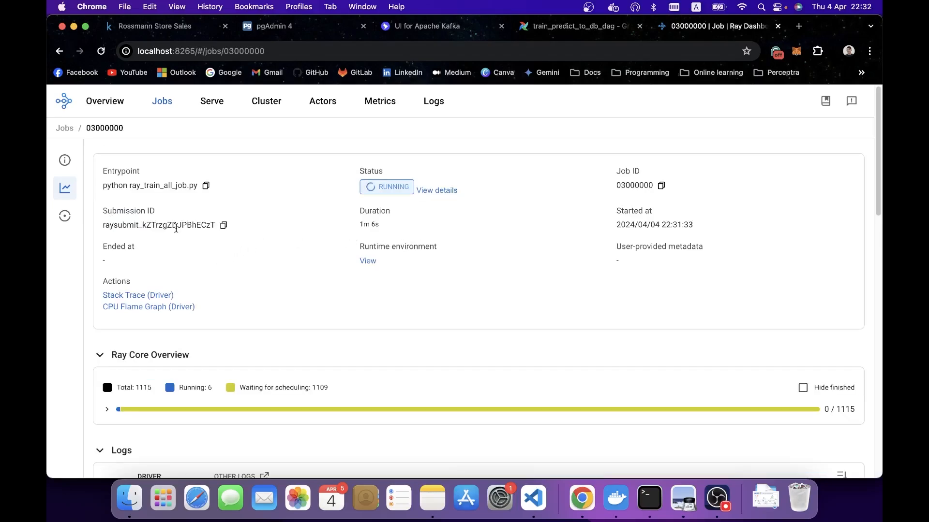
{"action": "scroll", "scroll_direction": "down", "scroll_amount": 3}
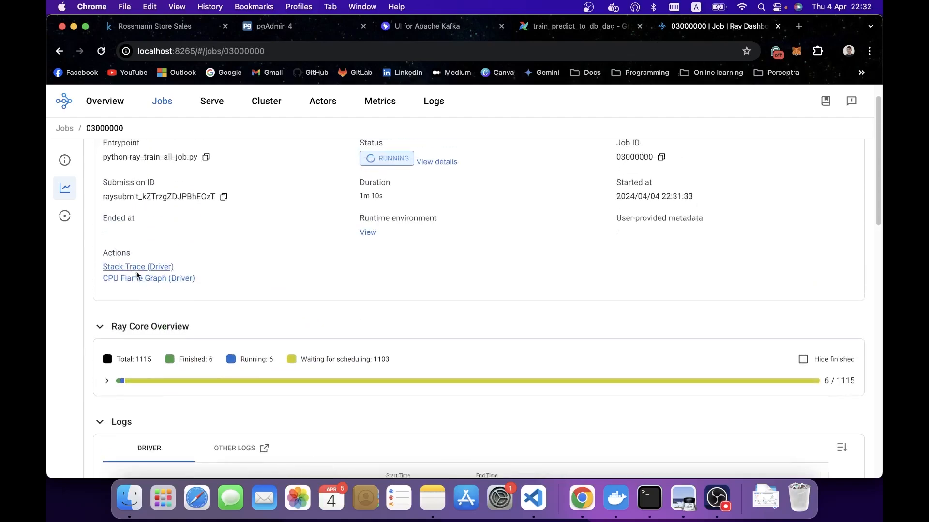
{"action": "scroll", "scroll_direction": "down", "scroll_amount": 3}
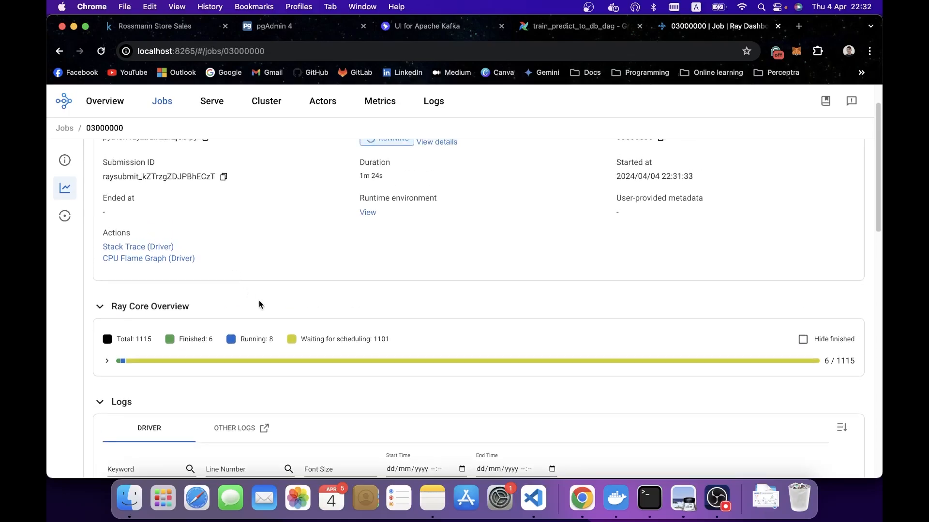
{"action": "scroll", "scroll_direction": "down", "scroll_amount": 3}
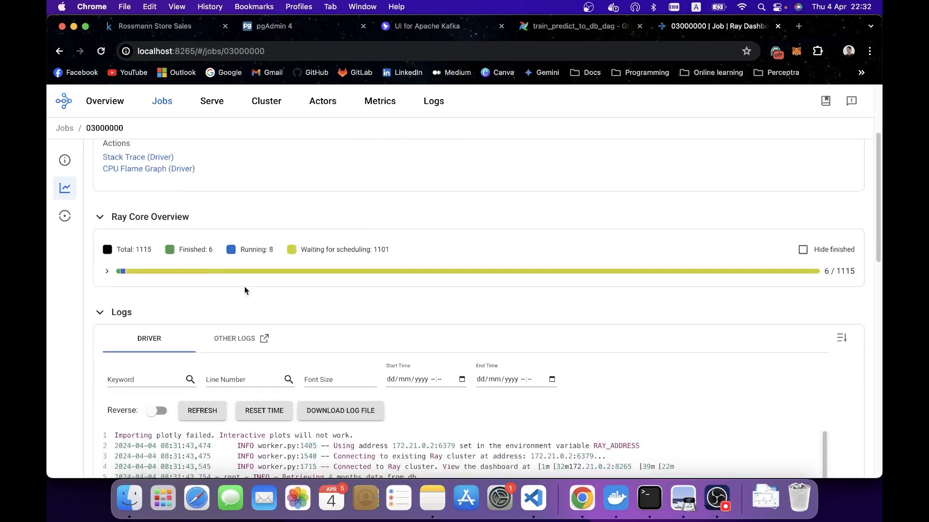
{"action": "scroll", "scroll_direction": "down", "scroll_amount": 3}
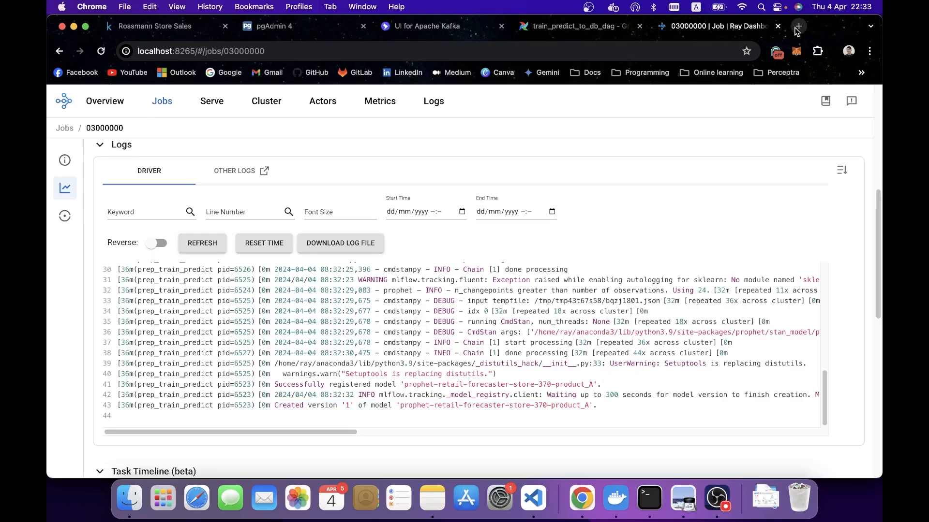
{"action": "left_click", "coordinate": [797, 26]}
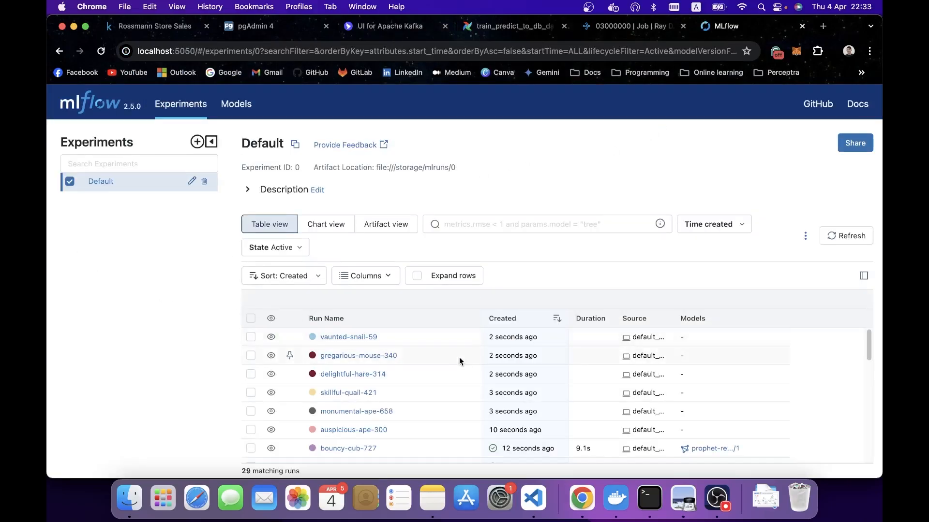
Refresh the Default experiment runs and list the registered prophet-retail-forecaster models at Version 1.
{"action": "scroll", "scroll_direction": "down", "scroll_amount": 3}
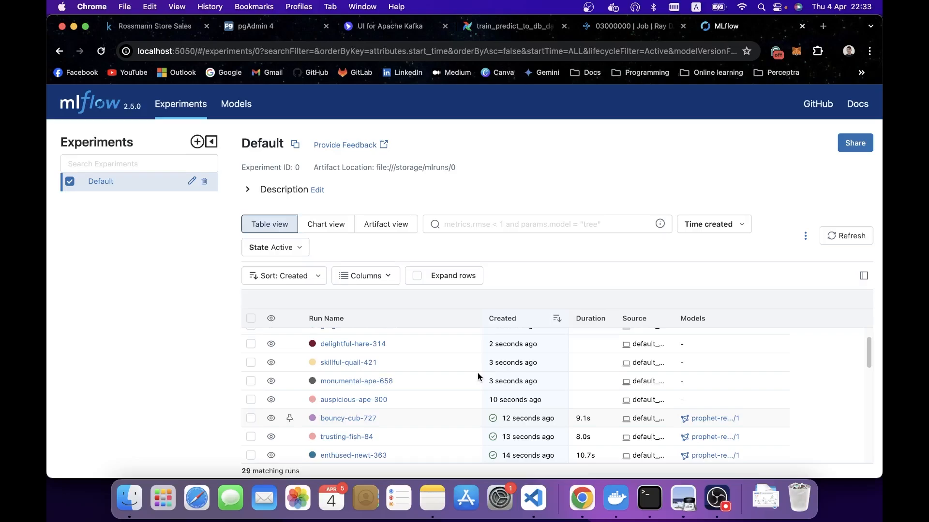
{"action": "left_click", "coordinate": [845, 235]}
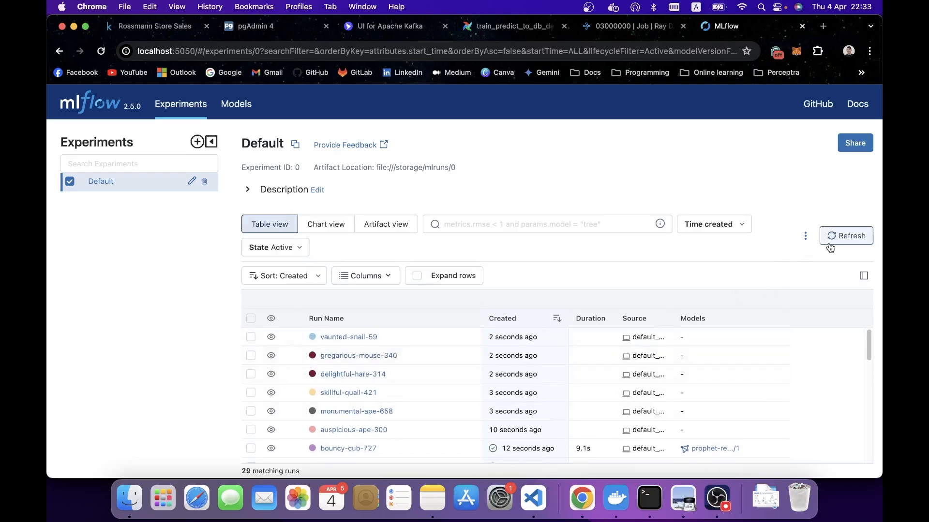
{"action": "left_click", "coordinate": [236, 103]}
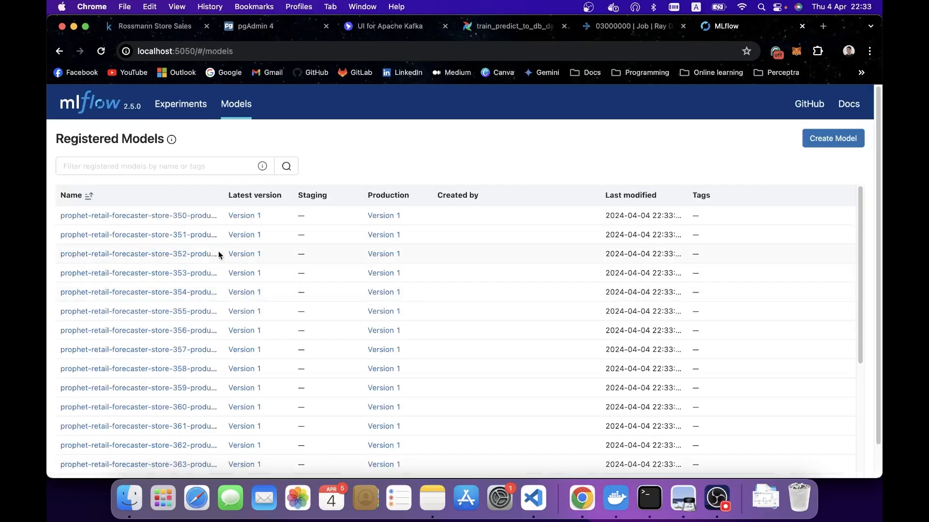
{"action": "mouse_move", "coordinate": [182, 244]}
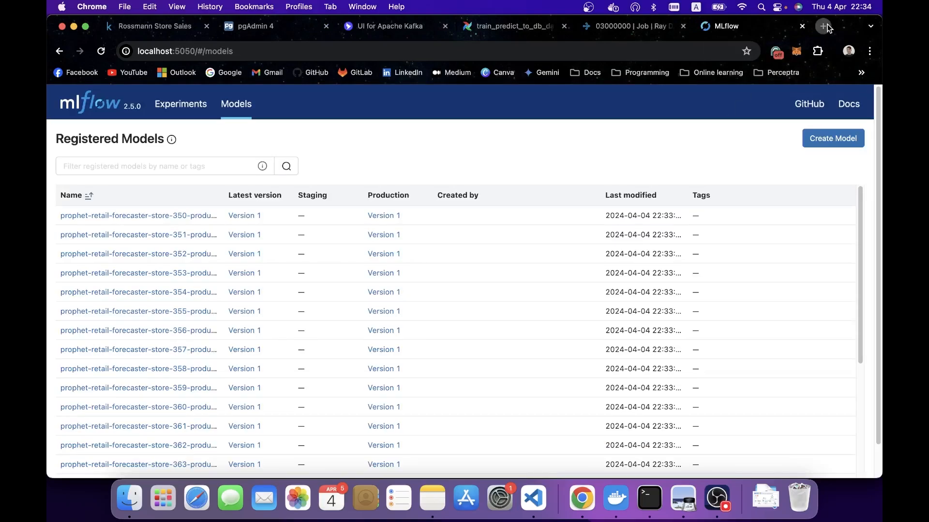
Bring up Grafana's dashboards list and load the Node Exporter Full dashboard.
{"action": "left_click", "coordinate": [823, 25]}
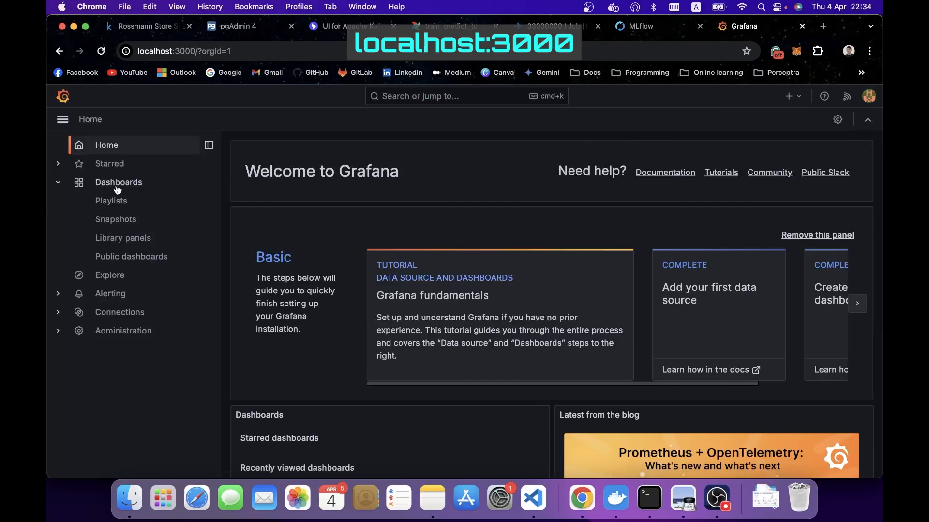
{"action": "left_click", "coordinate": [118, 182]}
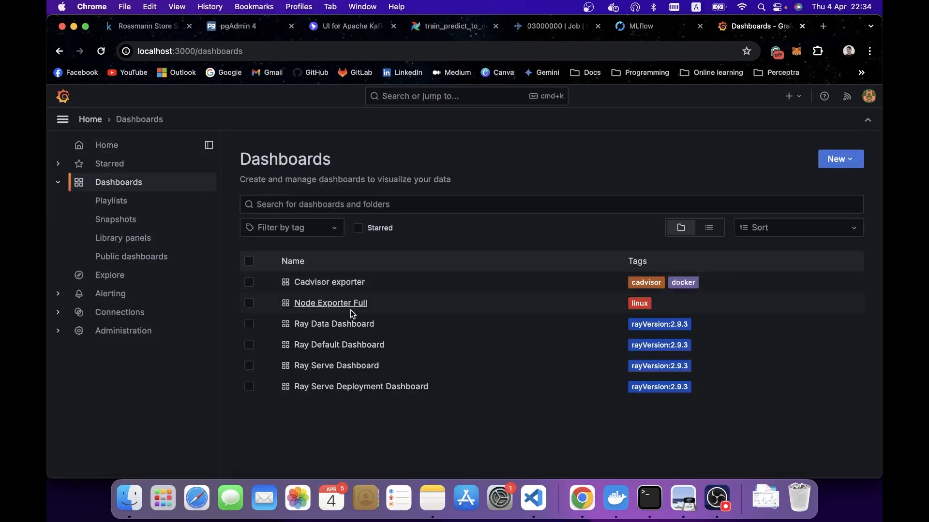
{"action": "left_click", "coordinate": [329, 303]}
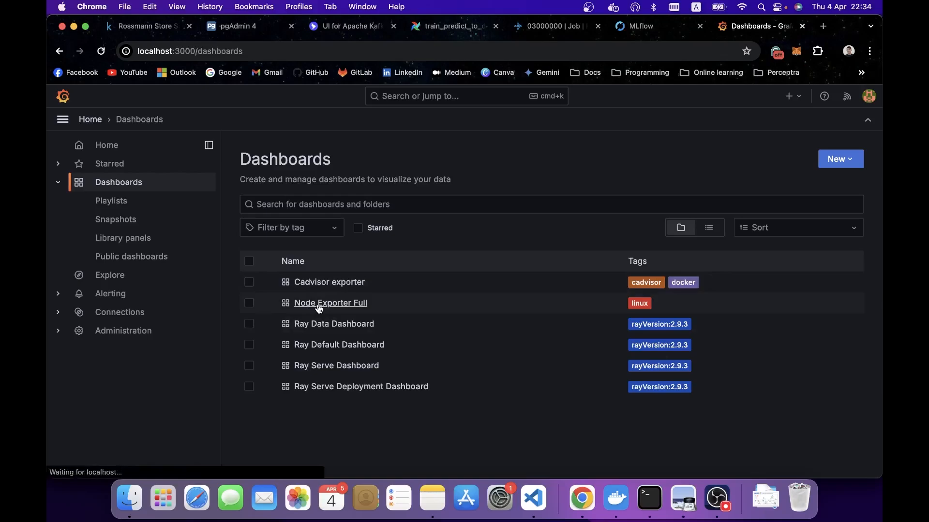
{"action": "left_click", "coordinate": [329, 302]}
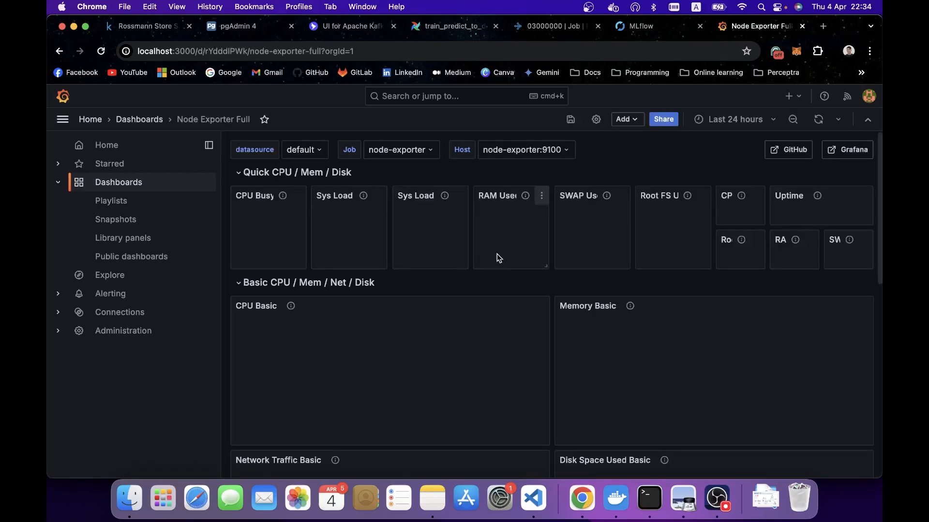
Limit the dashboard to the last 5 minutes, then return to the dashboards list.
{"action": "left_click", "coordinate": [732, 119]}
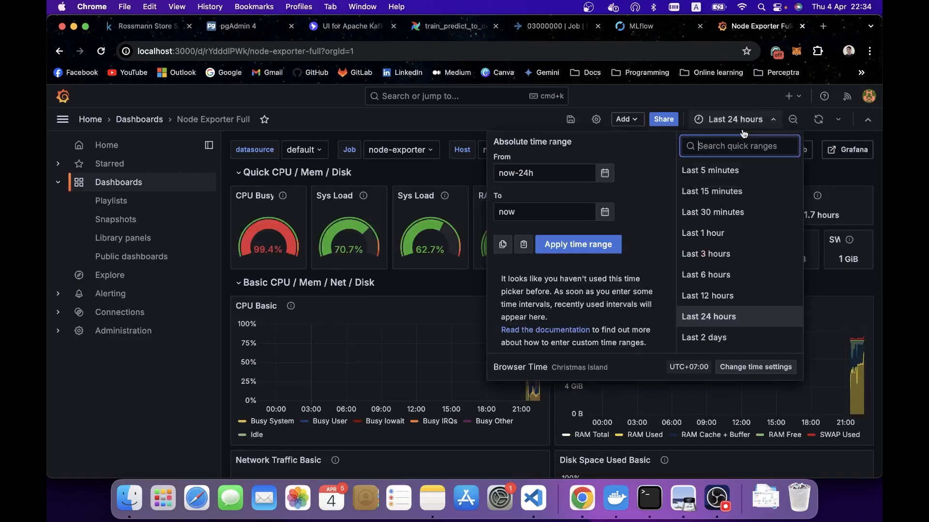
{"action": "left_click", "coordinate": [709, 170]}
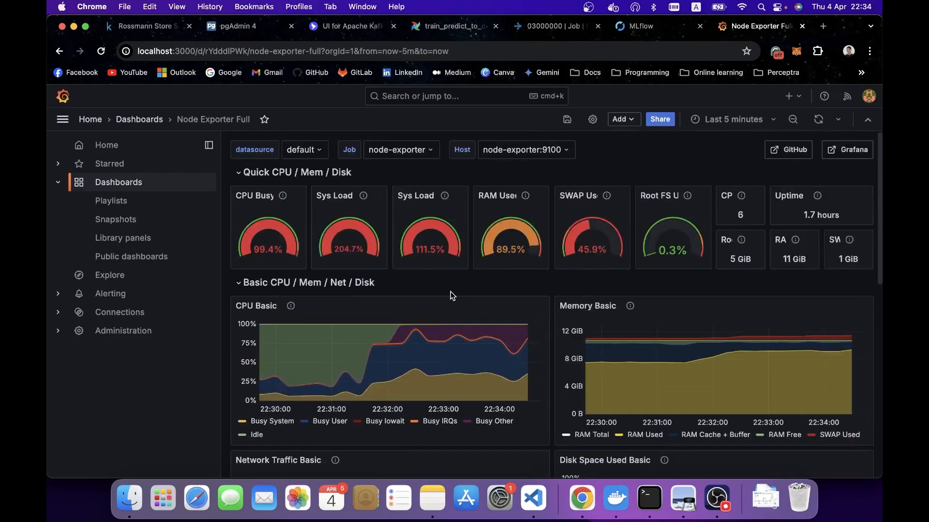
{"action": "left_click", "coordinate": [139, 119]}
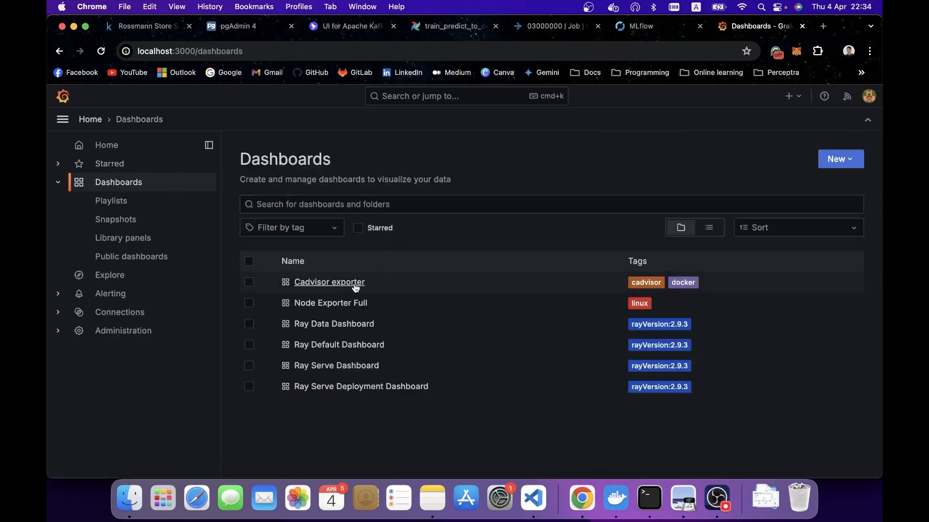
Check the Cadvisor exporter container CPU and memory panels over 5 minutes, then bring up the Ray job list.
{"action": "left_click", "coordinate": [329, 282]}
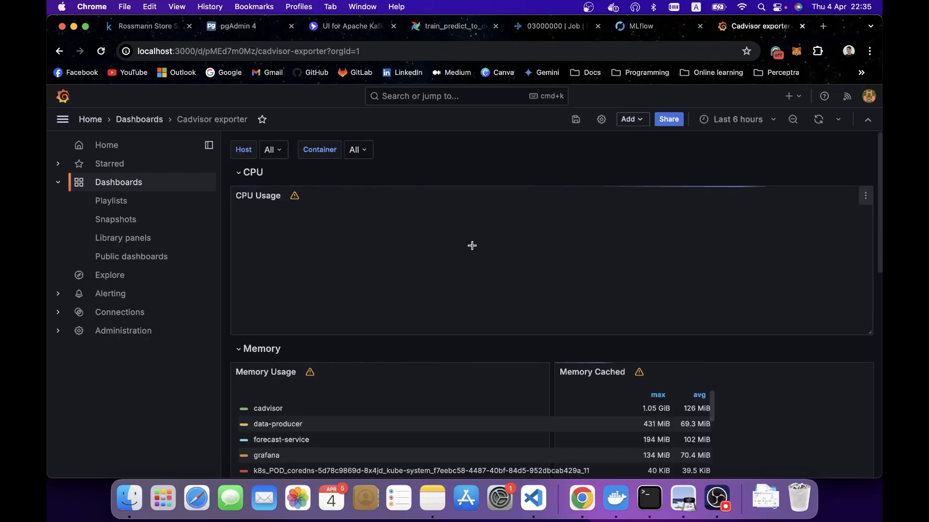
{"action": "left_click", "coordinate": [736, 119]}
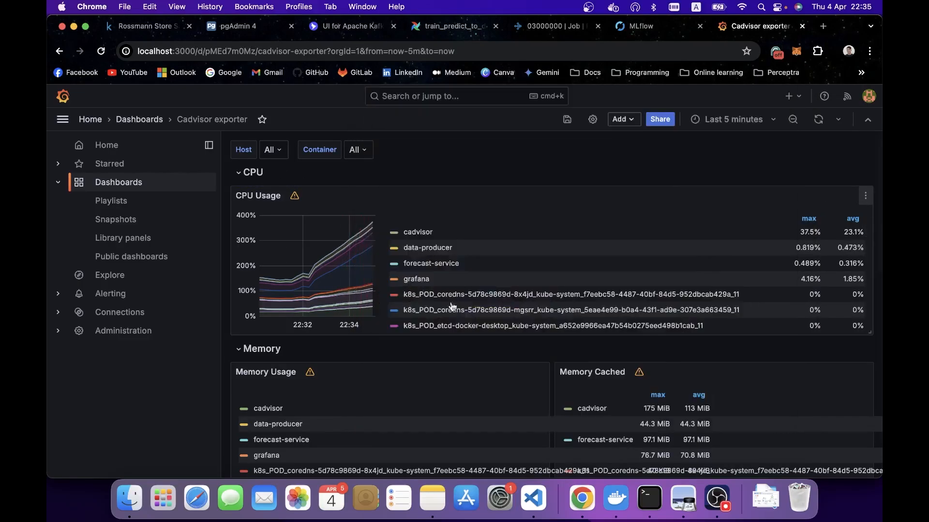
{"action": "scroll", "scroll_direction": "down", "scroll_amount": 3}
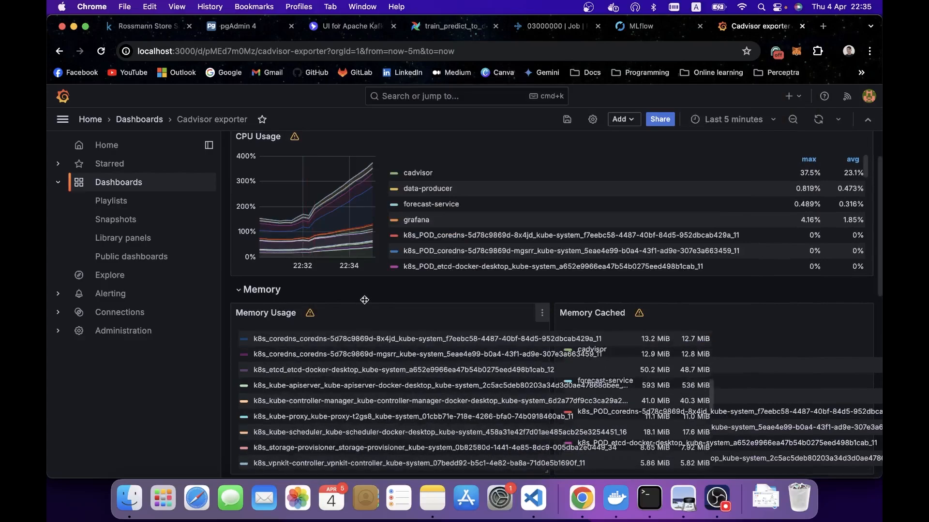
{"action": "scroll", "scroll_direction": "down", "scroll_amount": 3}
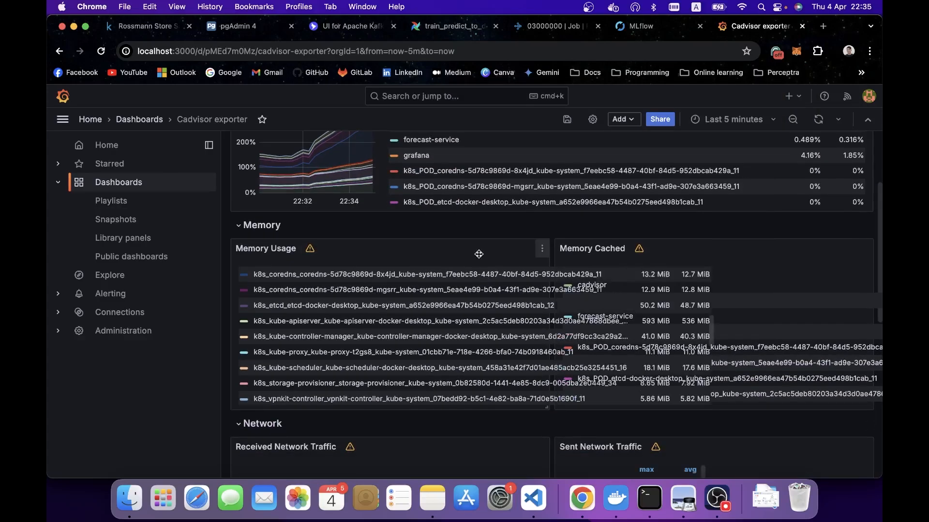
{"action": "left_click", "coordinate": [551, 26]}
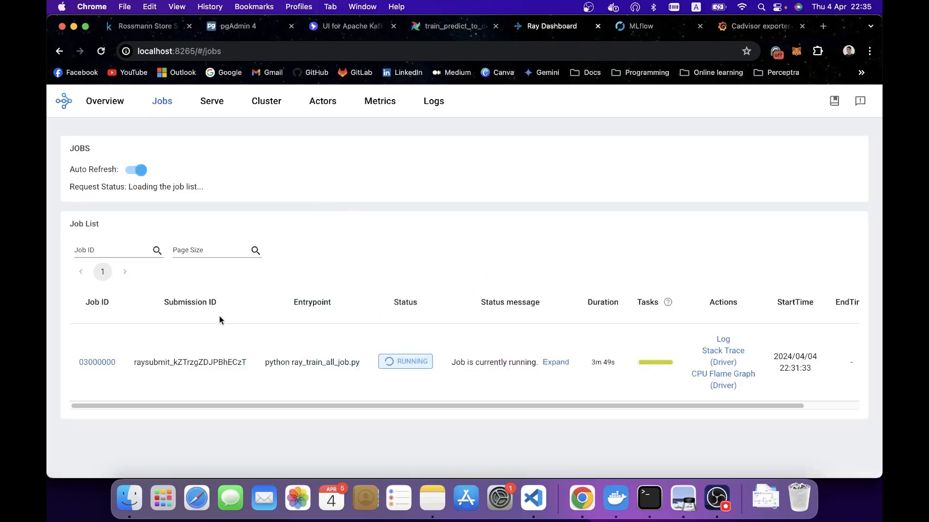
Follow job 03000000 in Ray Core Overview until it succeeds, then head to Metrics.
{"action": "left_click", "coordinate": [97, 362]}
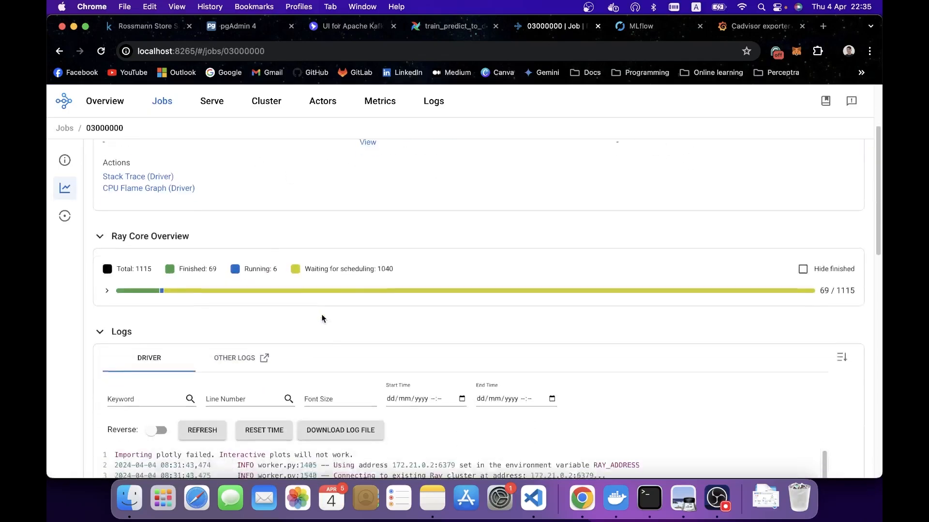
{"action": "scroll", "scroll_direction": "down", "scroll_amount": 3}
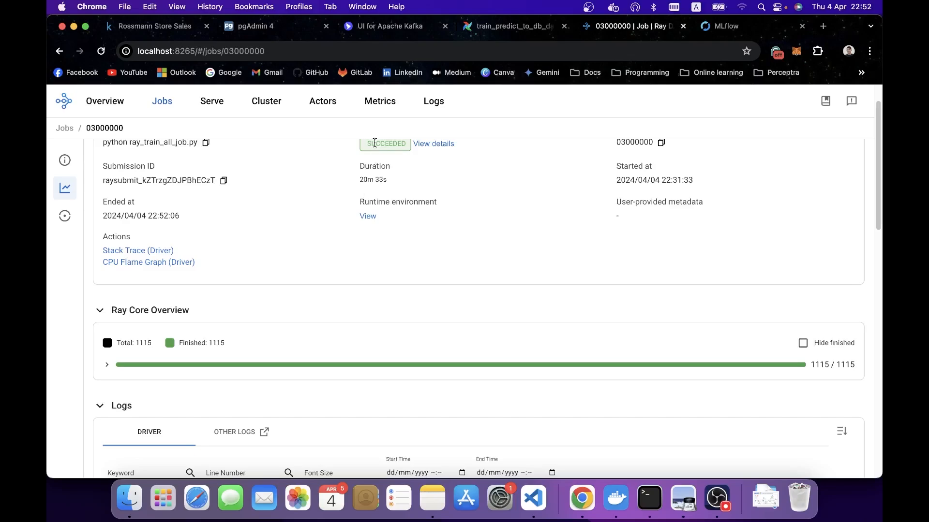
{"action": "left_click", "coordinate": [380, 101]}
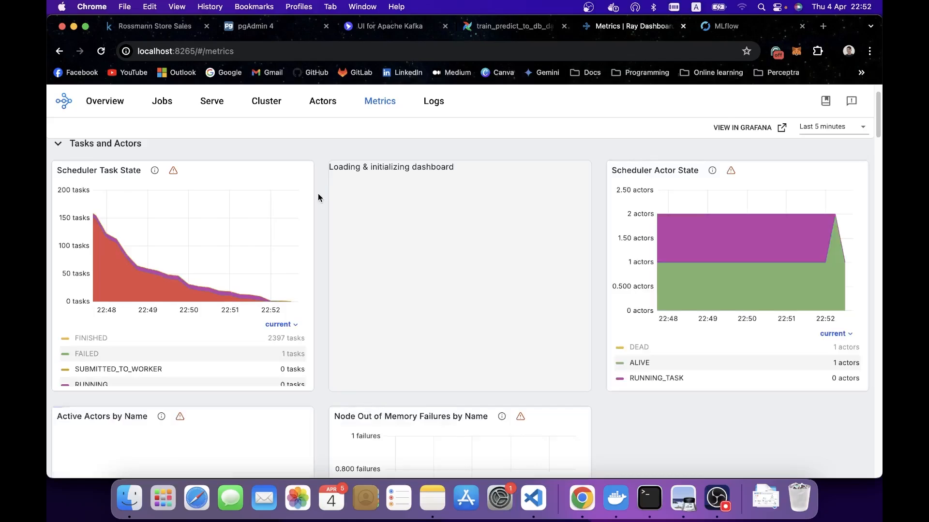
Scroll through Ray Resource Usage and Hardware Utilization charts, noting CPU near 6 cores dropping off.
{"action": "scroll", "scroll_direction": "down", "scroll_amount": 3}
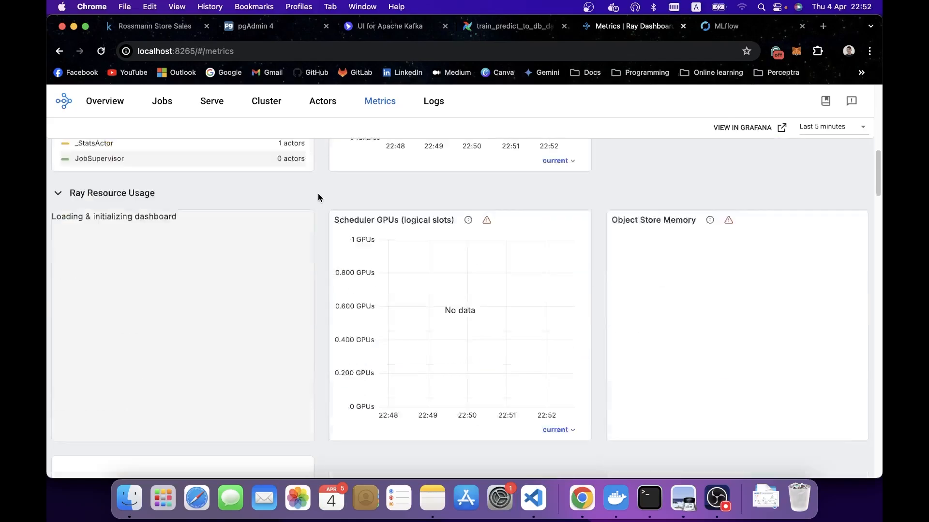
{"action": "scroll", "scroll_direction": "down", "scroll_amount": 3}
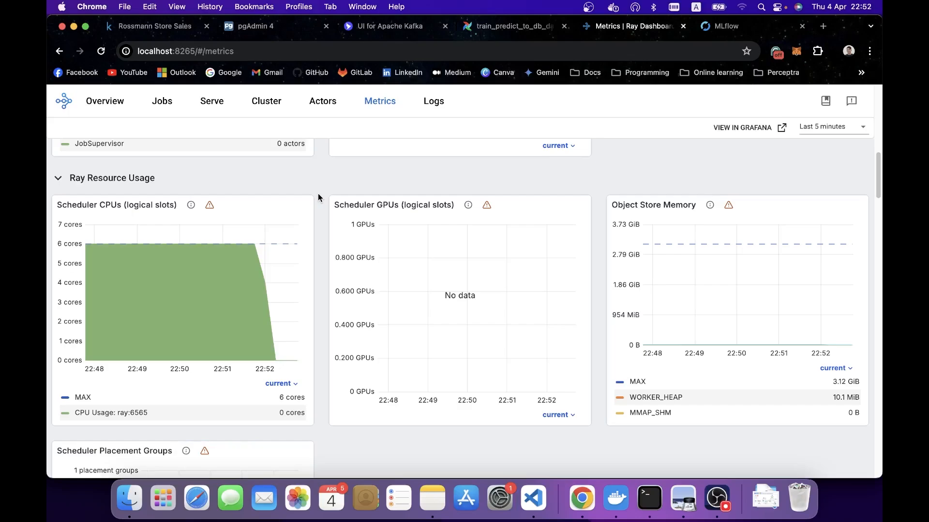
{"action": "mouse_move", "coordinate": [169, 245]}
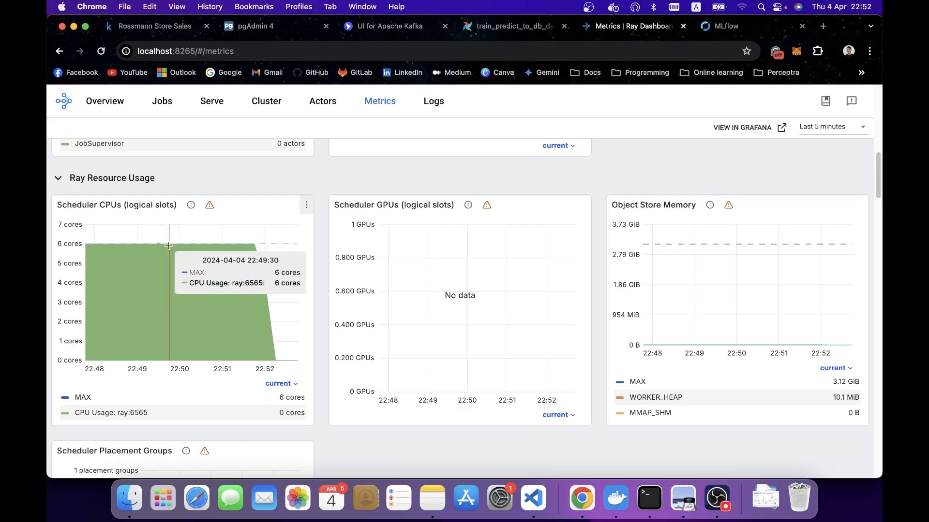
{"action": "mouse_move", "coordinate": [154, 245]}
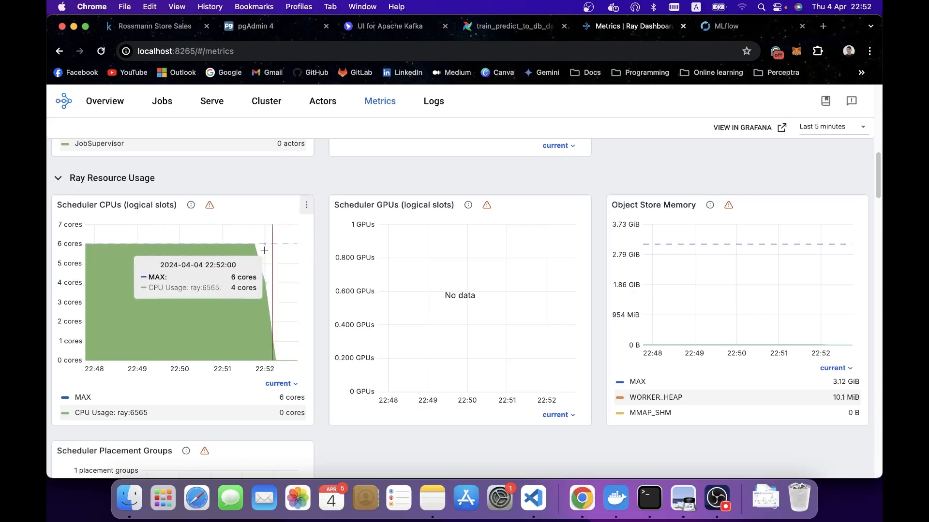
{"action": "mouse_move", "coordinate": [322, 255]}
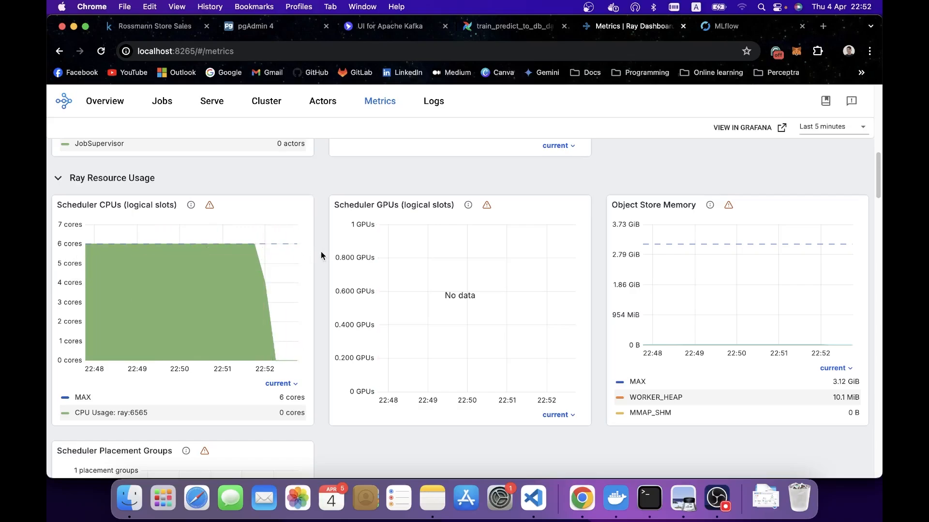
{"action": "scroll", "scroll_direction": "down", "scroll_amount": 3}
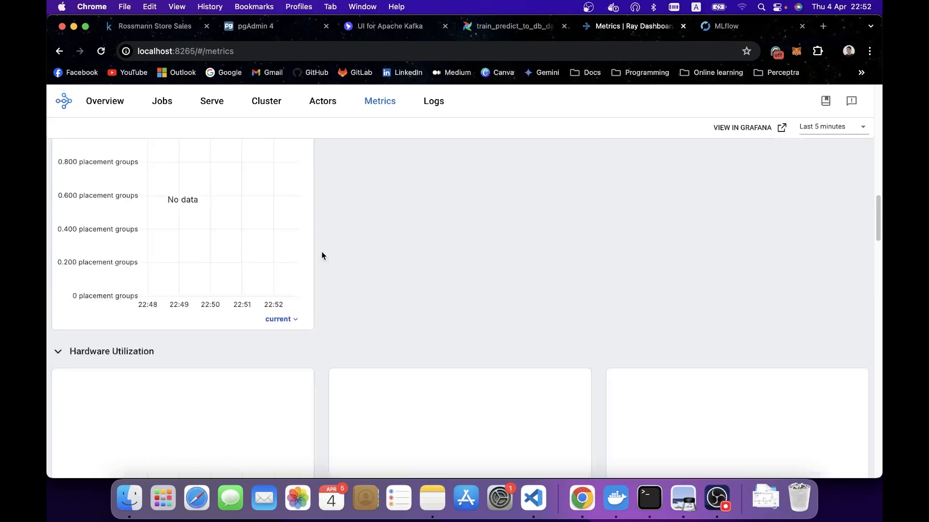
{"action": "scroll", "scroll_direction": "down", "scroll_amount": 3}
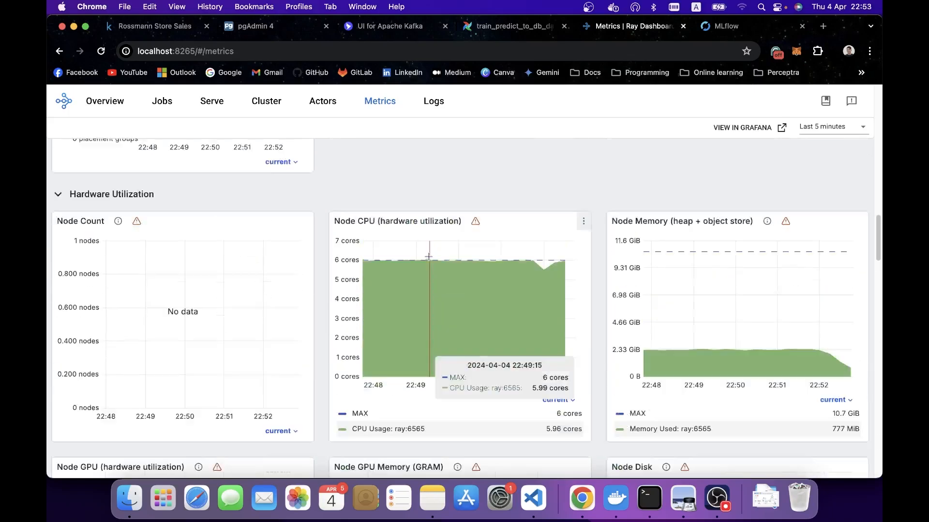
{"action": "scroll", "scroll_direction": "down", "scroll_amount": 3}
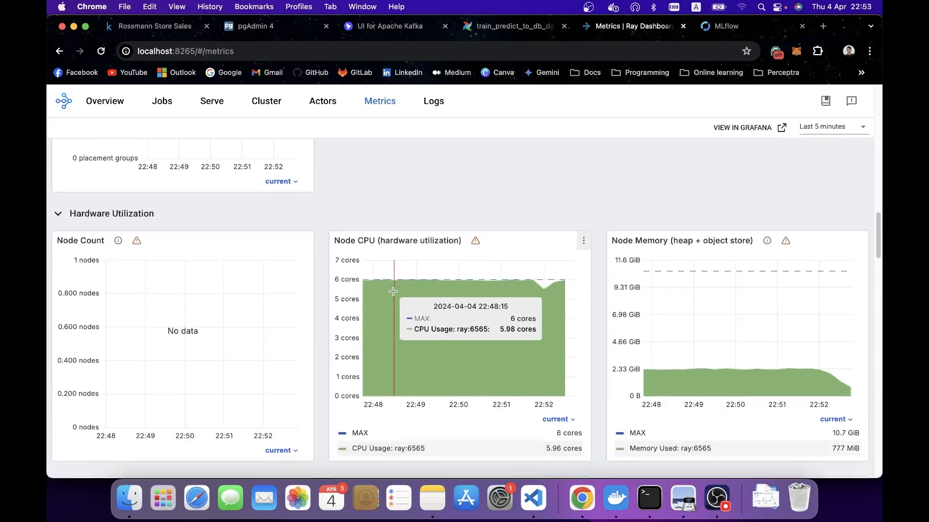
{"action": "mouse_move", "coordinate": [470, 289]}
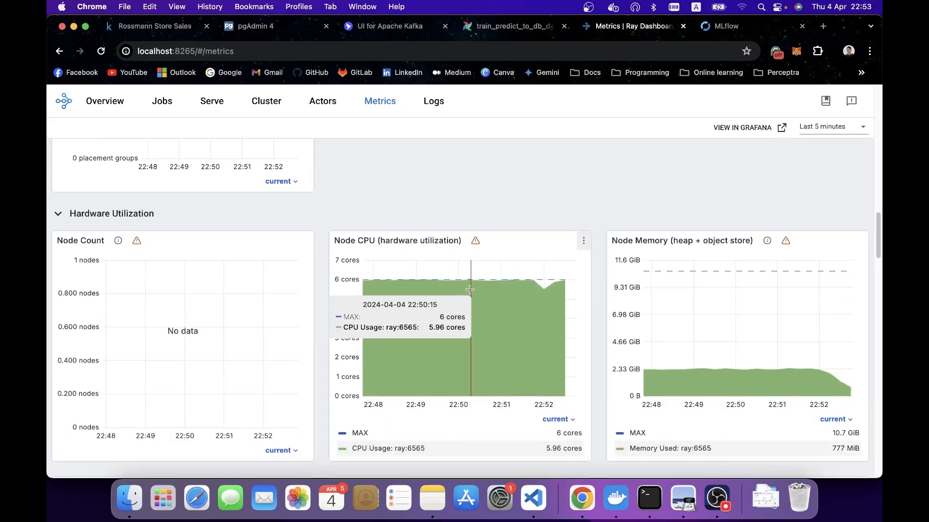
{"action": "scroll", "scroll_direction": "down", "scroll_amount": 3}
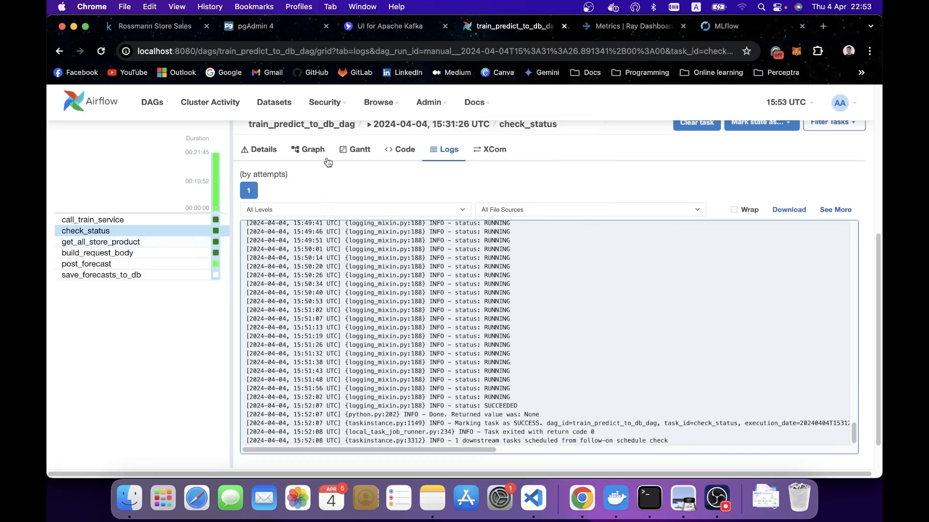
Show the post_forecast task's logs from the DAG run graph, confirming it completed successfully.
{"action": "left_click", "coordinate": [313, 149]}
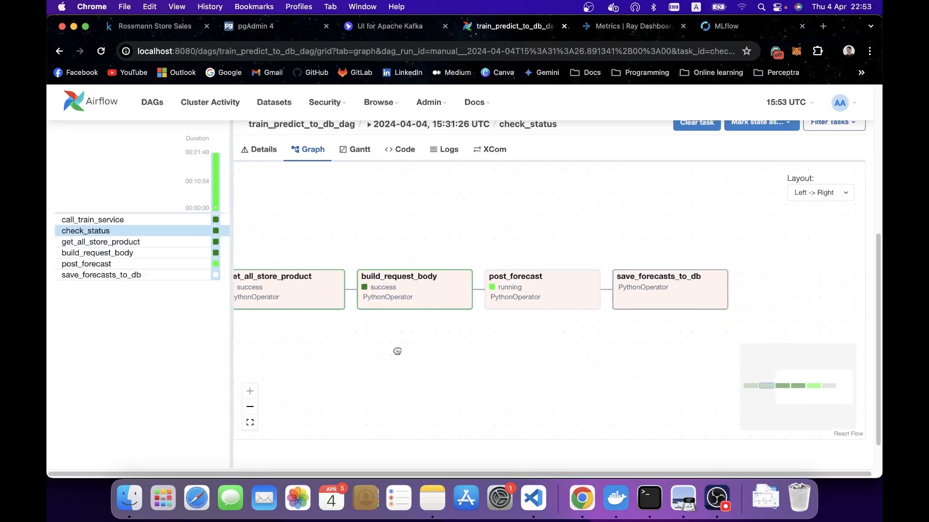
{"action": "mouse_move", "coordinate": [536, 304]}
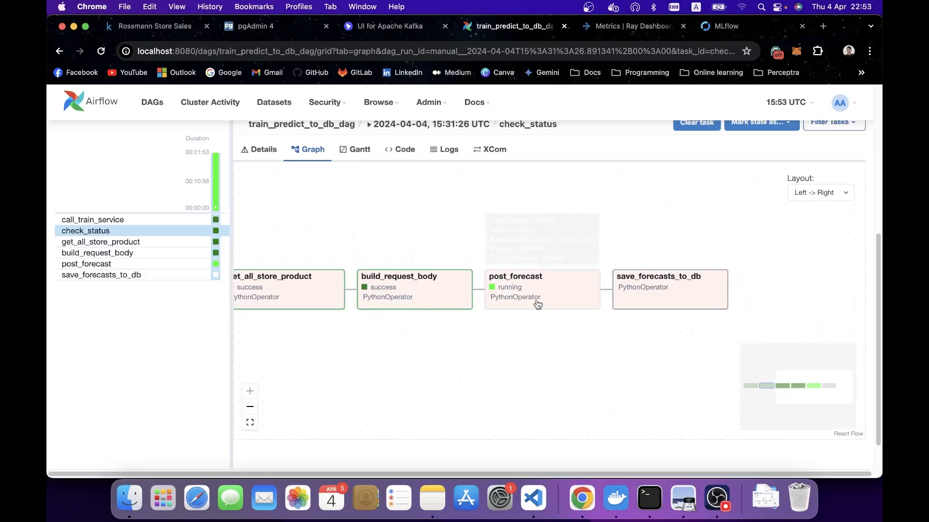
{"action": "mouse_move", "coordinate": [537, 299]}
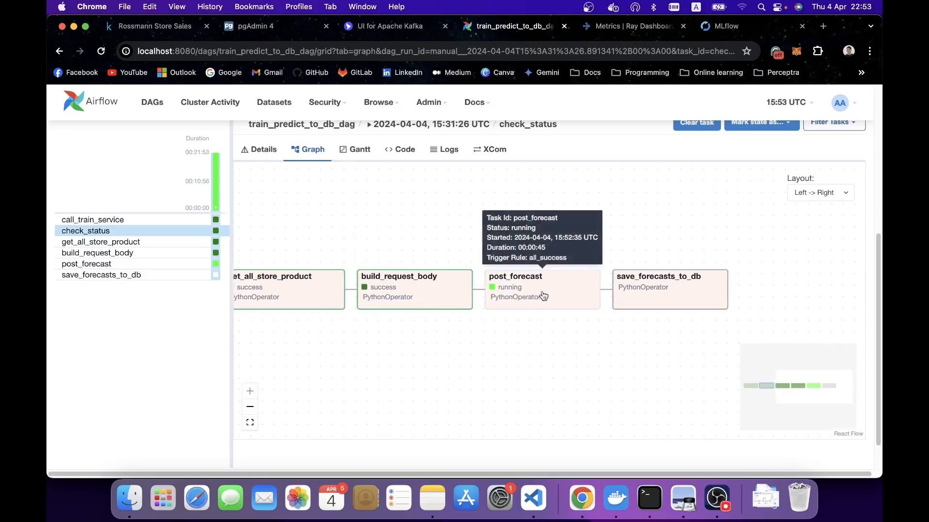
{"action": "left_click", "coordinate": [515, 276]}
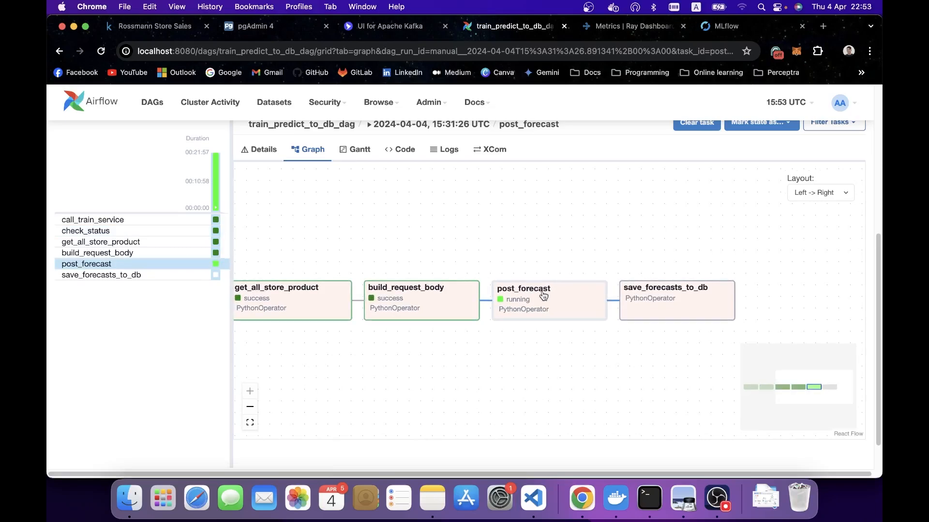
{"action": "left_click", "coordinate": [448, 149]}
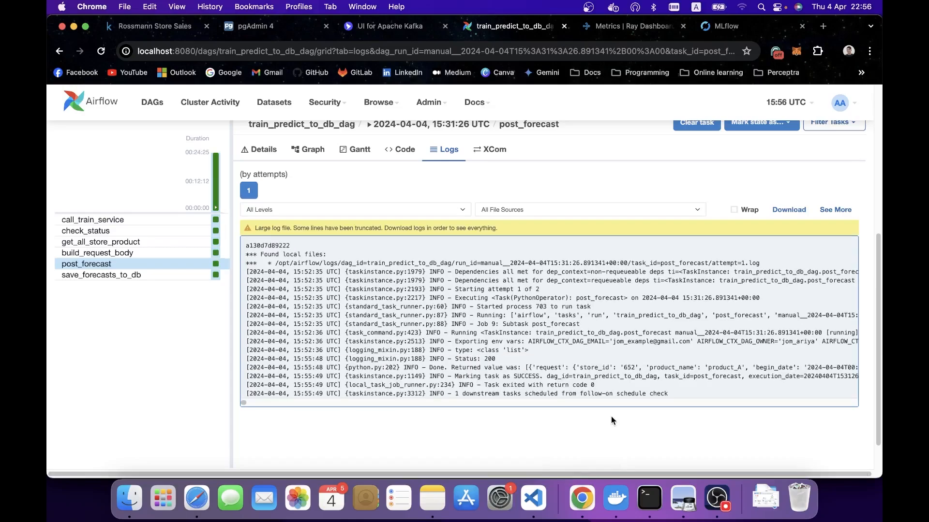
Highlight the forecast-service log lines reporting predictions for 1115 entries in 181.87 s.
{"action": "left_click", "coordinate": [648, 497]}
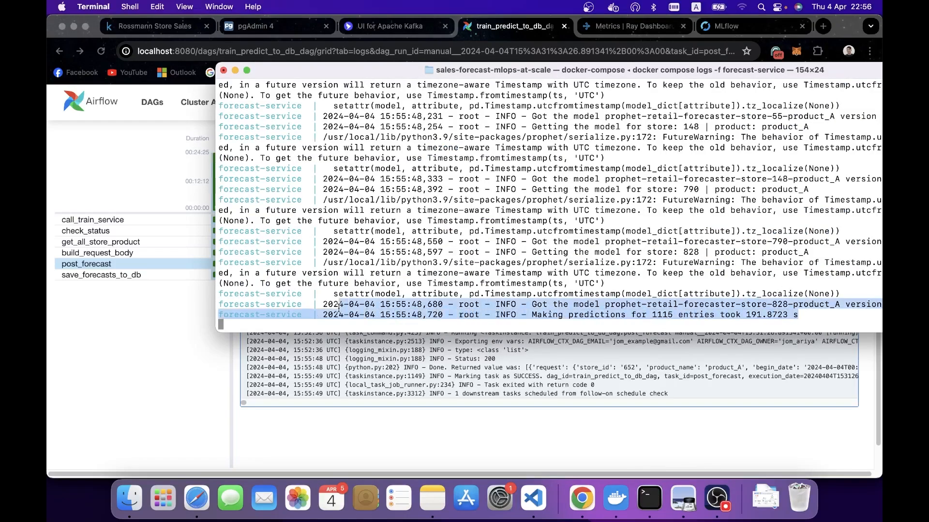
{"action": "left_click_drag", "start_coordinate": [531, 314], "coordinate": [671, 314]}
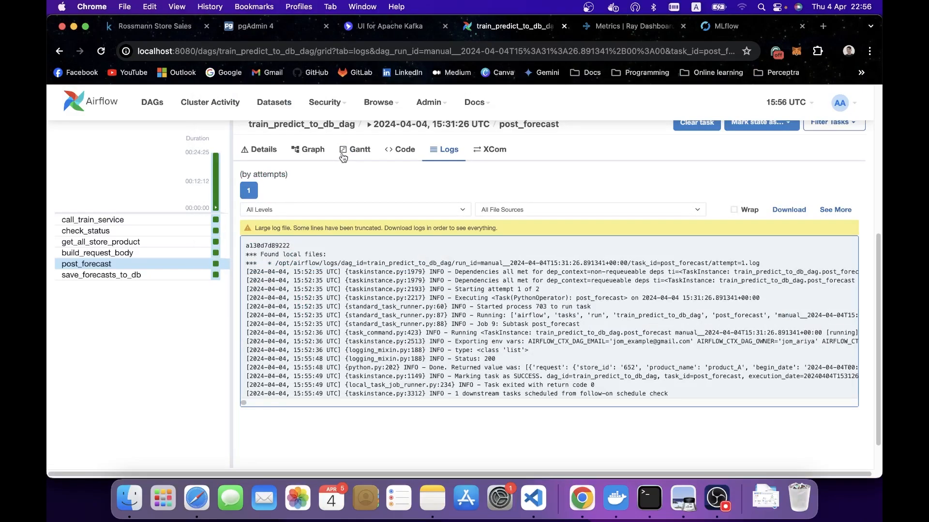
Confirm save_forecasts_to_db succeeded in the run graph, then move to pgAdmin.
{"action": "left_click", "coordinate": [313, 149]}
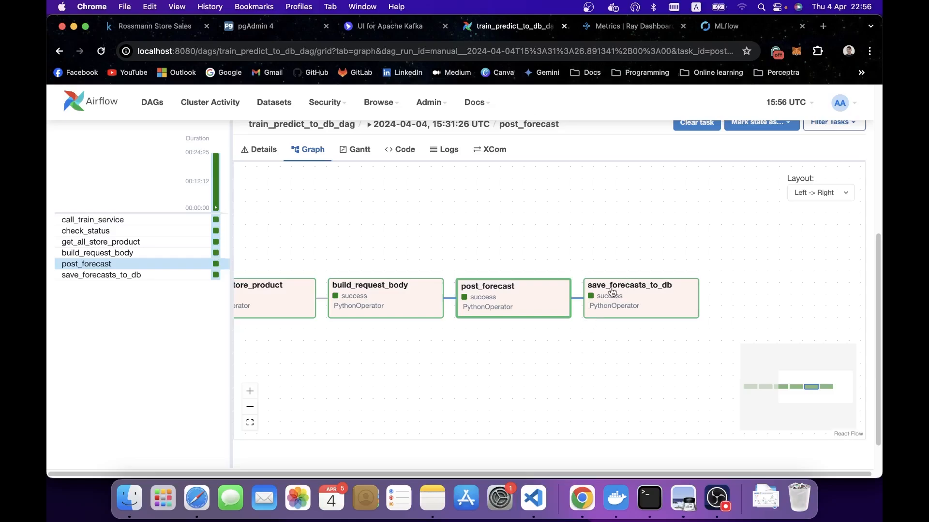
{"action": "mouse_move", "coordinate": [635, 300]}
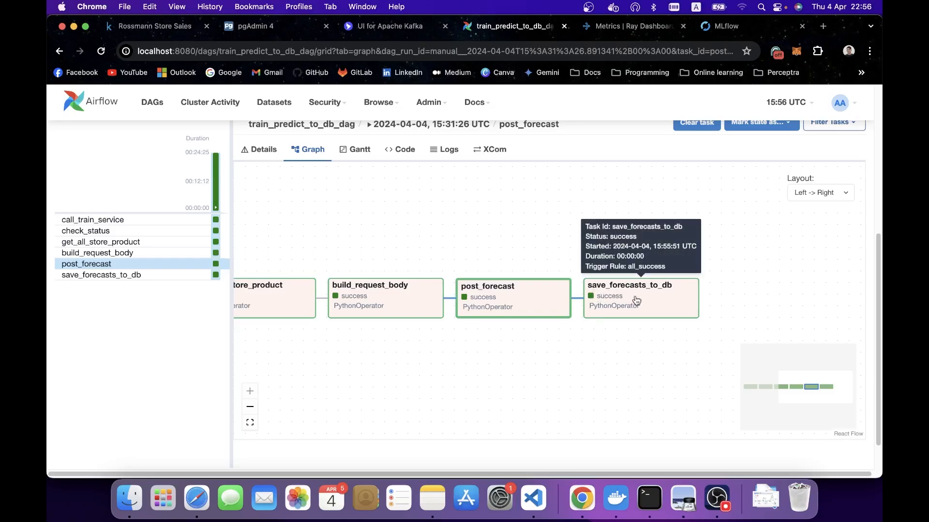
{"action": "left_click", "coordinate": [640, 298]}
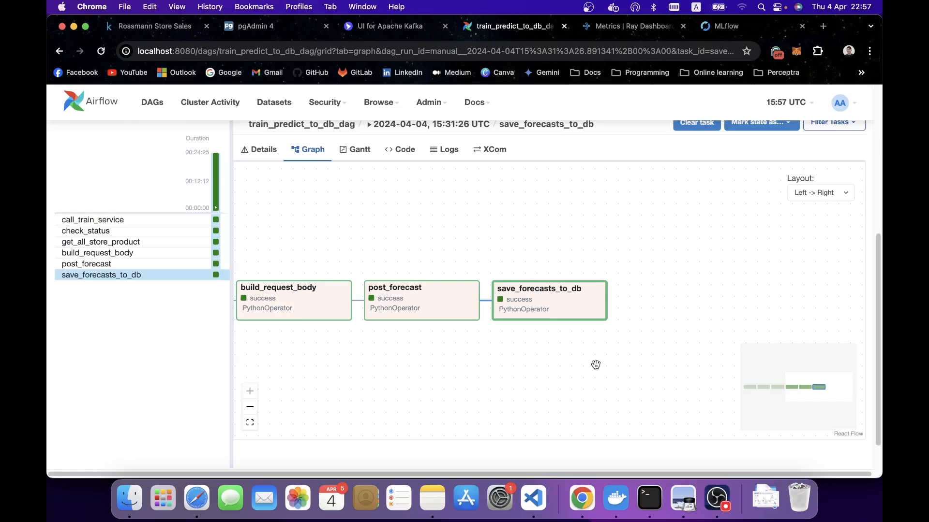
{"action": "left_click", "coordinate": [251, 25]}
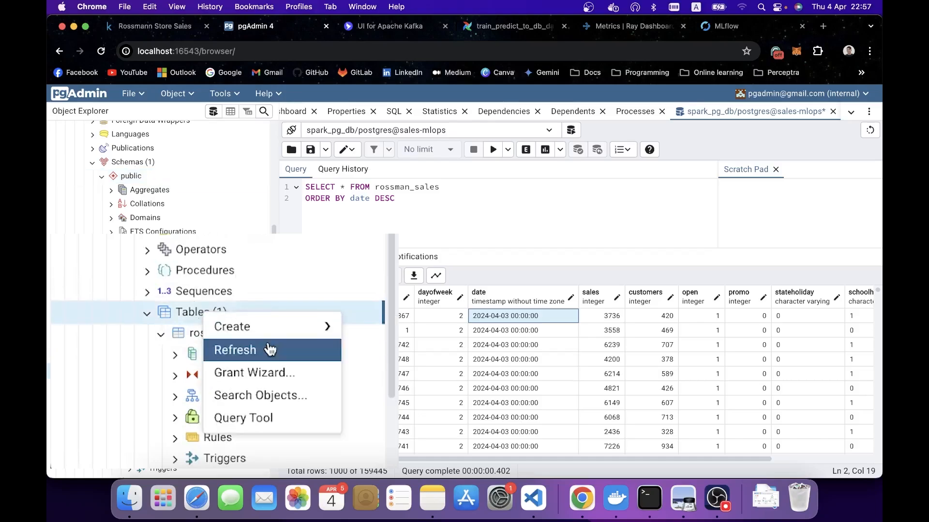
Inspect forecast_results rows — forecast_sale, upper_ci, model_version 1 — with the refreshed tables list.
{"action": "left_click", "coordinate": [235, 349]}
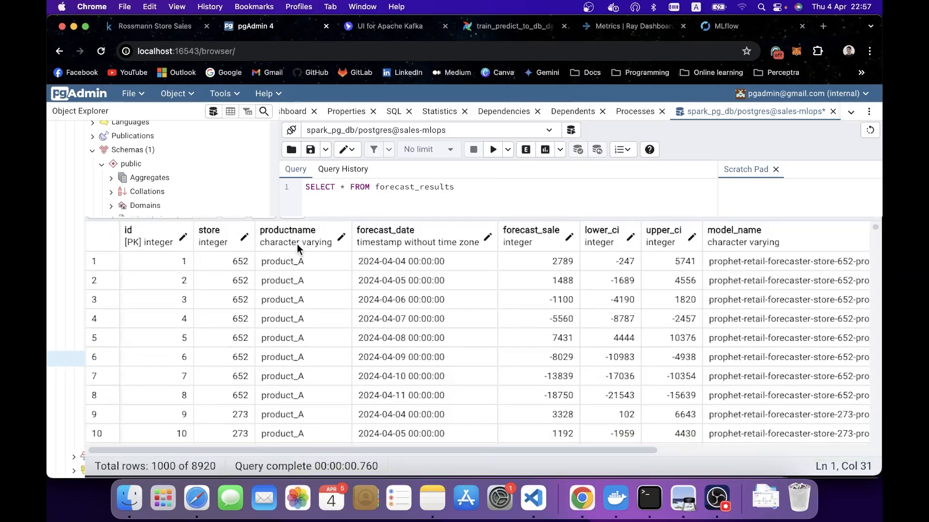
{"action": "mouse_move", "coordinate": [552, 263]}
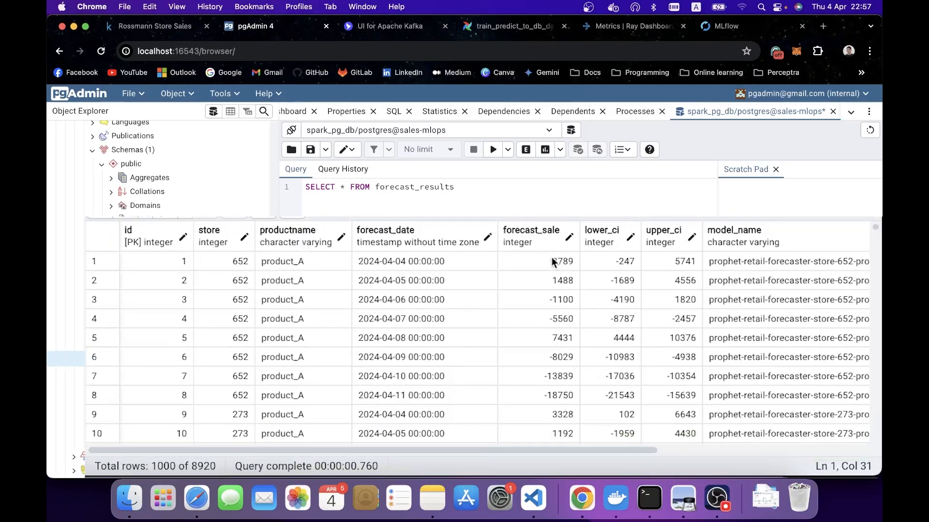
{"action": "left_click", "coordinate": [539, 261]}
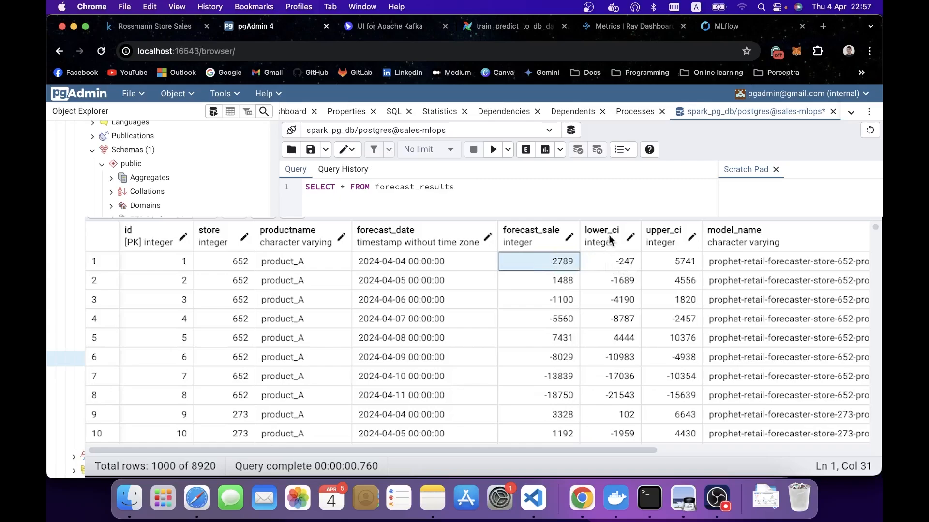
{"action": "left_click", "coordinate": [671, 261]}
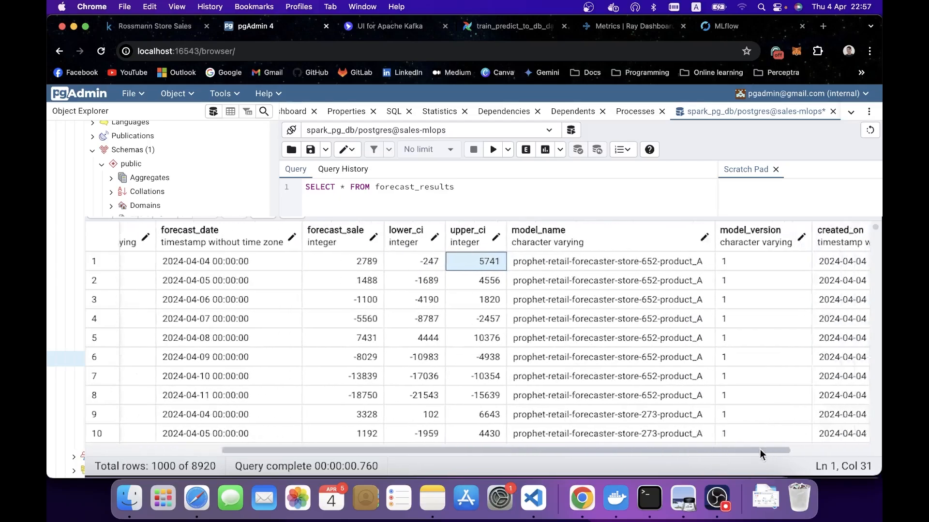
{"action": "scroll", "scroll_direction": "left", "scroll_amount": 3}
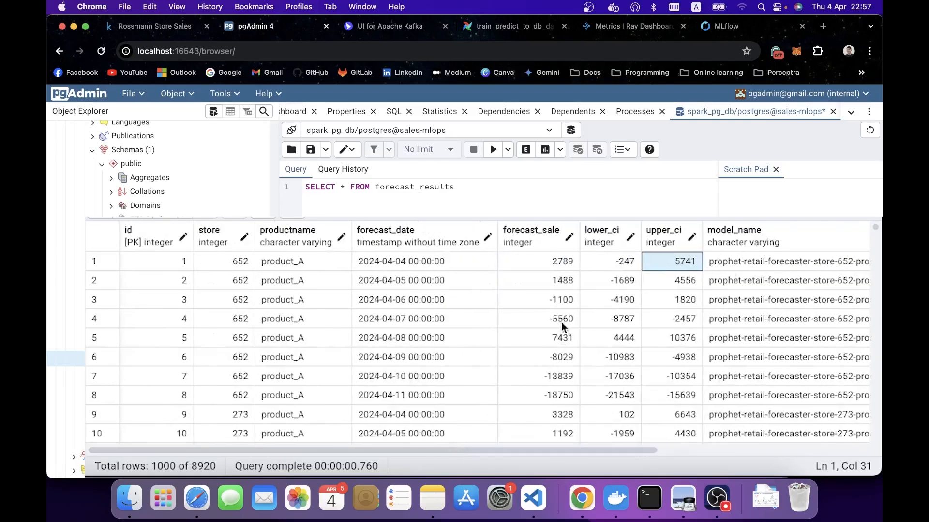
{"action": "mouse_move", "coordinate": [558, 310]}
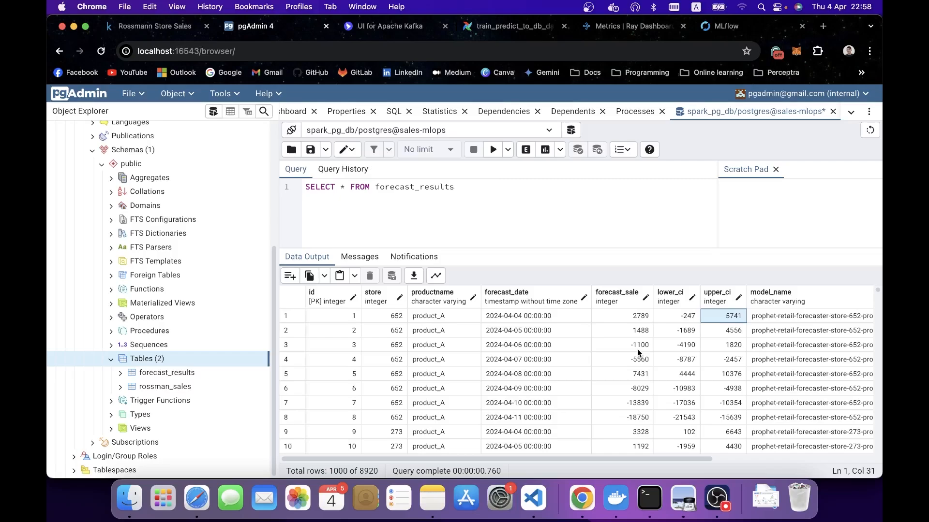
{"action": "mouse_move", "coordinate": [841, 43]}
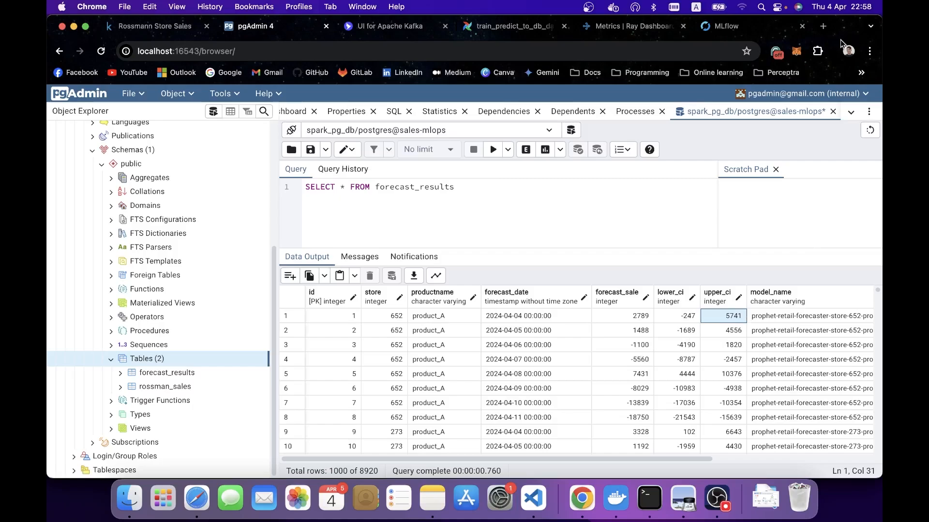
{"action": "left_click", "coordinate": [822, 26]}
{"action": "type", "text": "localhost"}
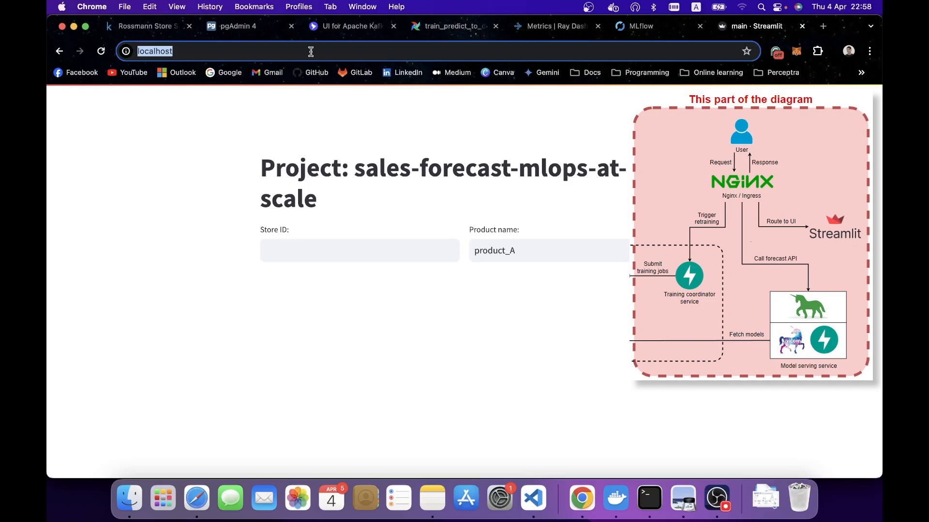
{"action": "mouse_move", "coordinate": [231, 150]}
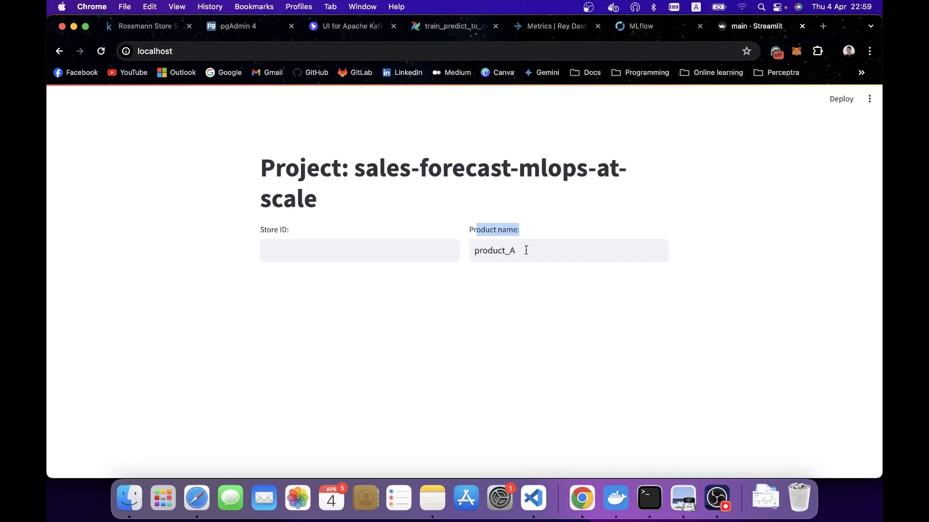
{"action": "mouse_move", "coordinate": [521, 313]}
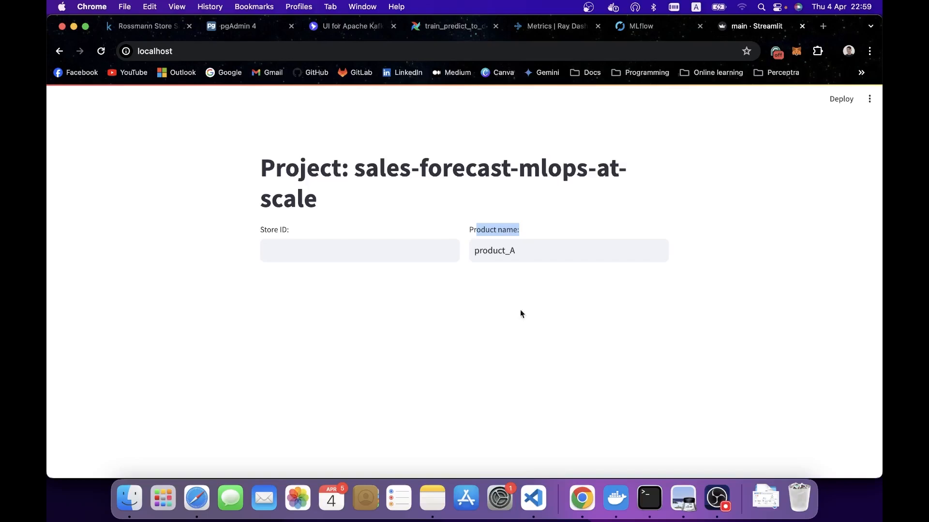
Activate the Store ID field on the Streamlit sales-forecast page.
{"action": "left_click", "coordinate": [359, 250]}
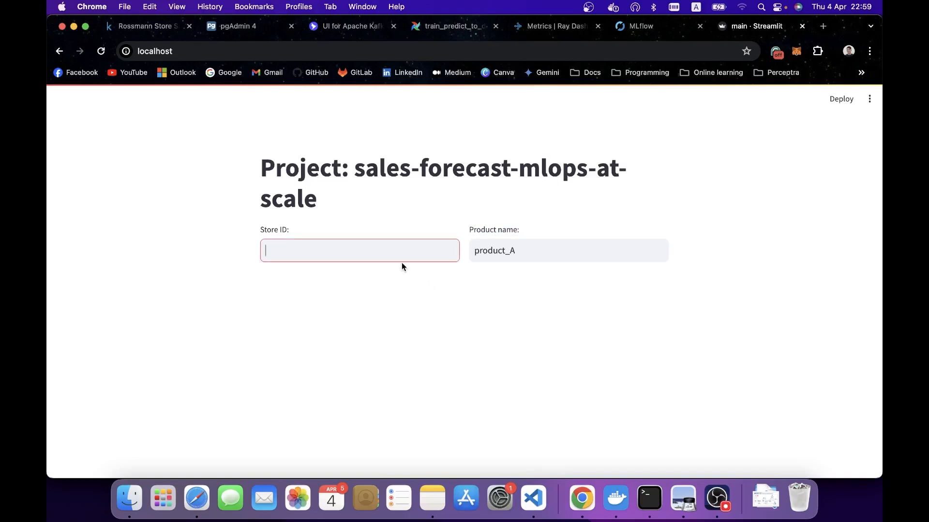
Forecast store 1000 / product_A for 2024-04-05 to 04-11 and check the Apr 05 interval.
{"action": "type", "text": "1000"}
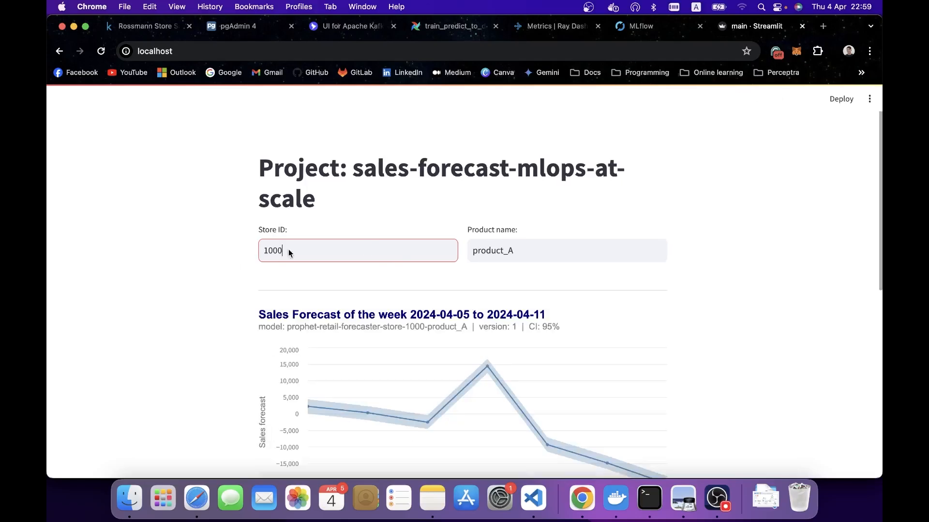
{"action": "scroll", "scroll_direction": "down", "scroll_amount": 3}
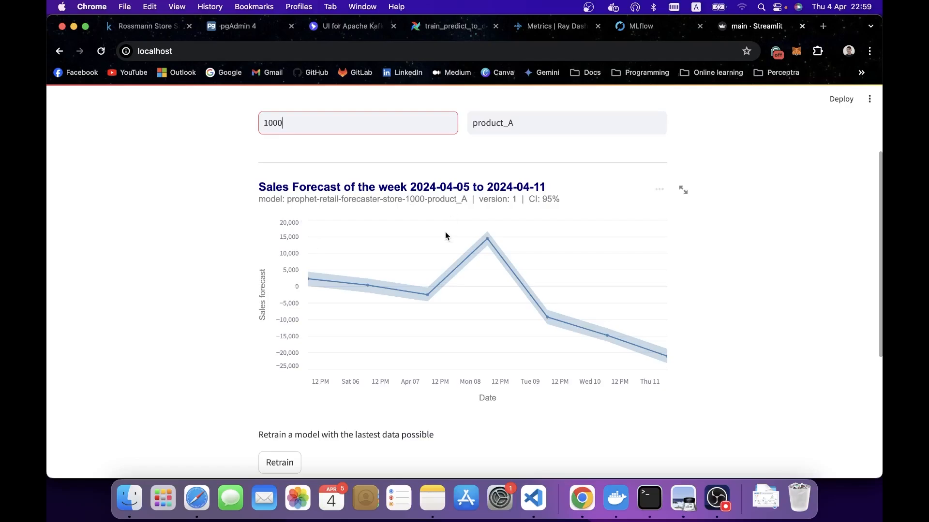
{"action": "mouse_move", "coordinate": [445, 247]}
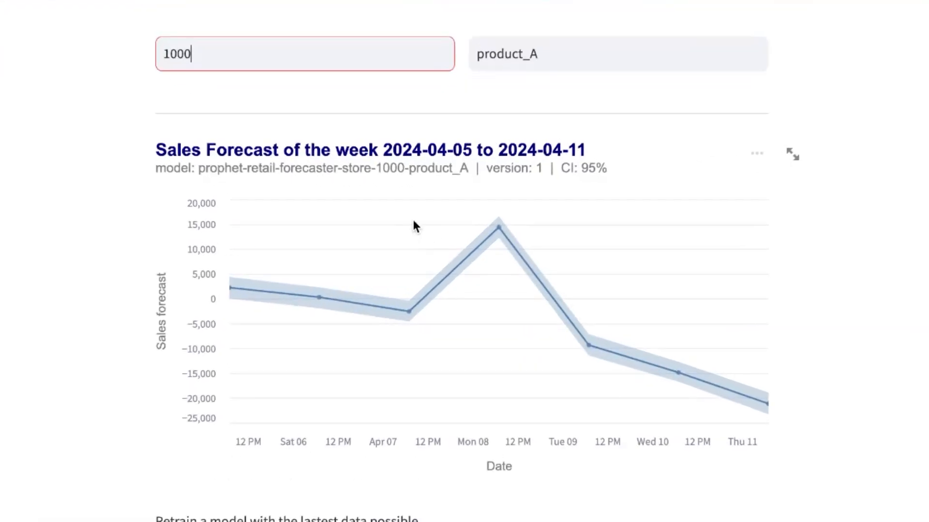
{"action": "mouse_move", "coordinate": [231, 291]}
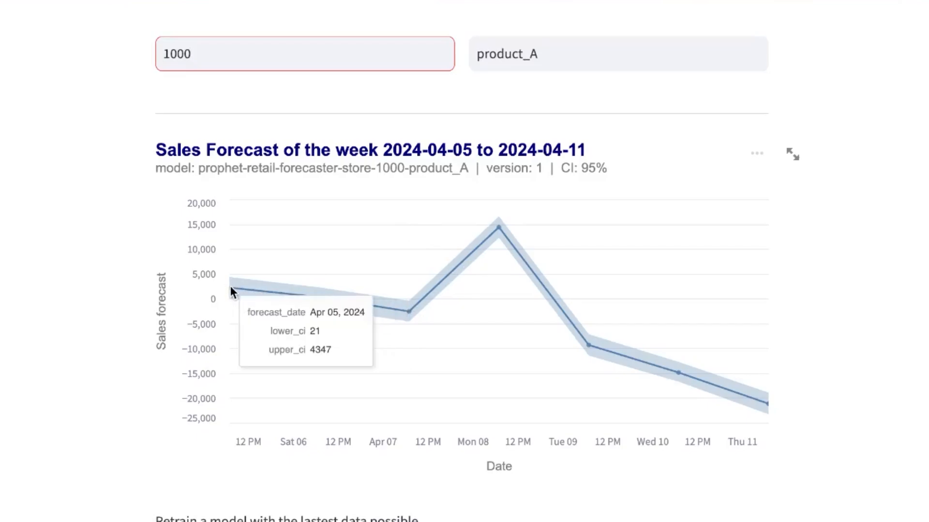
{"action": "left_click", "coordinate": [305, 54]}
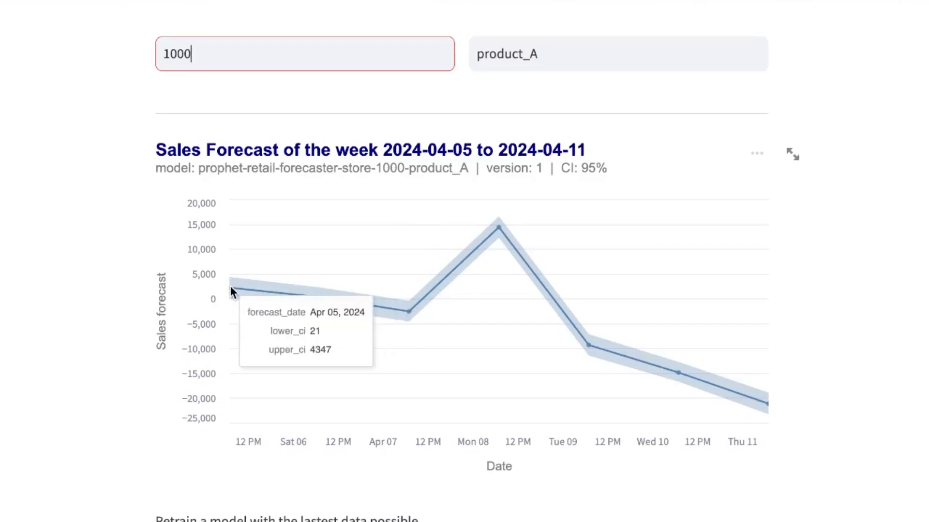
{"action": "mouse_move", "coordinate": [323, 299]}
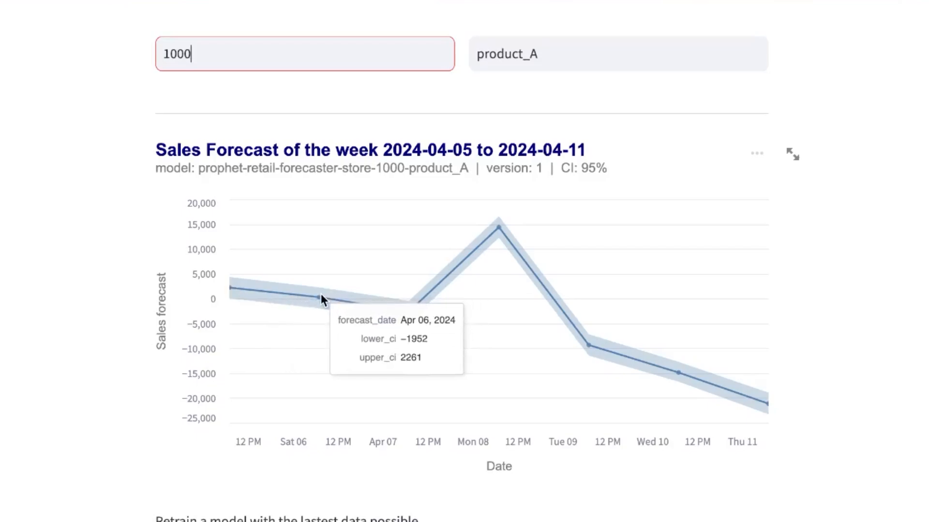
{"action": "mouse_move", "coordinate": [695, 387]}
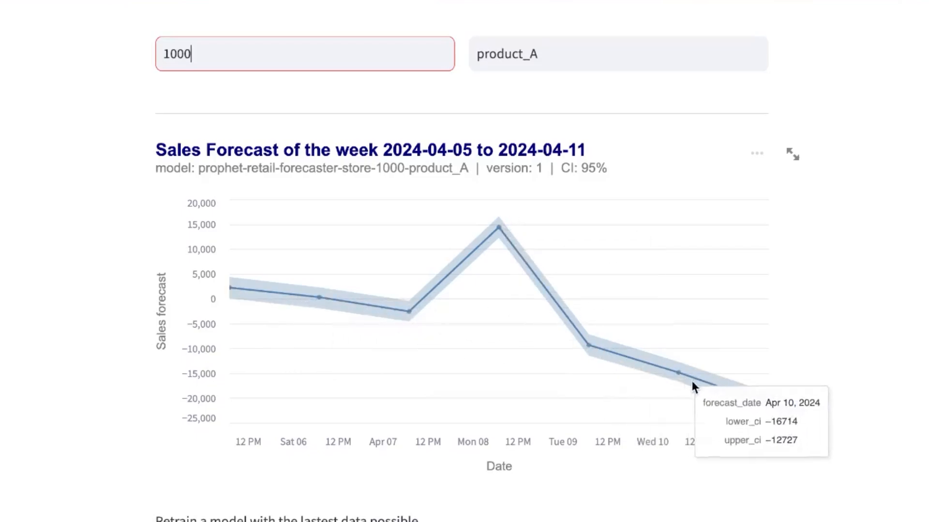
{"action": "mouse_move", "coordinate": [418, 293]}
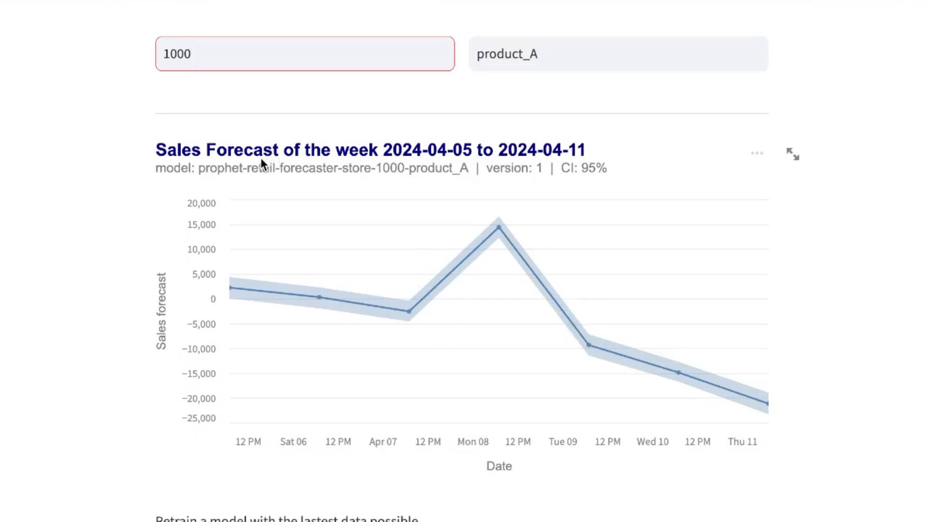
{"action": "mouse_move", "coordinate": [221, 176]}
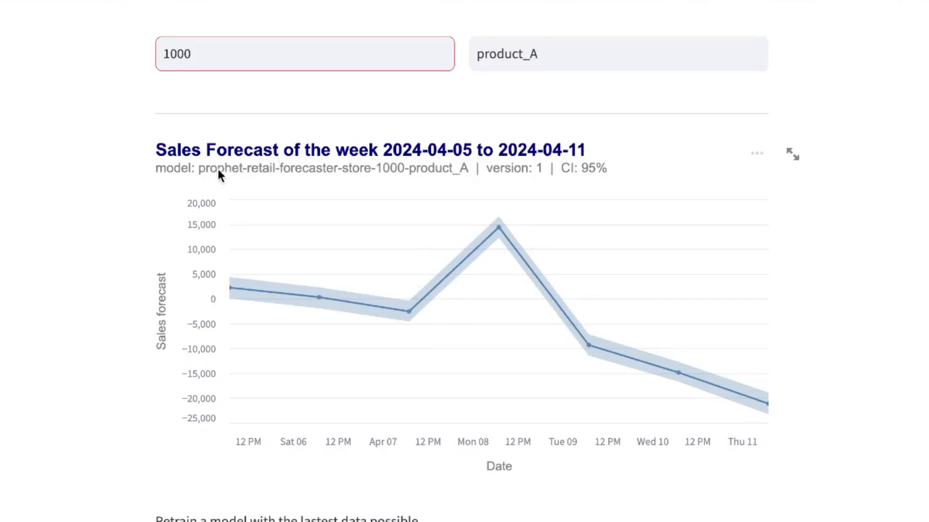
{"action": "left_click", "coordinate": [304, 53]}
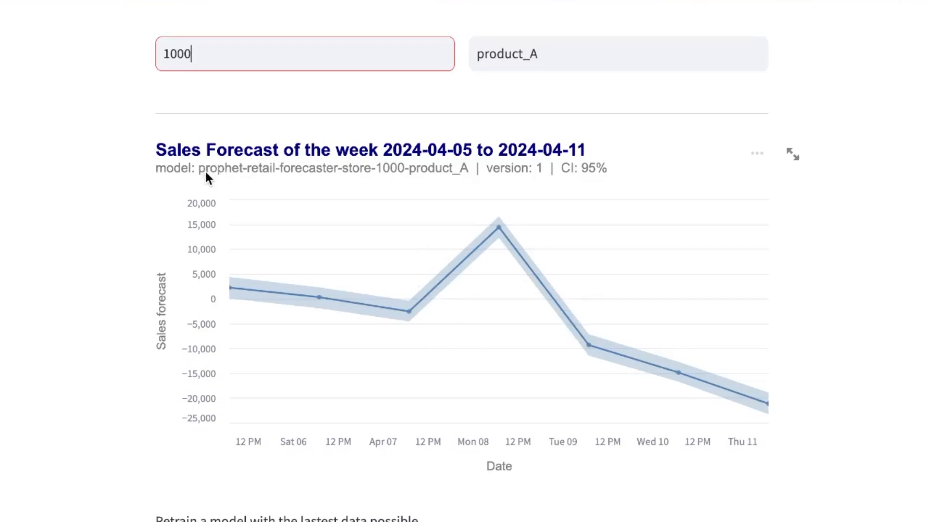
{"action": "mouse_move", "coordinate": [415, 182]}
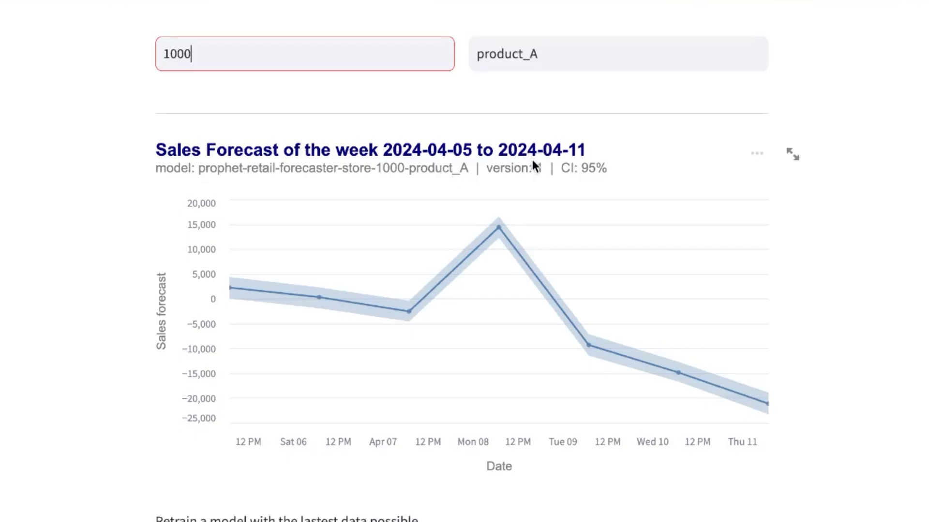
{"action": "mouse_move", "coordinate": [538, 171]}
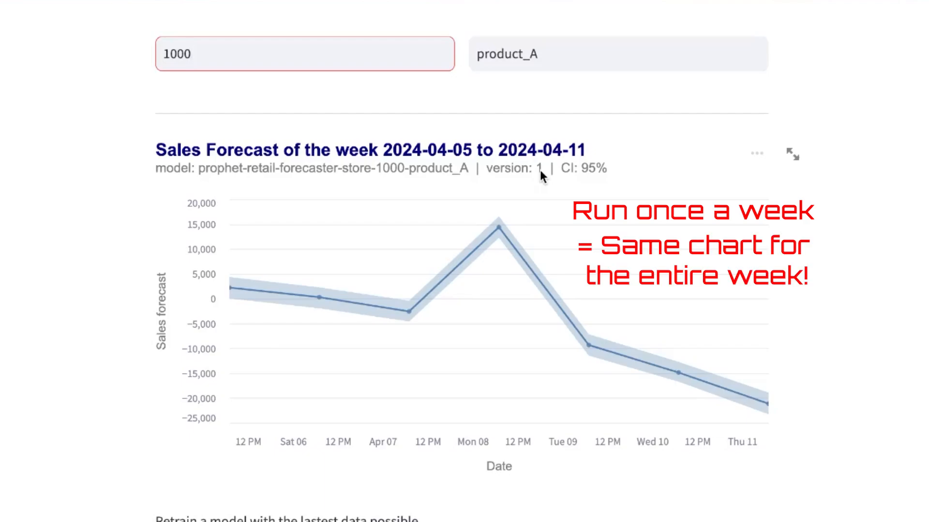
{"action": "left_click", "coordinate": [196, 54]}
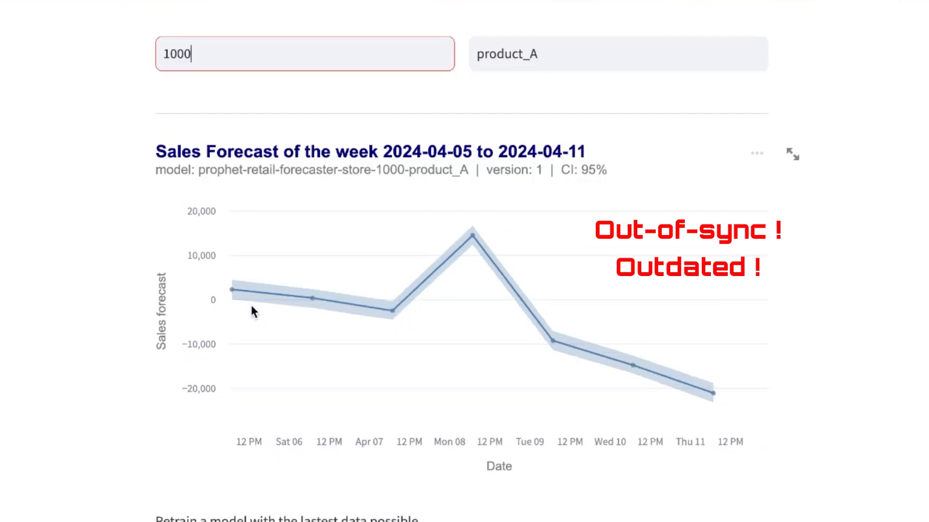
{"action": "scroll", "scroll_direction": "down", "scroll_amount": 3}
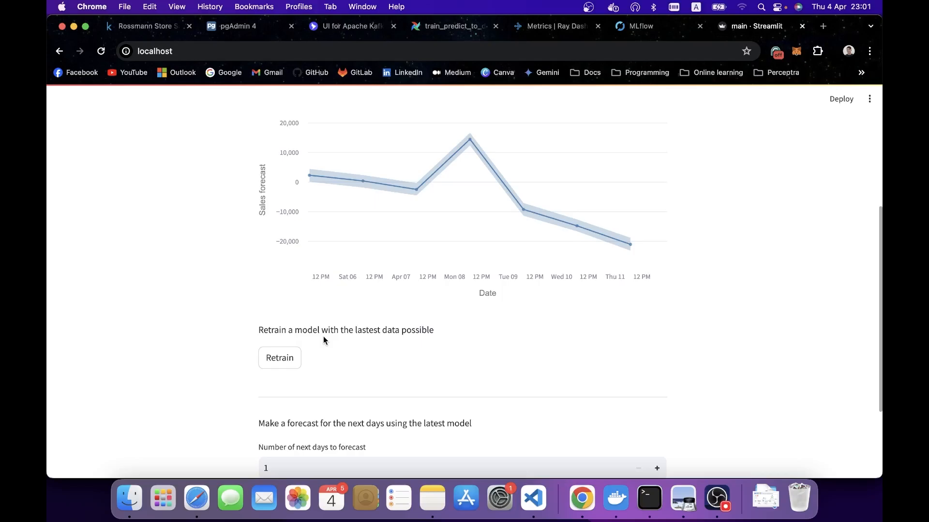
From the Airflow DAG list, review kafka_spark_db_dag's summary and single Kafka-to-Postgres task details.
{"action": "left_click", "coordinate": [452, 25]}
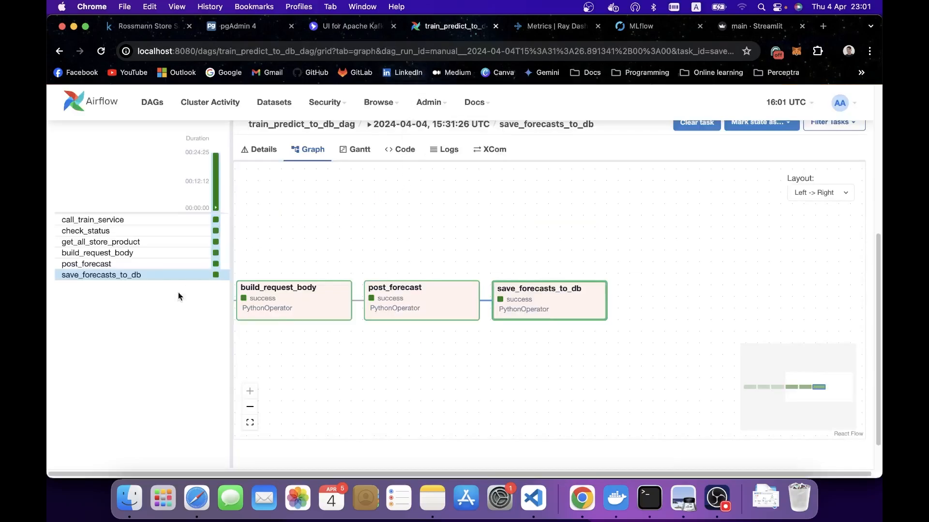
{"action": "left_click", "coordinate": [152, 101]}
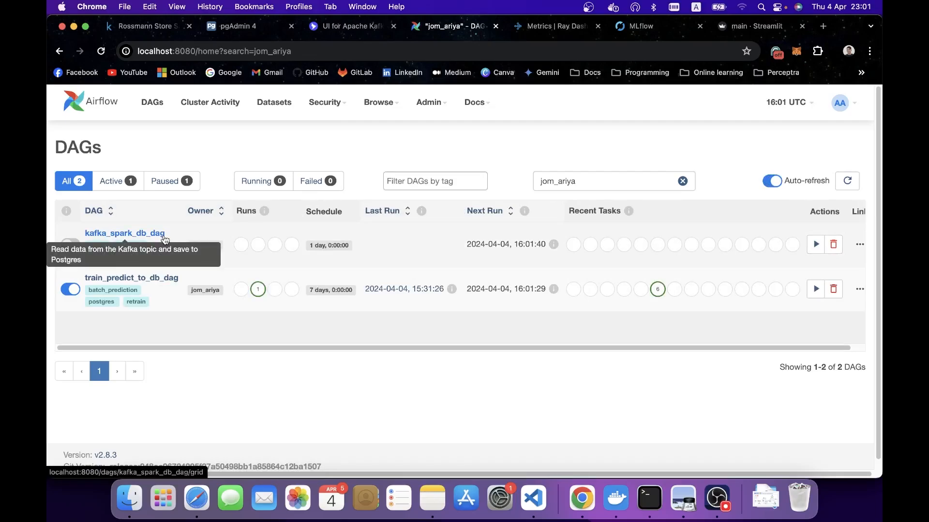
{"action": "left_click", "coordinate": [772, 181]}
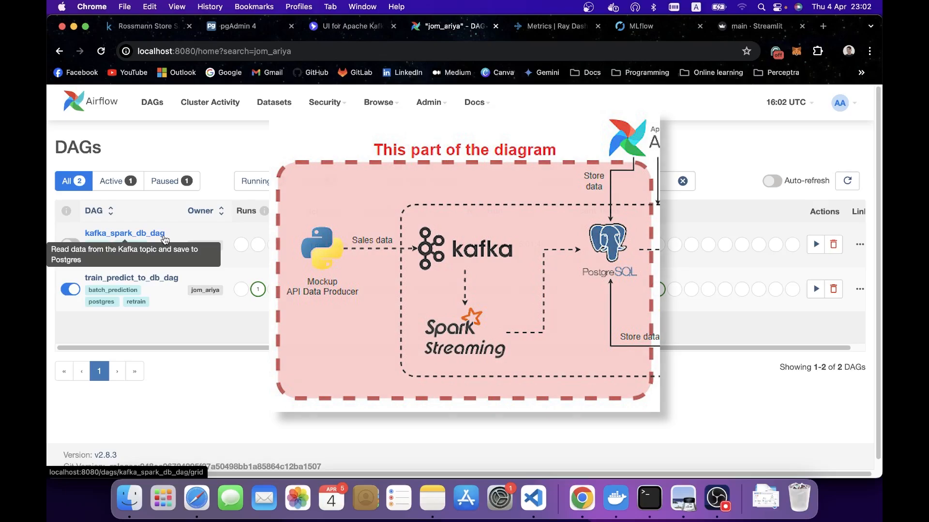
{"action": "left_click", "coordinate": [125, 233]}
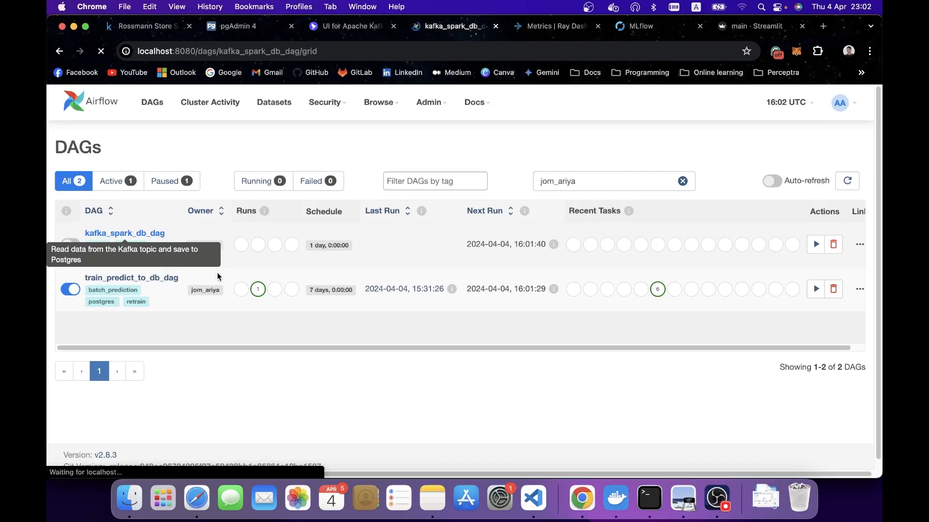
{"action": "left_click", "coordinate": [124, 233]}
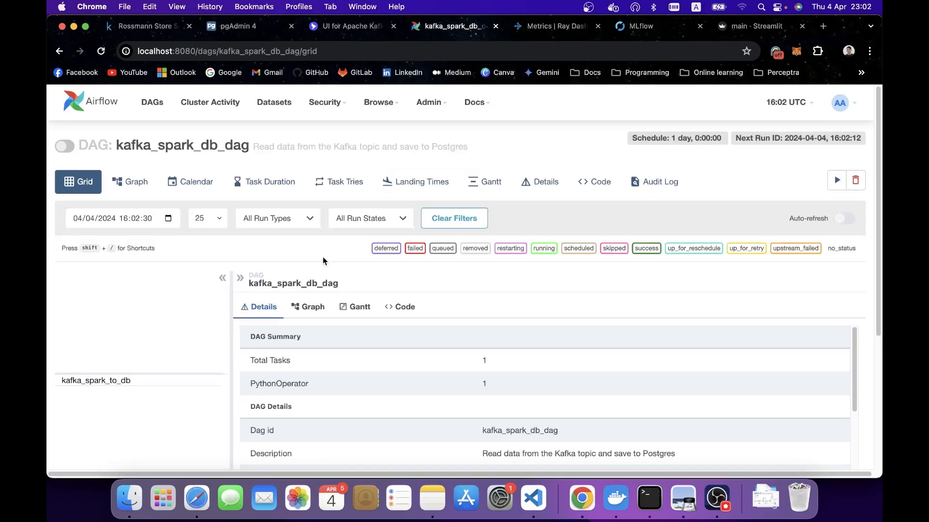
{"action": "scroll", "scroll_direction": "down", "scroll_amount": 3}
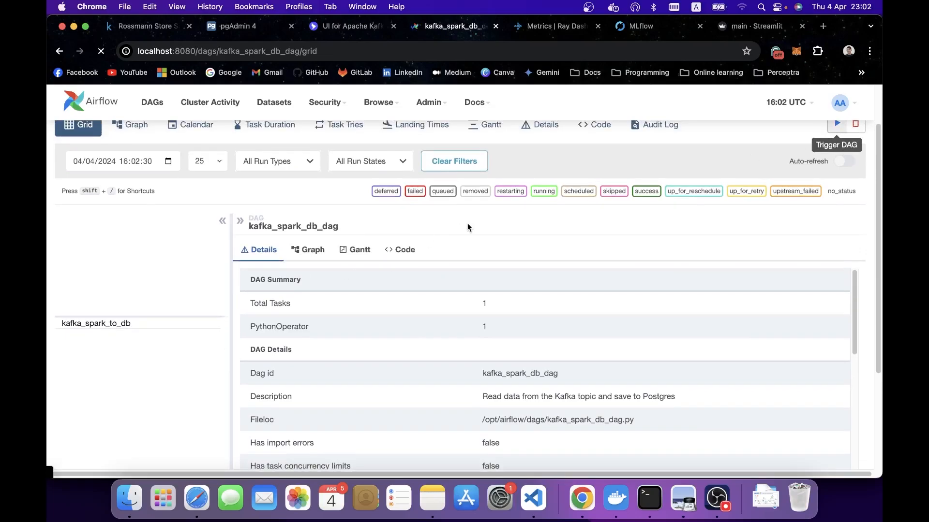
Query SELECT * FROM rossman_sales returning 159,445 rows, then move to the Kafka UI topics.
{"action": "left_click", "coordinate": [237, 26]}
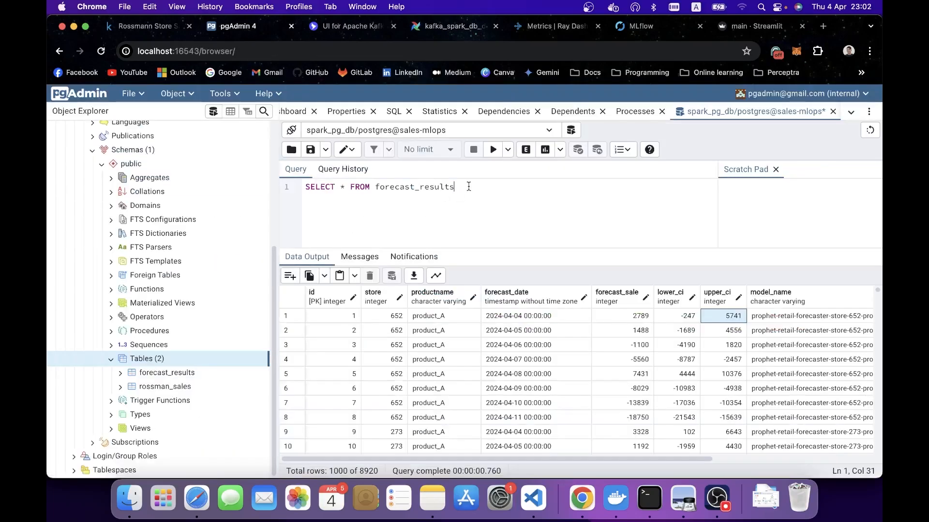
{"action": "double_click", "coordinate": [414, 186]}
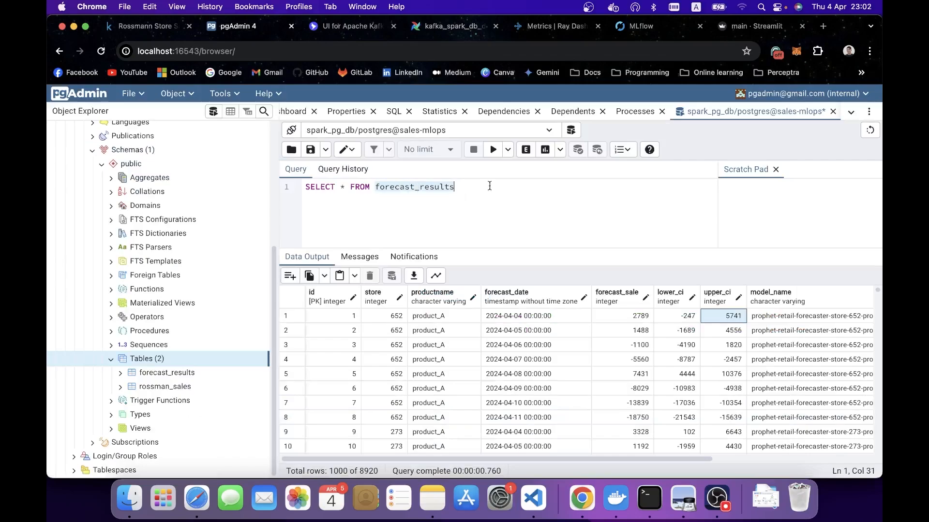
{"action": "type", "text": "rossm"}
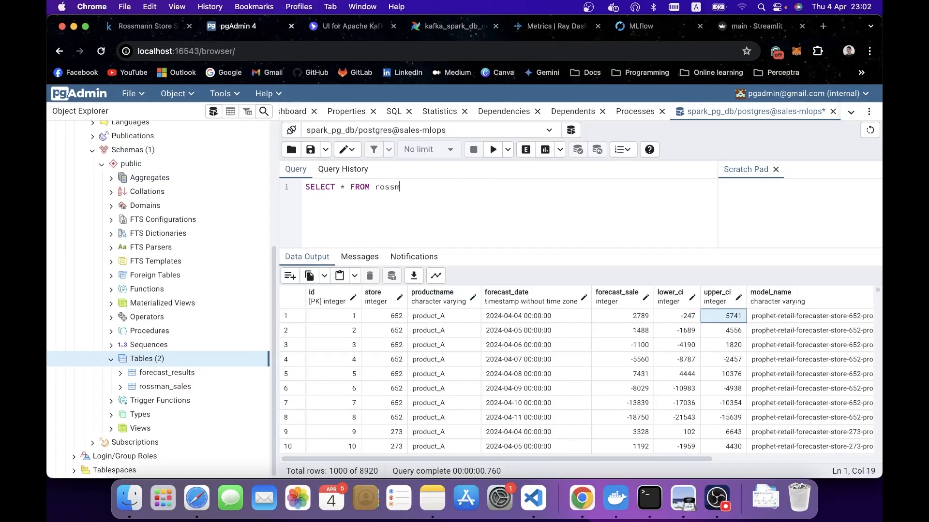
{"action": "type", "text": "an_sales"}
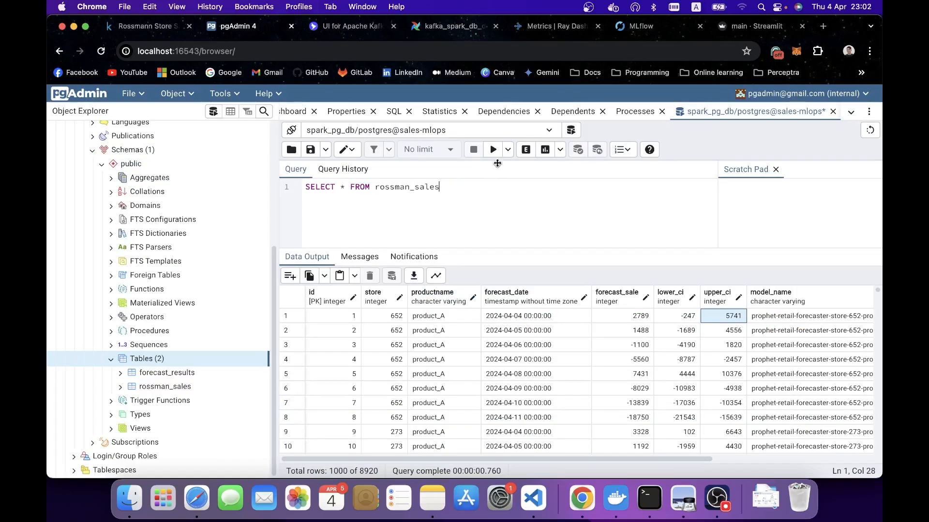
{"action": "left_click", "coordinate": [492, 149]}
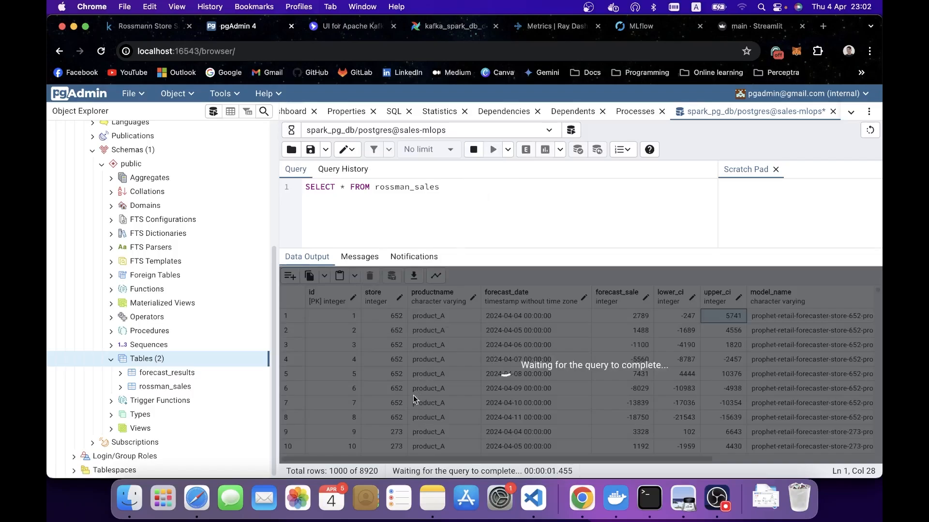
{"action": "left_click", "coordinate": [492, 149]}
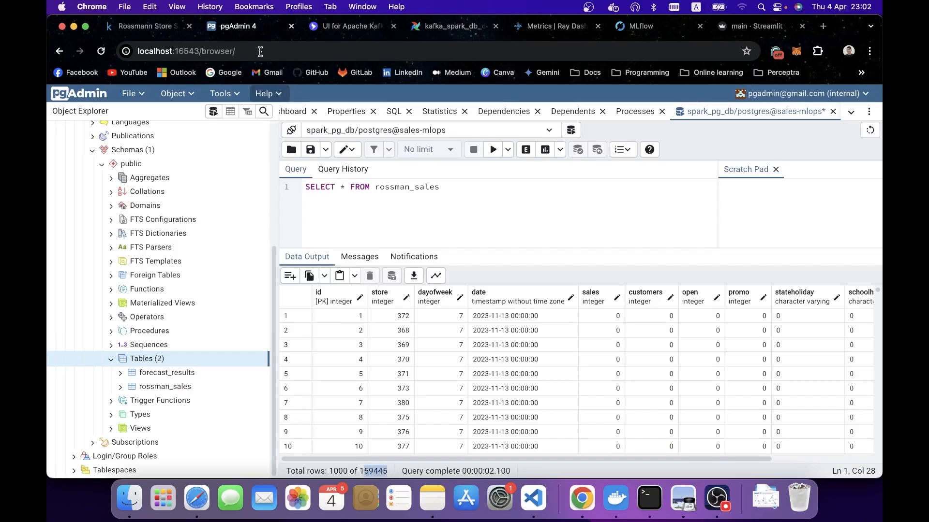
{"action": "left_click", "coordinate": [349, 25]}
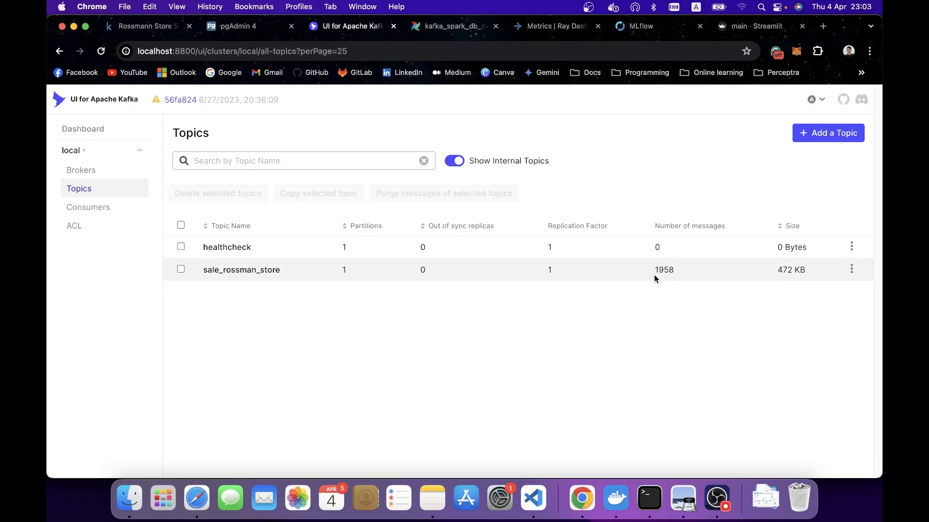
Check the sale_rossman_store topic grew from 1,958 to 1,959 messages, then move on to Airflow's kafka_spark_to_db logs.
{"action": "double_click", "coordinate": [664, 269]}
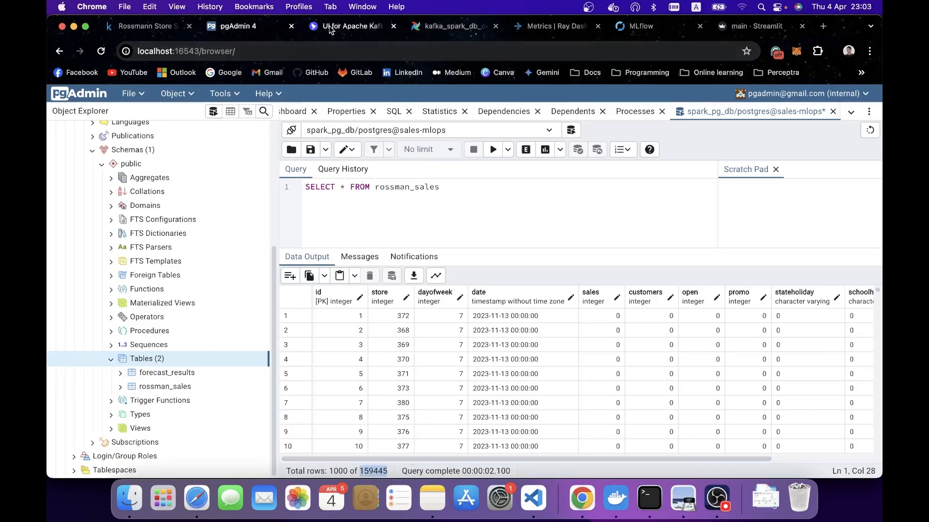
{"action": "left_click", "coordinate": [348, 26]}
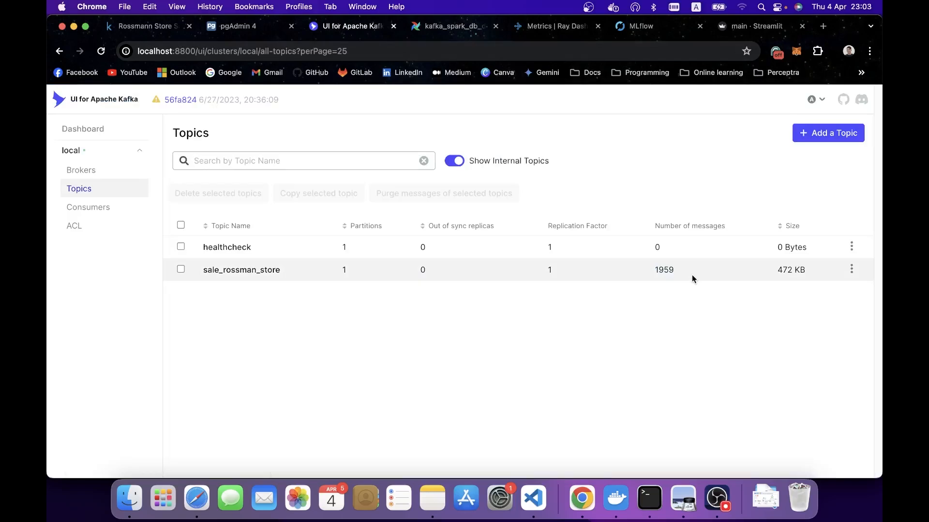
{"action": "mouse_move", "coordinate": [679, 273]}
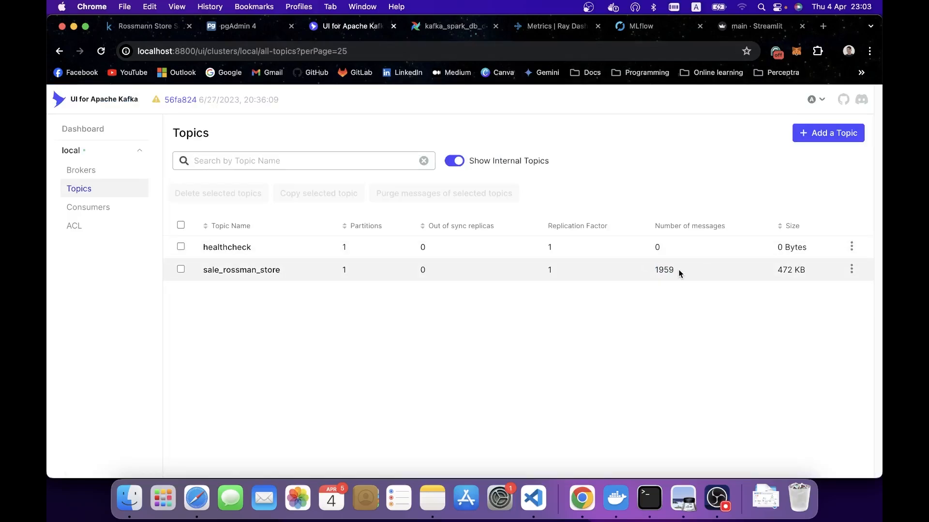
{"action": "left_click", "coordinate": [450, 26]}
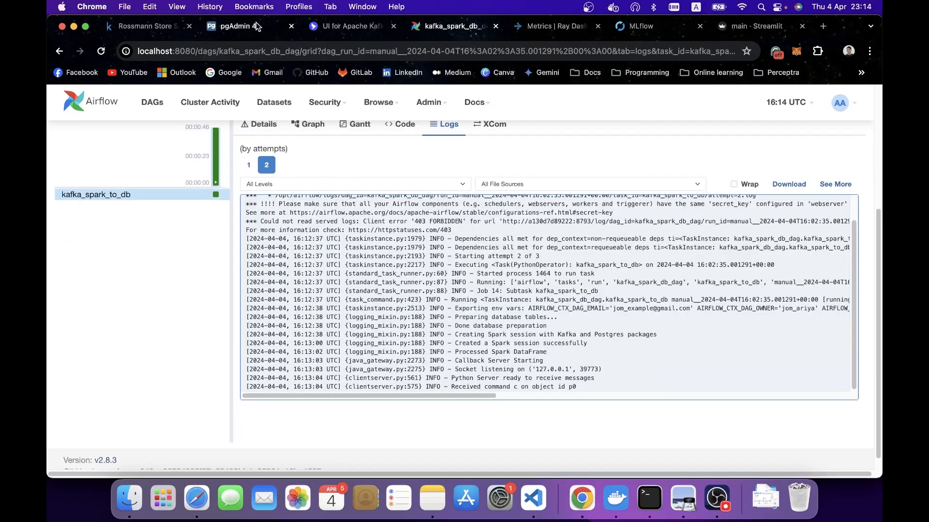
Revisit the rossman_sales query results showing 159,445 rows in pgAdmin's Data Output grid.
{"action": "left_click", "coordinate": [236, 26]}
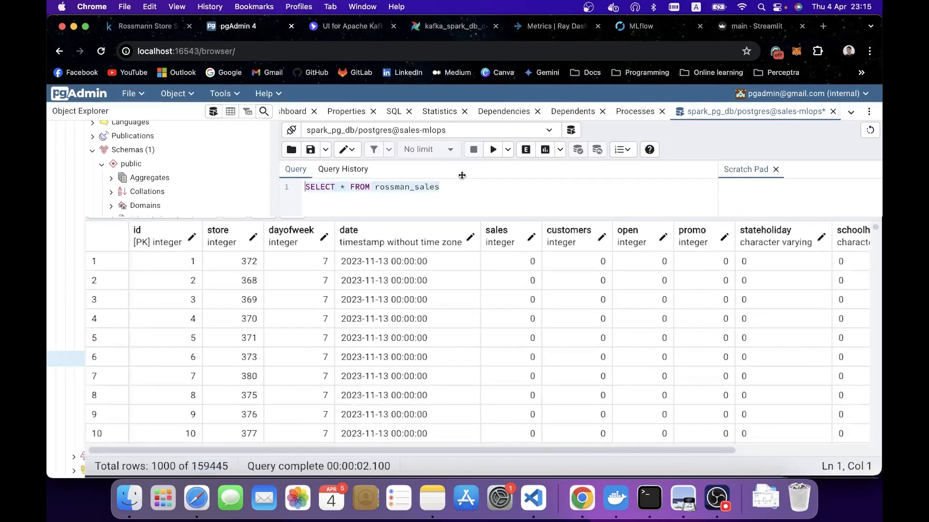
{"action": "left_click", "coordinate": [492, 149]}
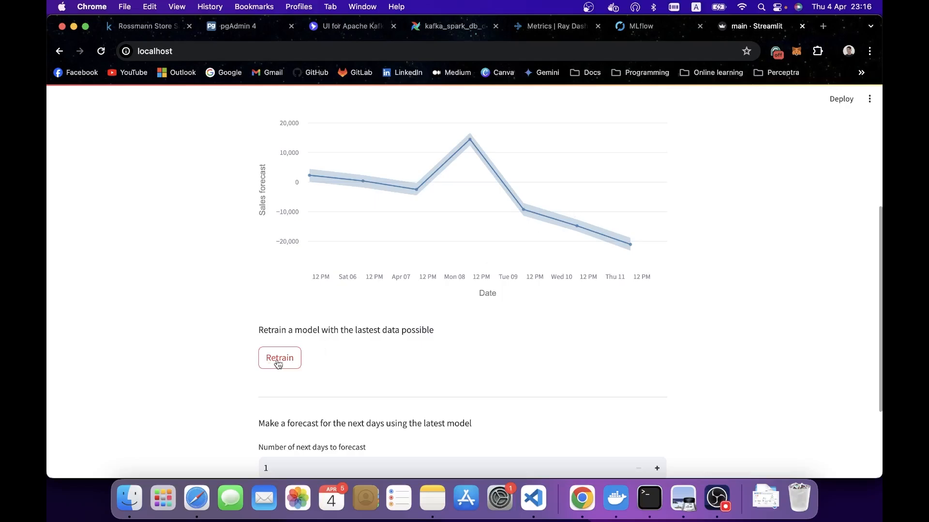
Retrain the store 1000 product_A model and review the status log until the job reports SUCCEEDED.
{"action": "left_click", "coordinate": [279, 358]}
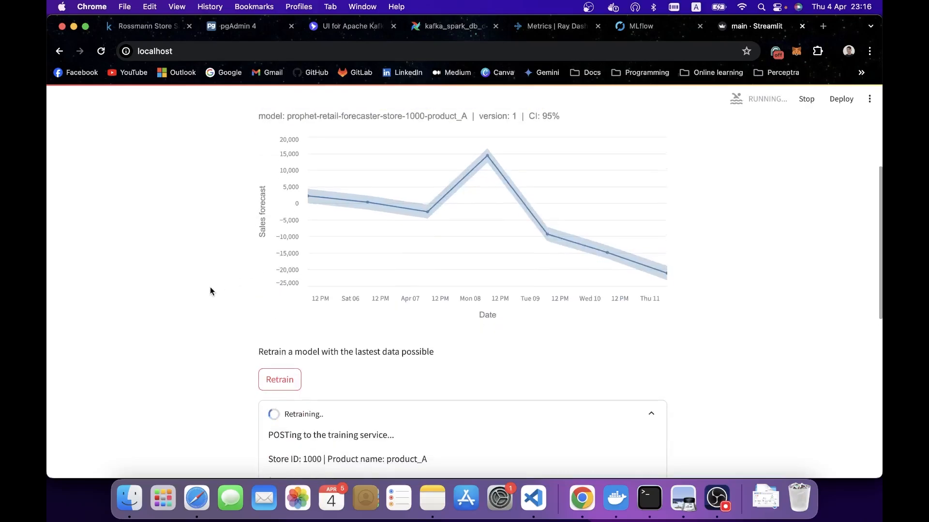
{"action": "scroll", "scroll_direction": "down", "scroll_amount": 3}
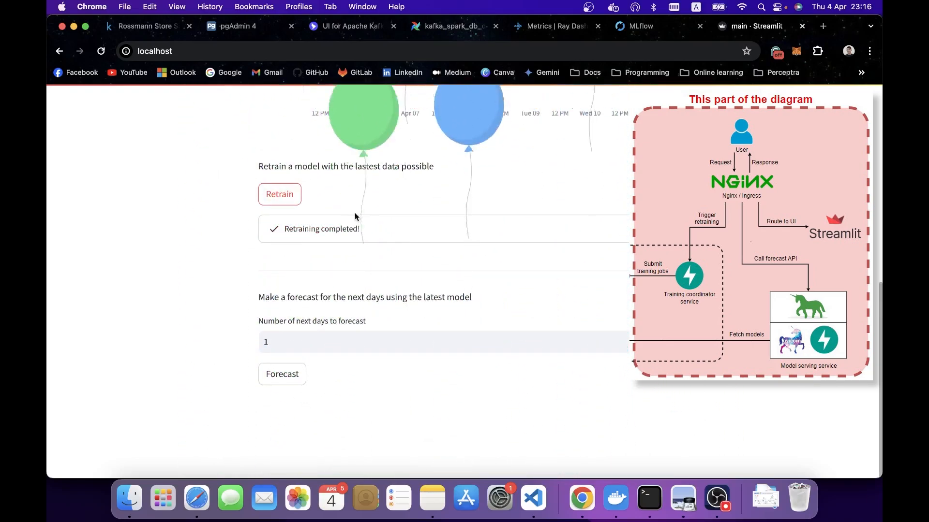
{"action": "left_click", "coordinate": [279, 194]}
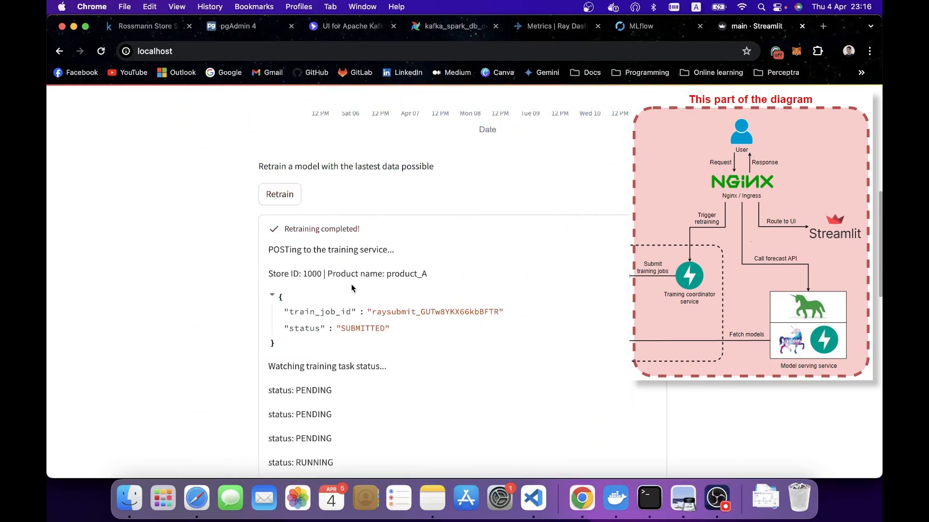
{"action": "scroll", "scroll_direction": "down", "scroll_amount": 3}
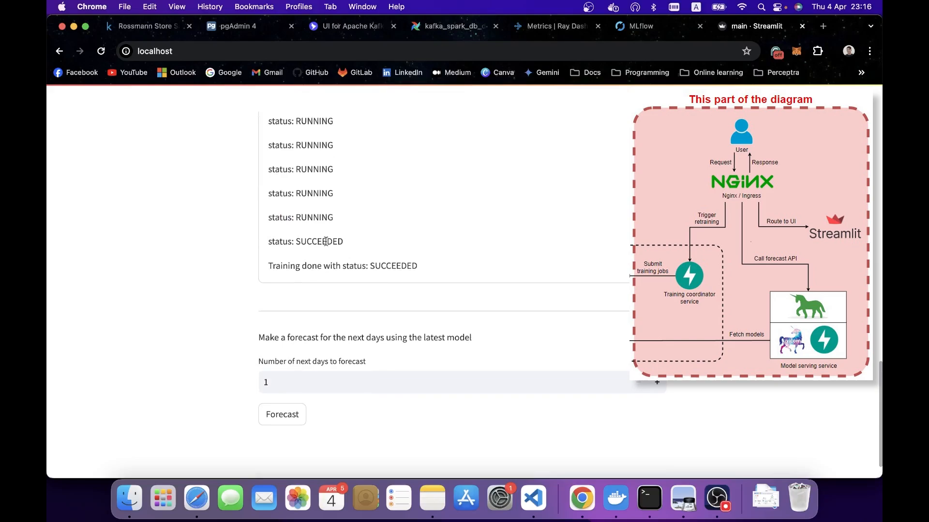
{"action": "scroll", "scroll_direction": "down", "scroll_amount": 3}
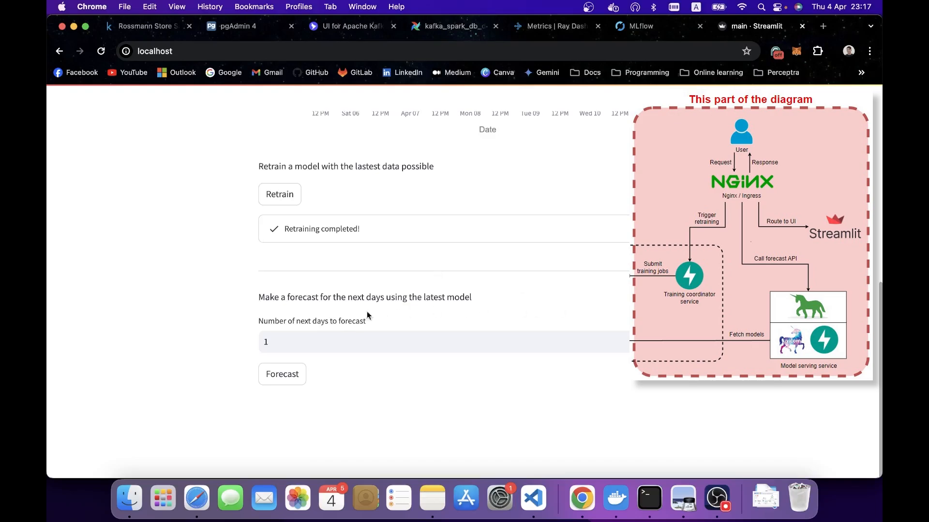
Run a 5-day forecast for 2024-04-04 to 2024-04-09 with the retrained version 2 model.
{"action": "double_click", "coordinate": [288, 297]}
{"action": "type", "text": "5"}
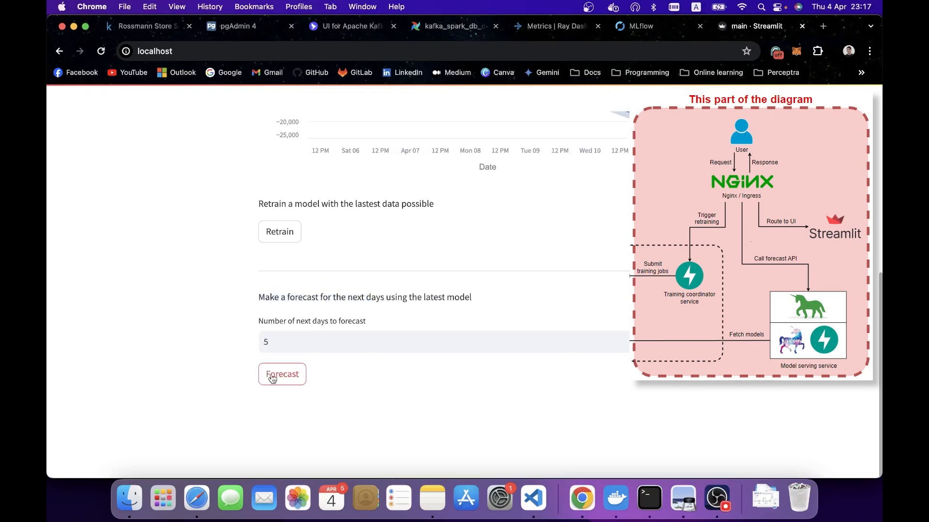
{"action": "left_click", "coordinate": [281, 373]}
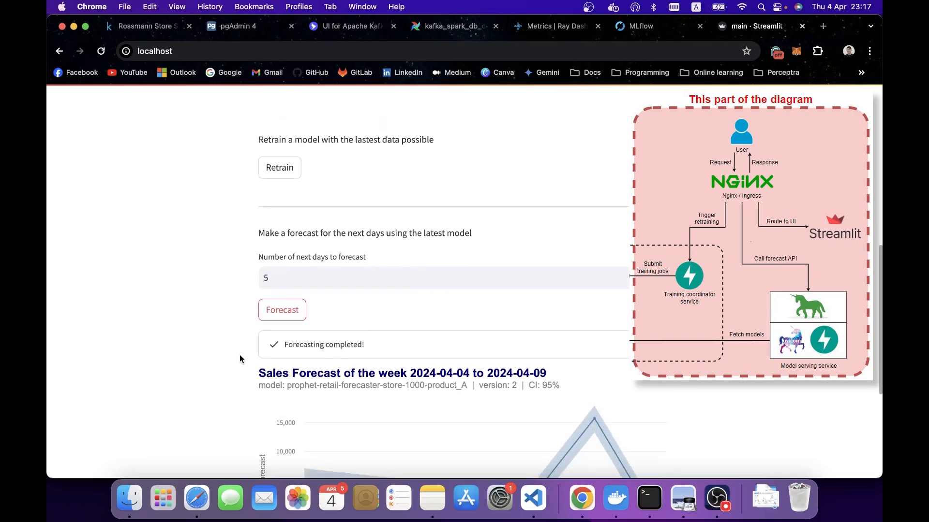
{"action": "scroll", "scroll_direction": "down", "scroll_amount": 3}
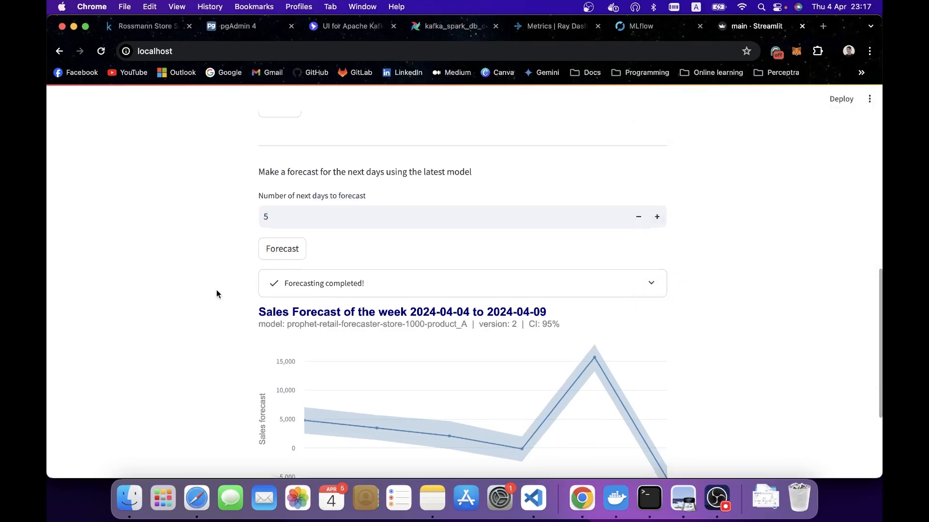
{"action": "scroll", "scroll_direction": "down", "scroll_amount": 3}
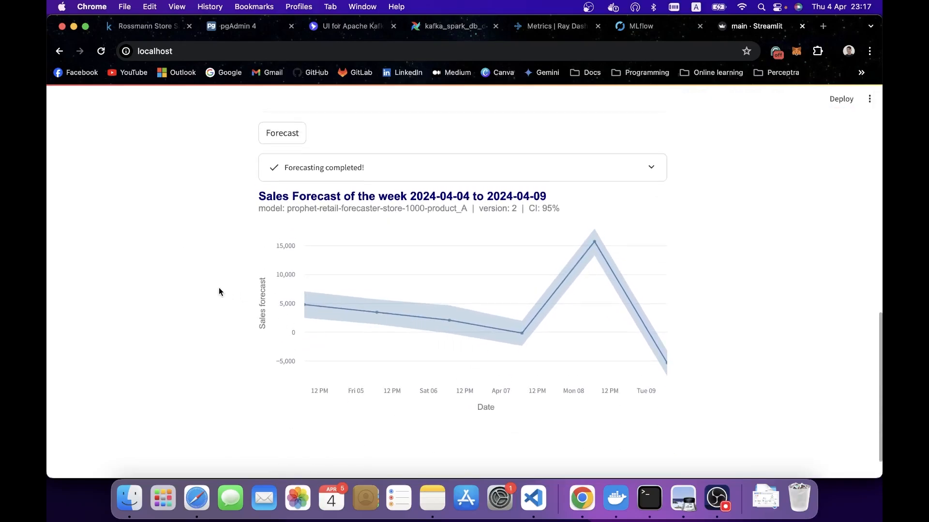
{"action": "mouse_move", "coordinate": [499, 208]}
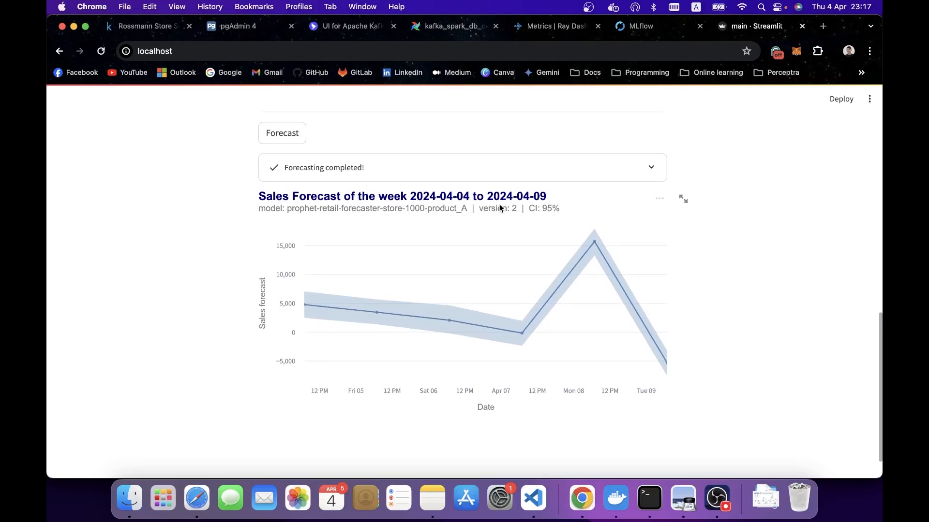
{"action": "mouse_move", "coordinate": [448, 204]}
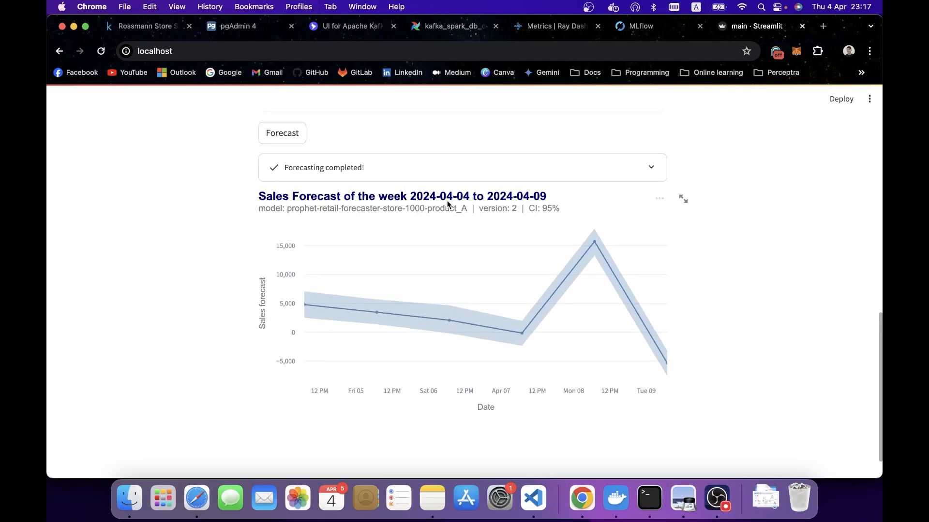
{"action": "mouse_move", "coordinate": [293, 213]}
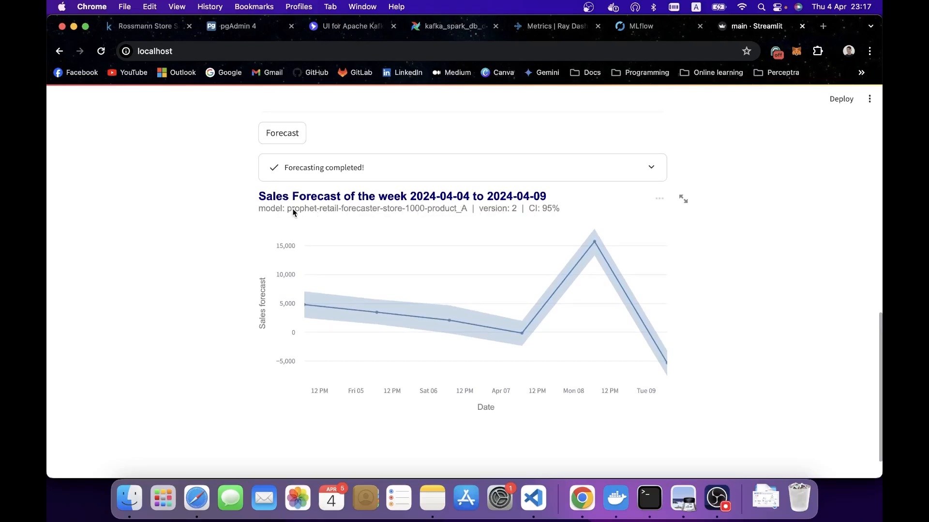
{"action": "mouse_move", "coordinate": [434, 210]}
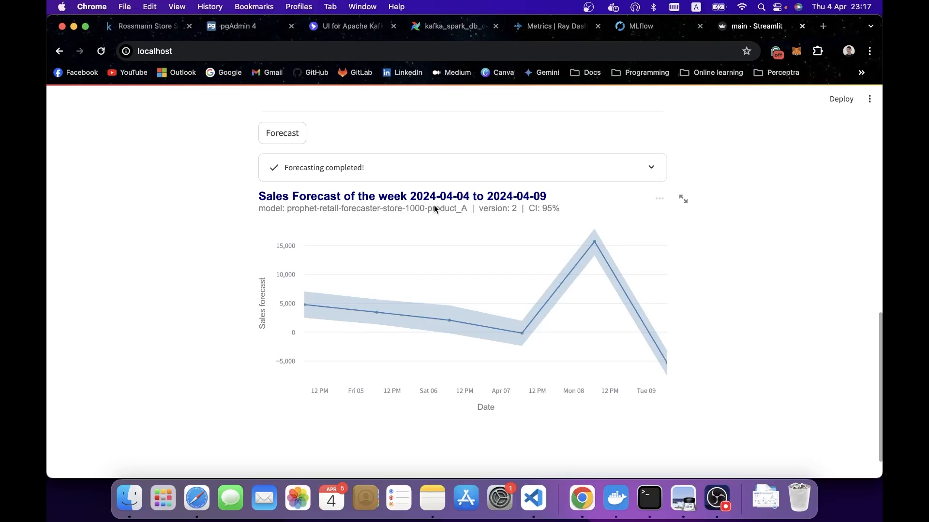
{"action": "mouse_move", "coordinate": [437, 206]}
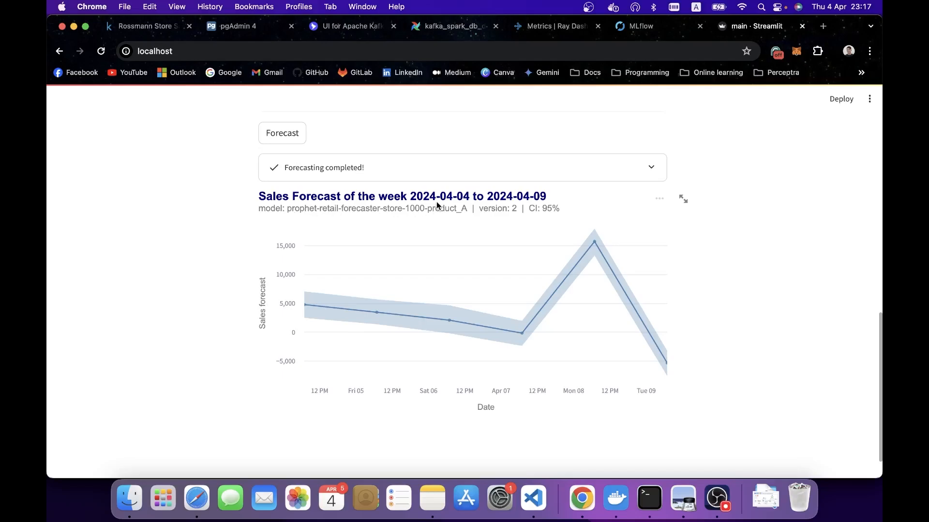
{"action": "mouse_move", "coordinate": [432, 205]}
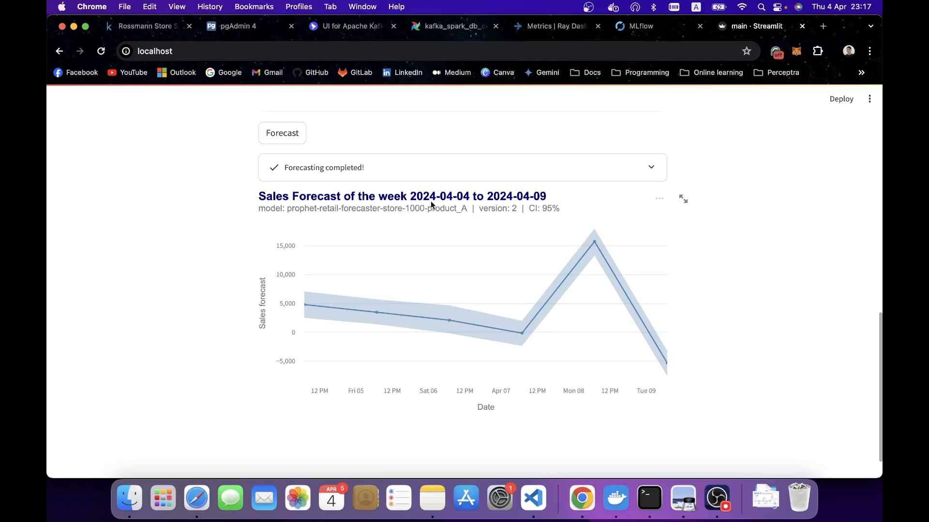
{"action": "mouse_move", "coordinate": [522, 209]}
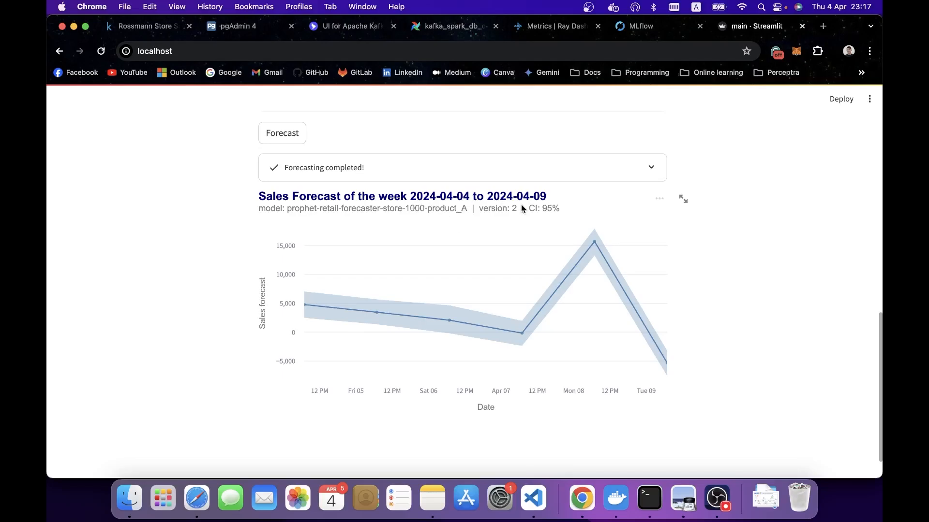
{"action": "mouse_move", "coordinate": [512, 214]}
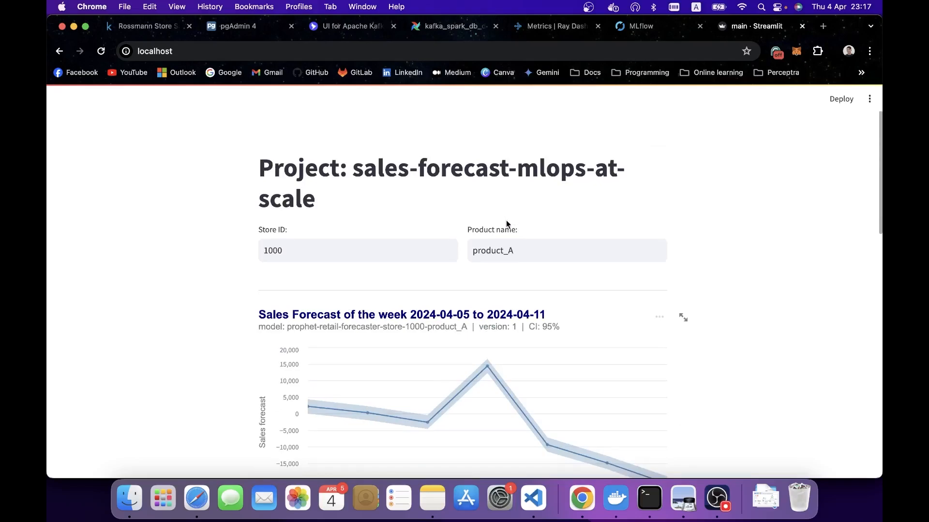
Forecast 10 days, 2024-04-04 to 2024-04-14, with model version 2 and inspect the interval values.
{"action": "scroll", "scroll_direction": "down", "scroll_amount": 3}
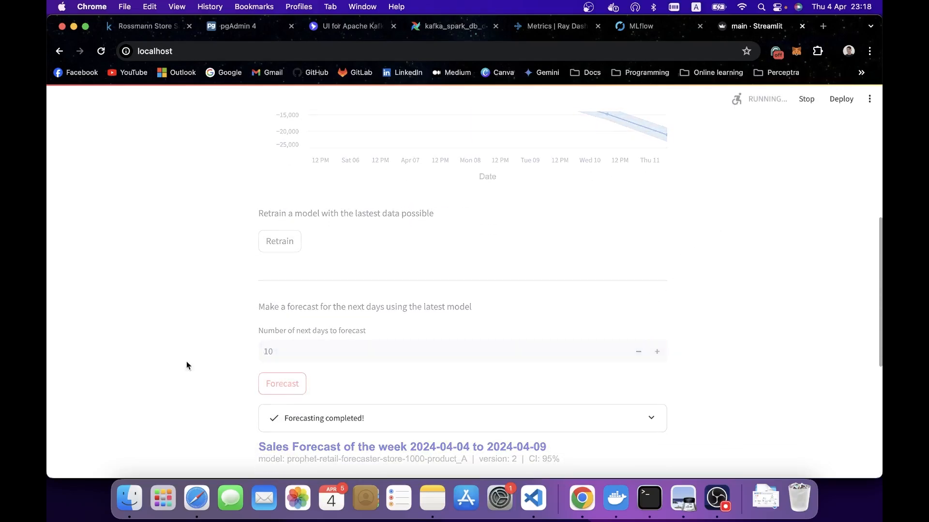
{"action": "left_click", "coordinate": [281, 384]}
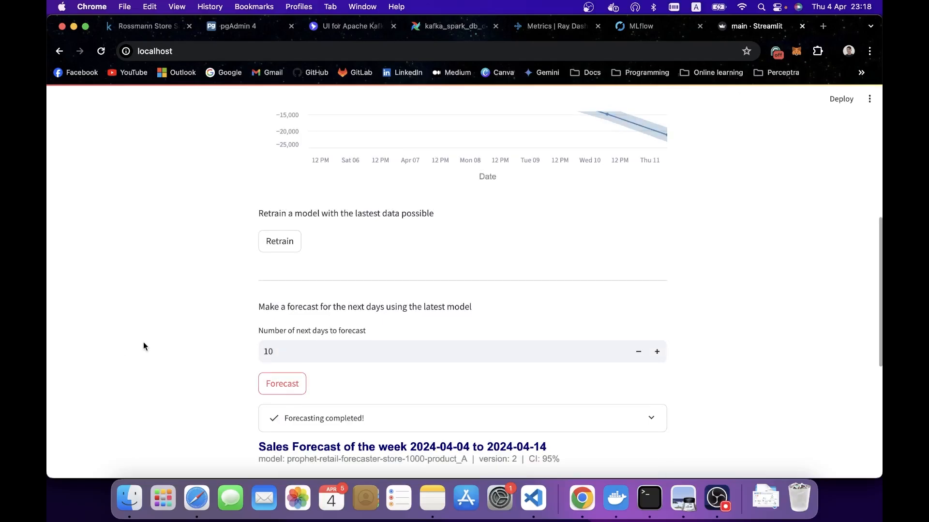
{"action": "scroll", "scroll_direction": "down", "scroll_amount": 3}
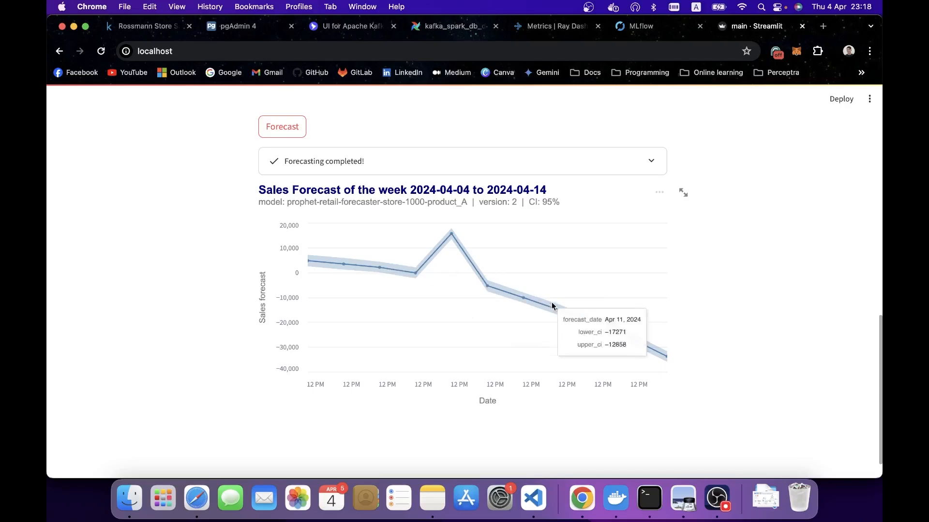
{"action": "mouse_move", "coordinate": [592, 319]}
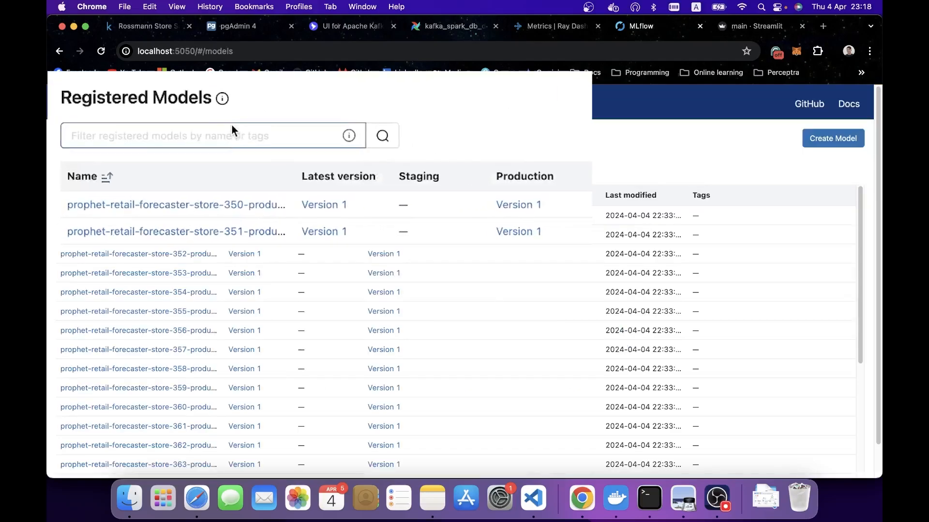
Filter registered models by 1000 and view Version 2 of prophet-retail-forecaster-store-1000-product_A in Production.
{"action": "type", "text": "1000"}
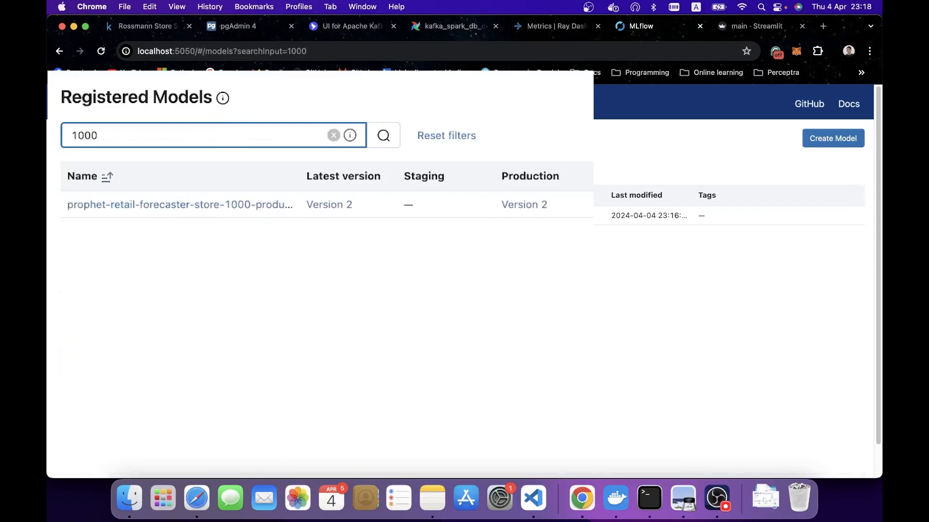
{"action": "mouse_move", "coordinate": [343, 196]}
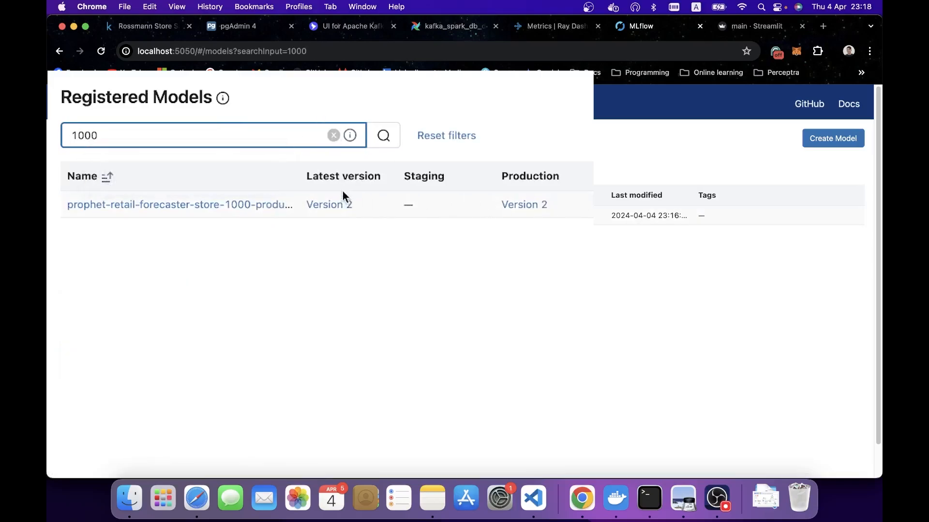
{"action": "mouse_move", "coordinate": [329, 205]}
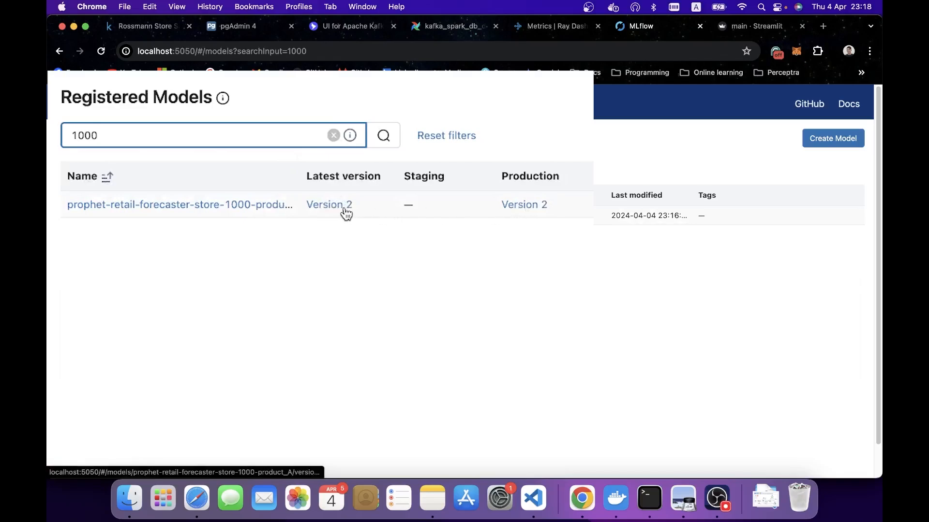
{"action": "mouse_move", "coordinate": [523, 204]}
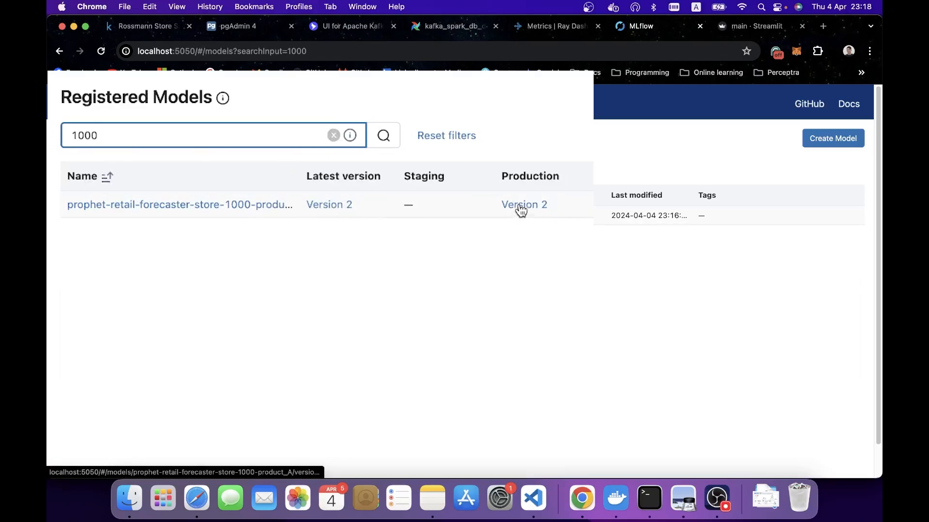
{"action": "left_click", "coordinate": [524, 204]}
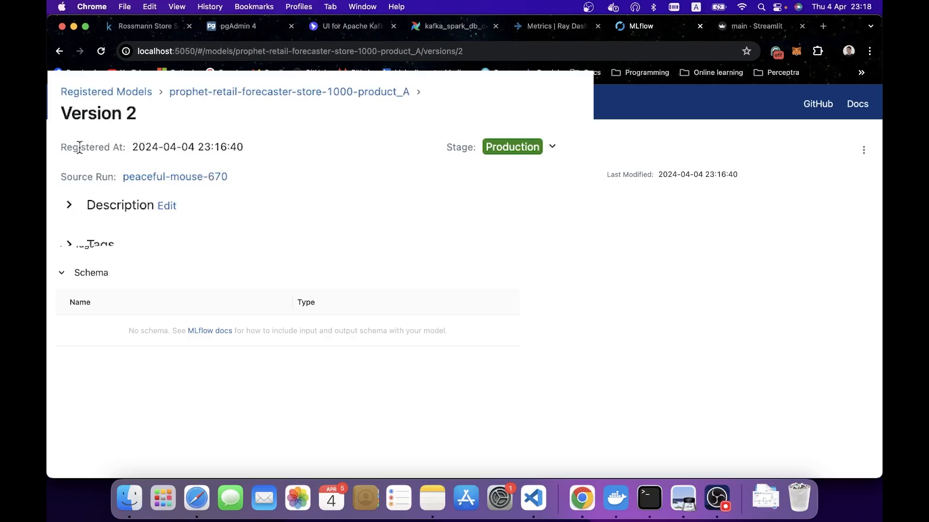
{"action": "mouse_move", "coordinate": [195, 141]}
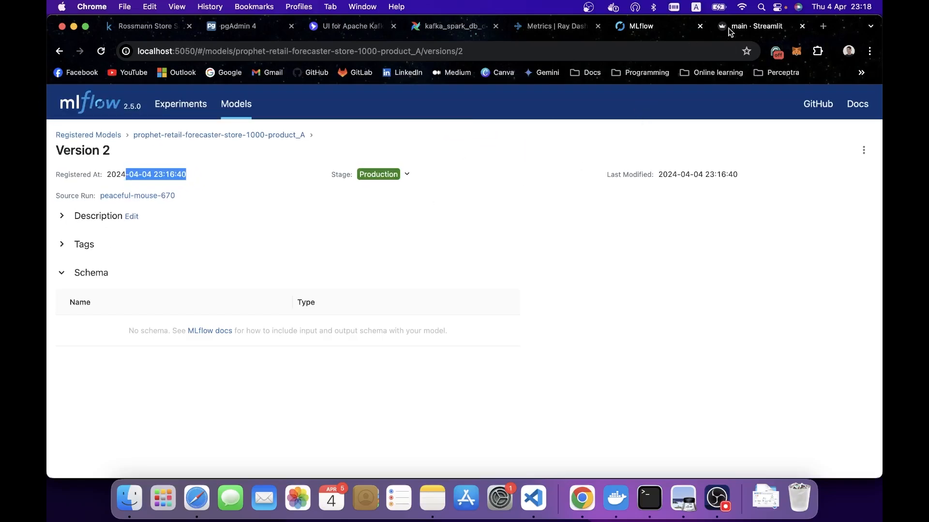
Review both Streamlit charts: the version 1 week forecast and the version 2 forecast through 2024-04-14.
{"action": "left_click", "coordinate": [755, 26]}
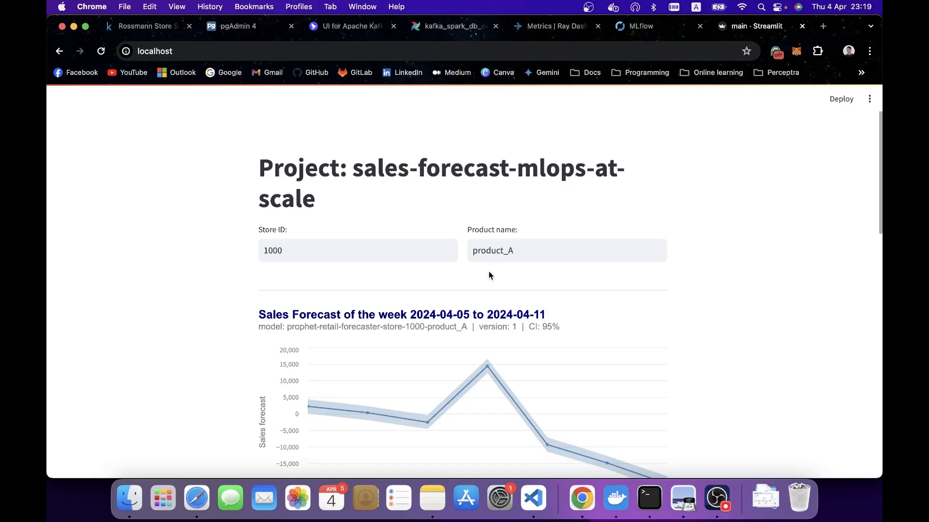
{"action": "scroll", "scroll_direction": "down", "scroll_amount": 3}
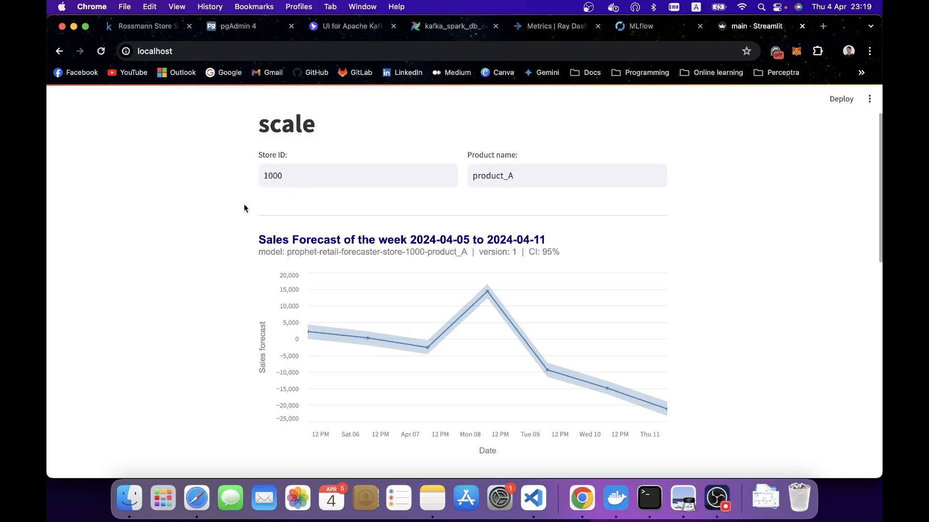
{"action": "scroll", "scroll_direction": "down", "scroll_amount": 3}
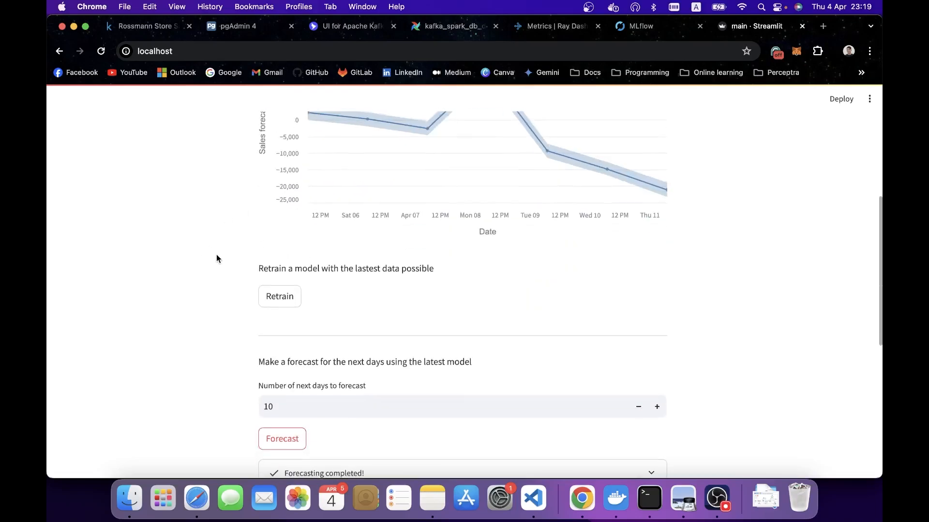
{"action": "scroll", "scroll_direction": "down", "scroll_amount": 3}
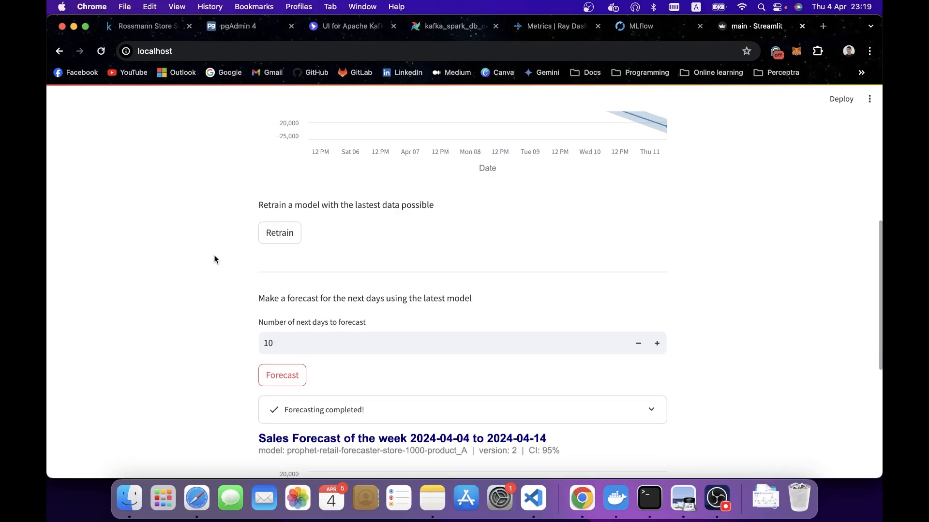
{"action": "scroll", "scroll_direction": "down", "scroll_amount": 3}
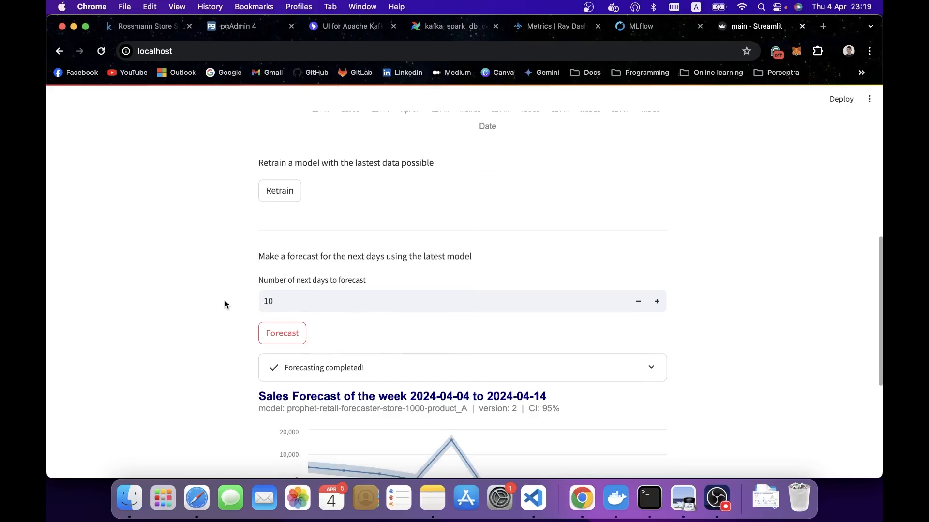
{"action": "scroll", "scroll_direction": "down", "scroll_amount": 3}
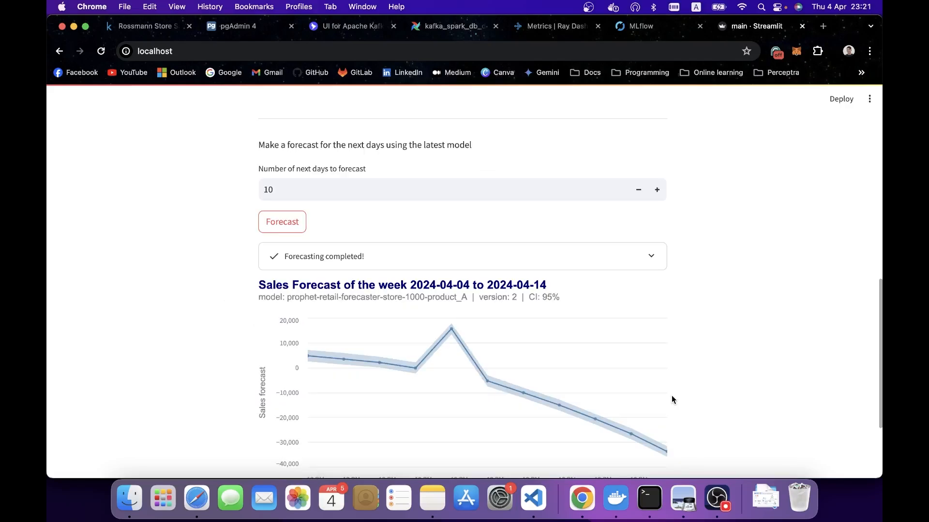
{"action": "mouse_move", "coordinate": [682, 496]}
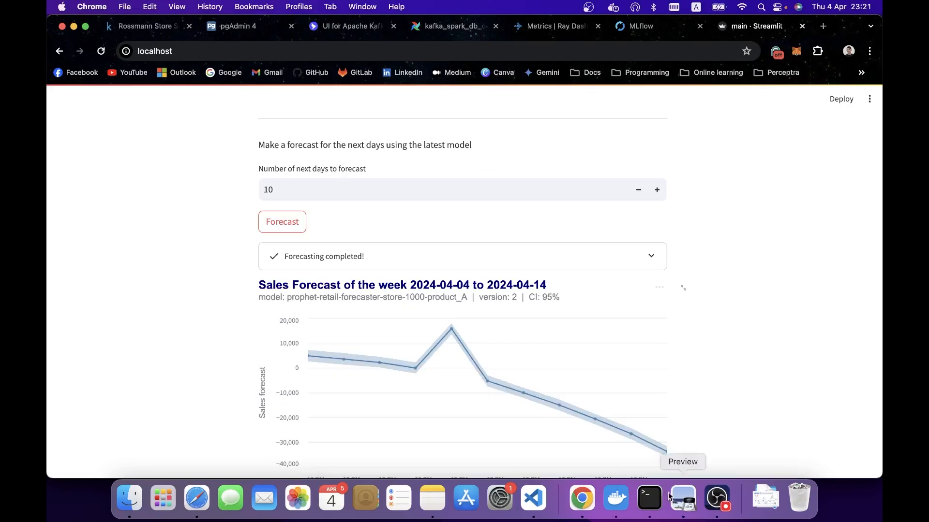
Display sfmlops_software_diagram.png linking Kafka, Spark, Ray, MLflow, Airflow and Streamlit.
{"action": "left_click", "coordinate": [682, 497]}
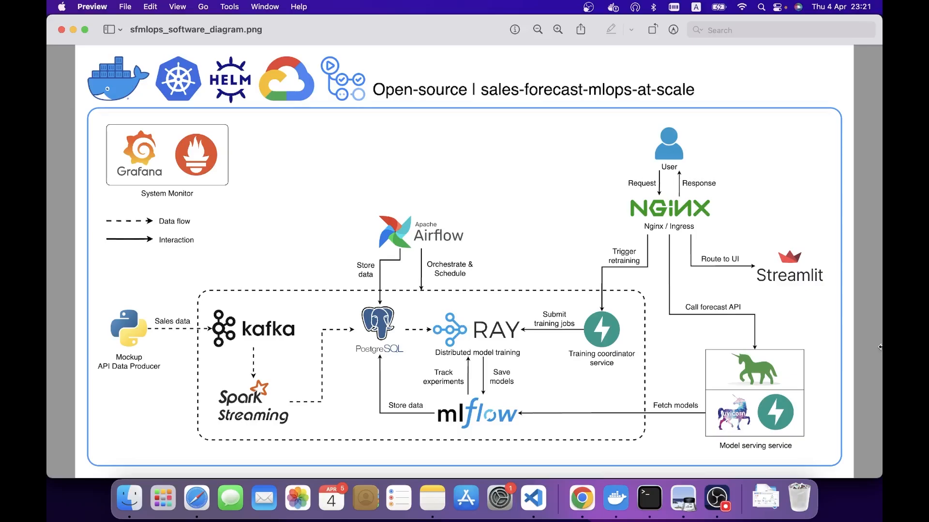
{"action": "mouse_move", "coordinate": [581, 497]}
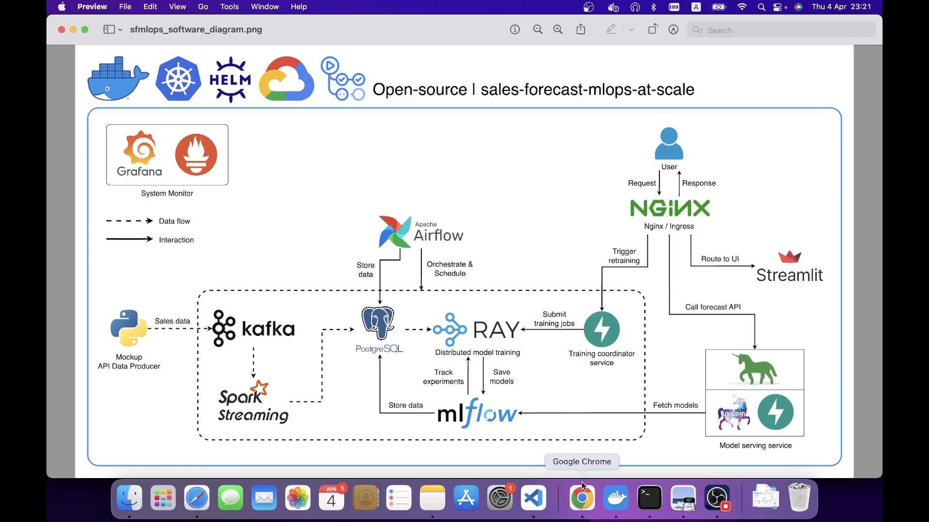
Show the sales-forecast-mlops-at-scale GitHub repository and its README table of contents.
{"action": "left_click", "coordinate": [580, 497]}
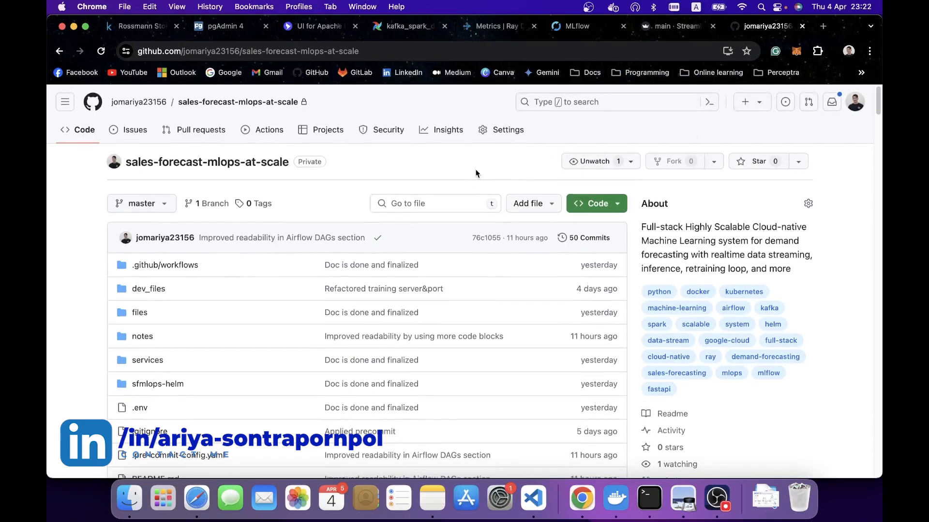
{"action": "scroll", "scroll_direction": "down", "scroll_amount": 3}
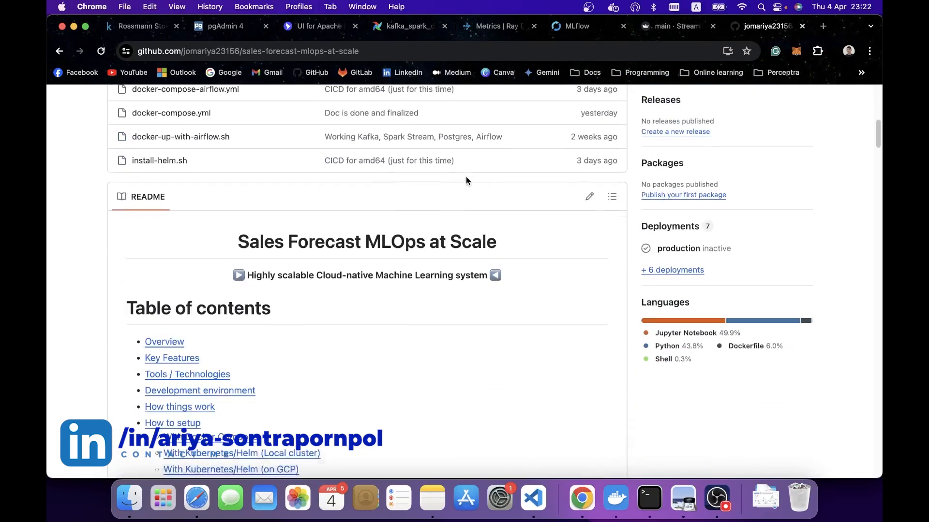
{"action": "scroll", "scroll_direction": "down", "scroll_amount": 3}
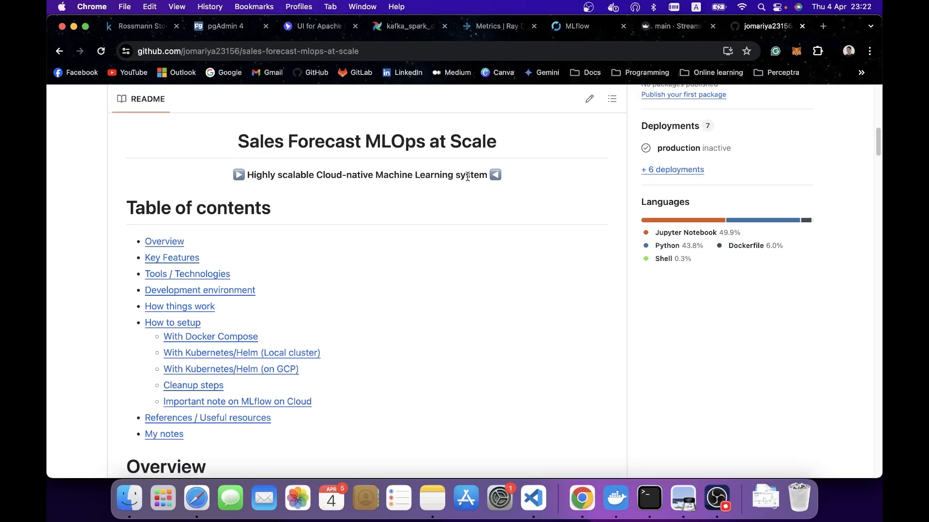